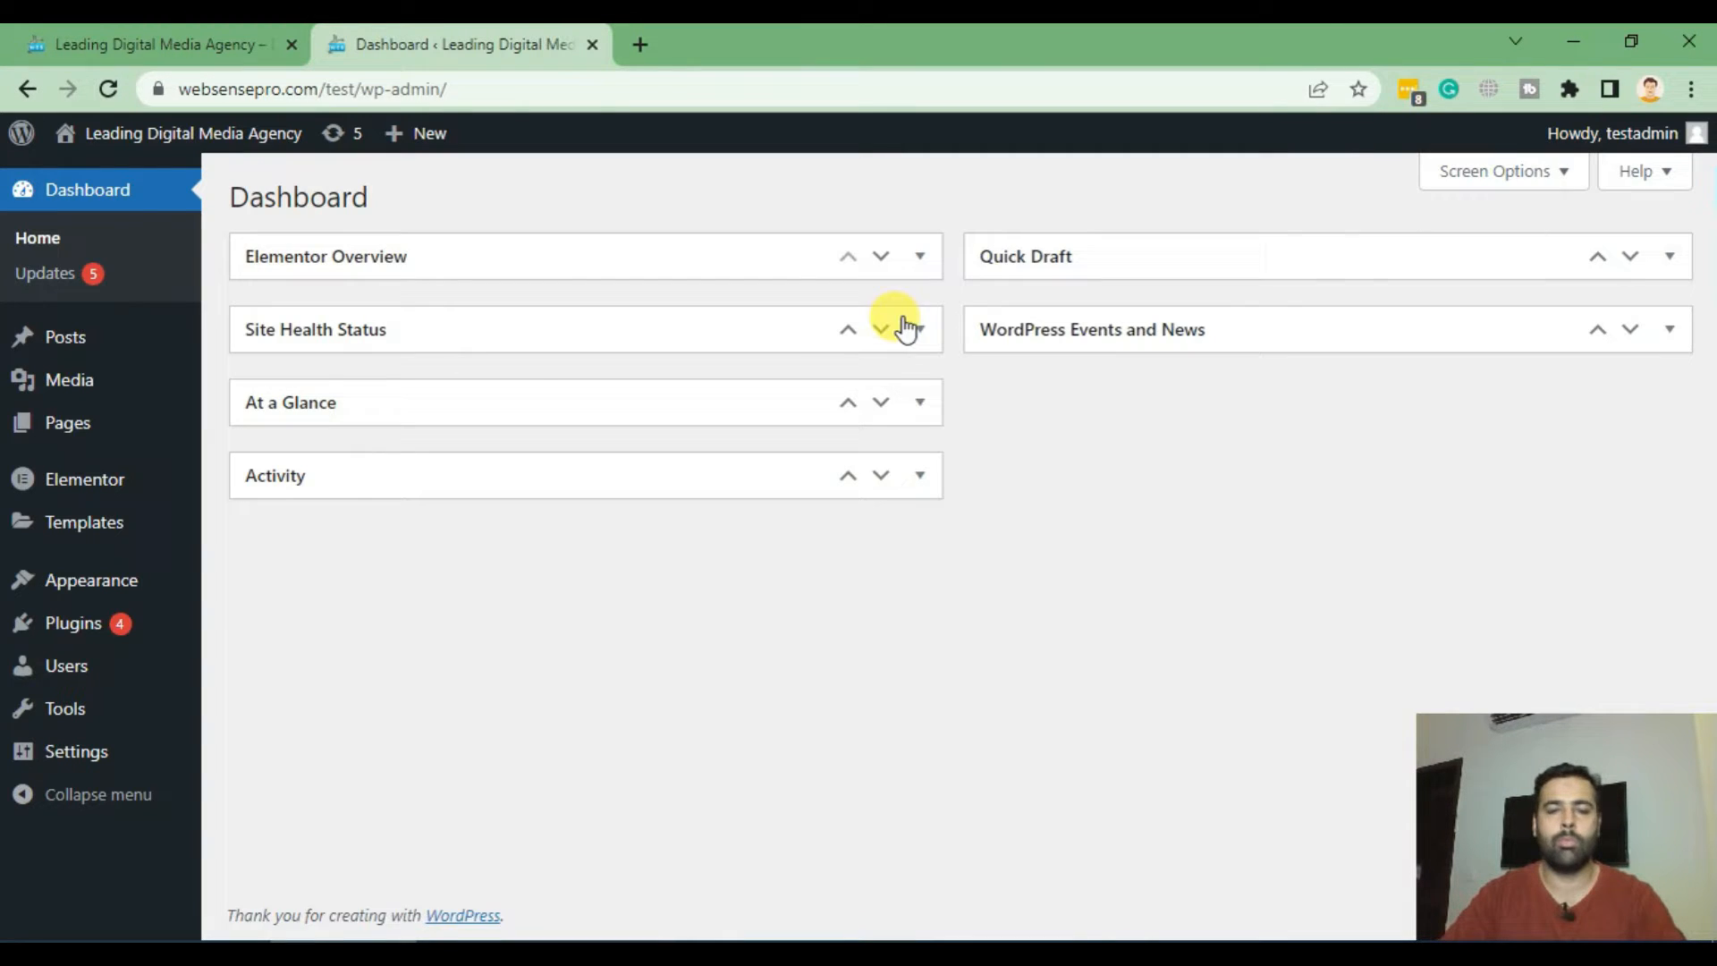
mouse_move(725, 508)
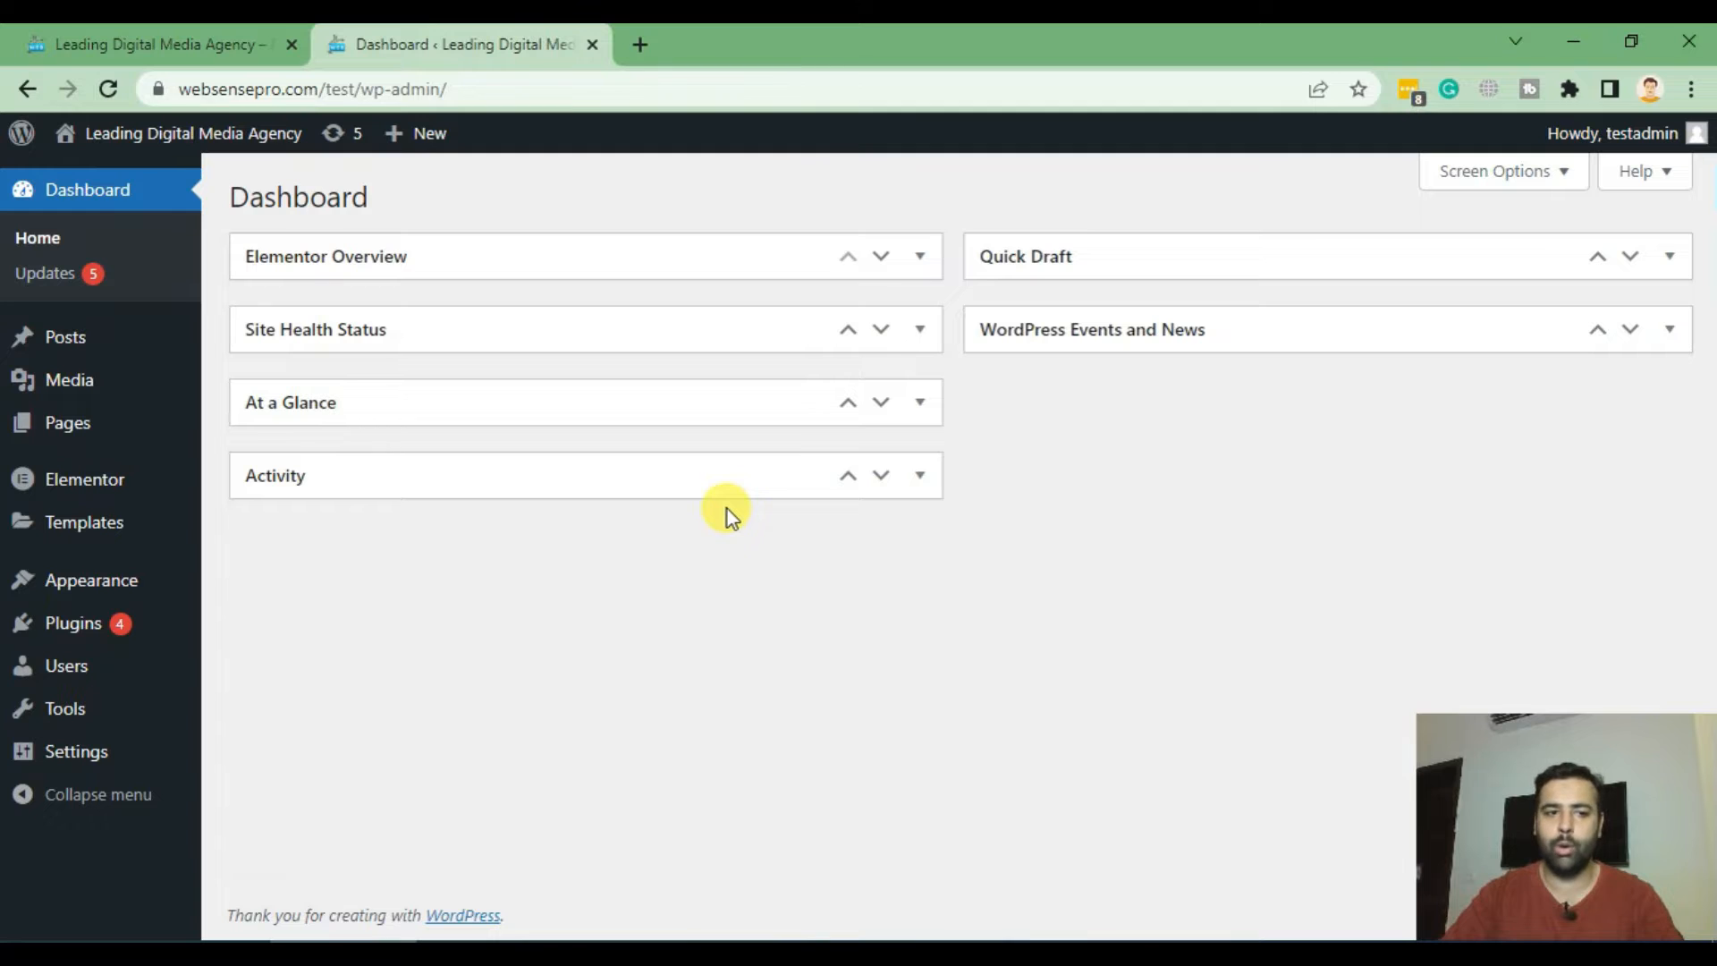
mouse_move(73, 623)
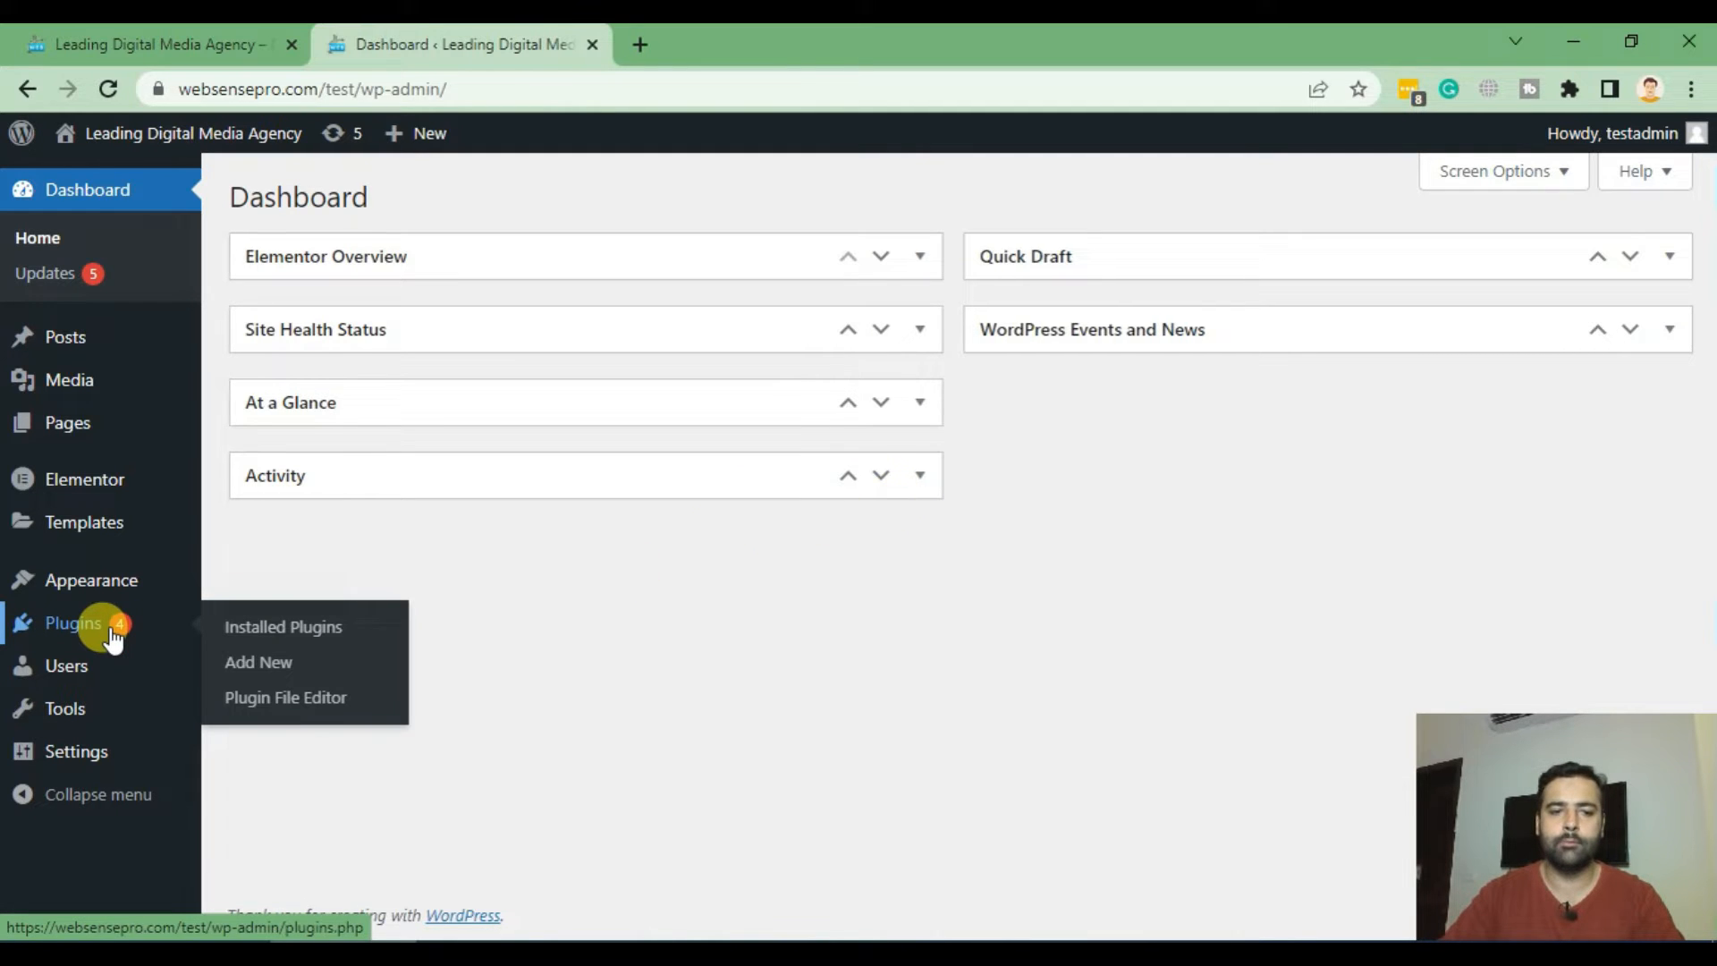
mouse_move(257, 662)
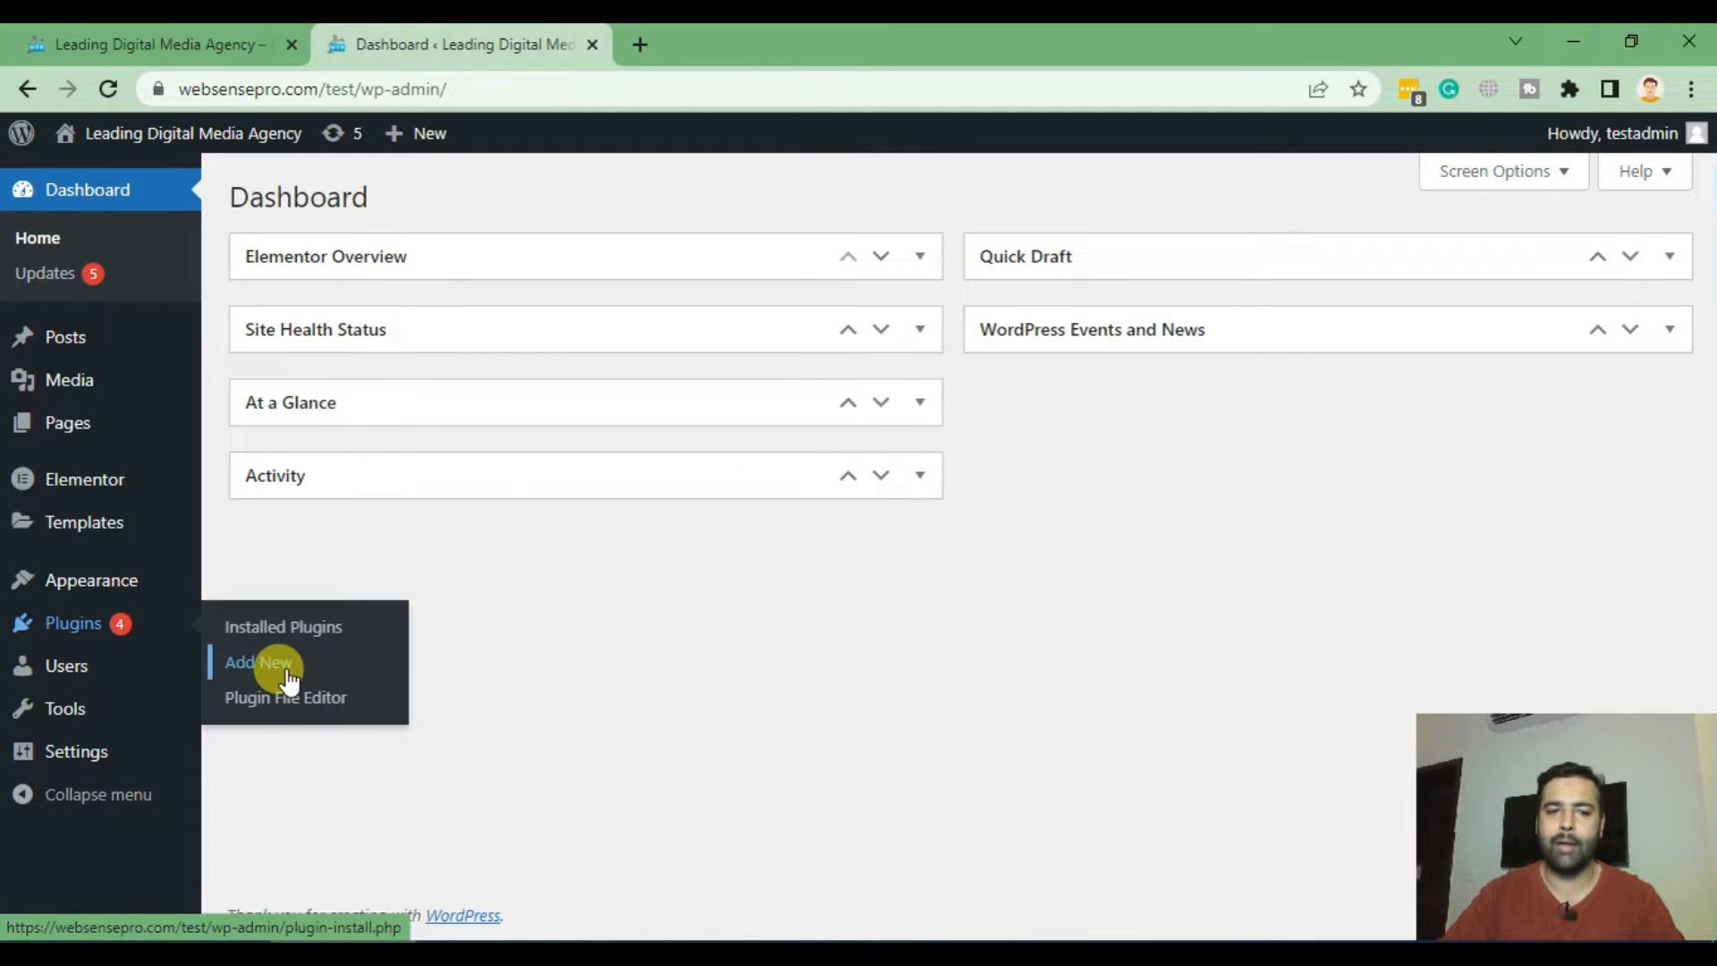
Search 'smash balloon' in Add Plugins, install Smash Balloon Social Photo Feed and activate it.
click(257, 661)
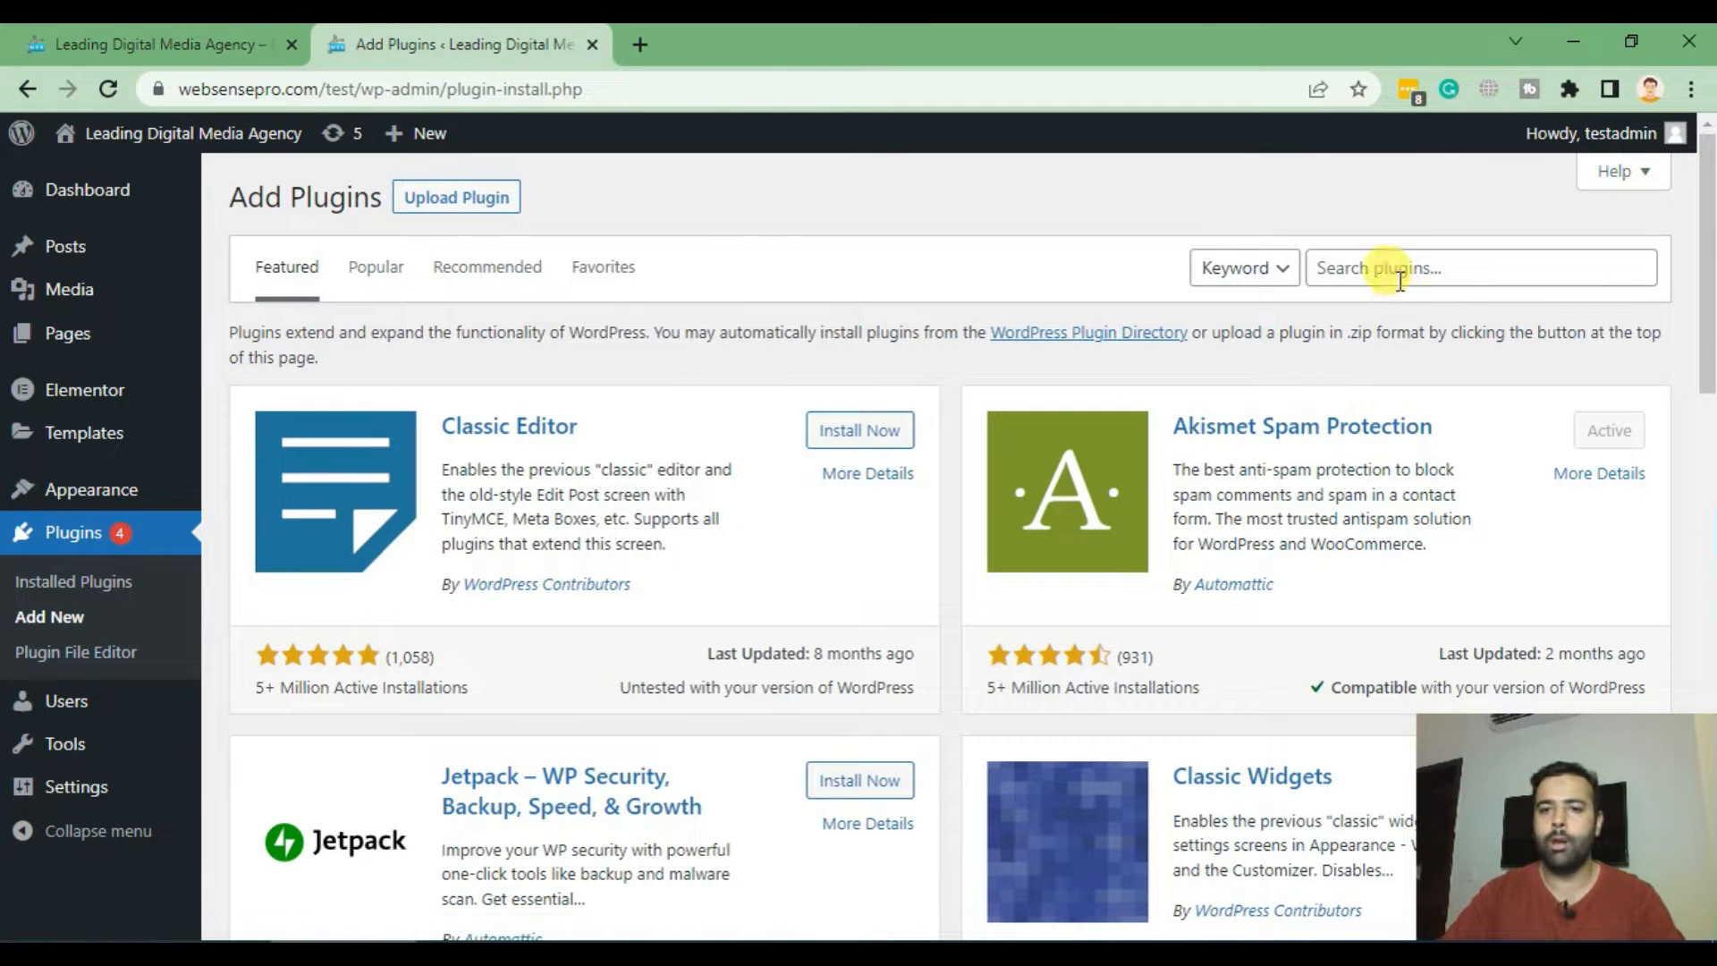
text(sma)
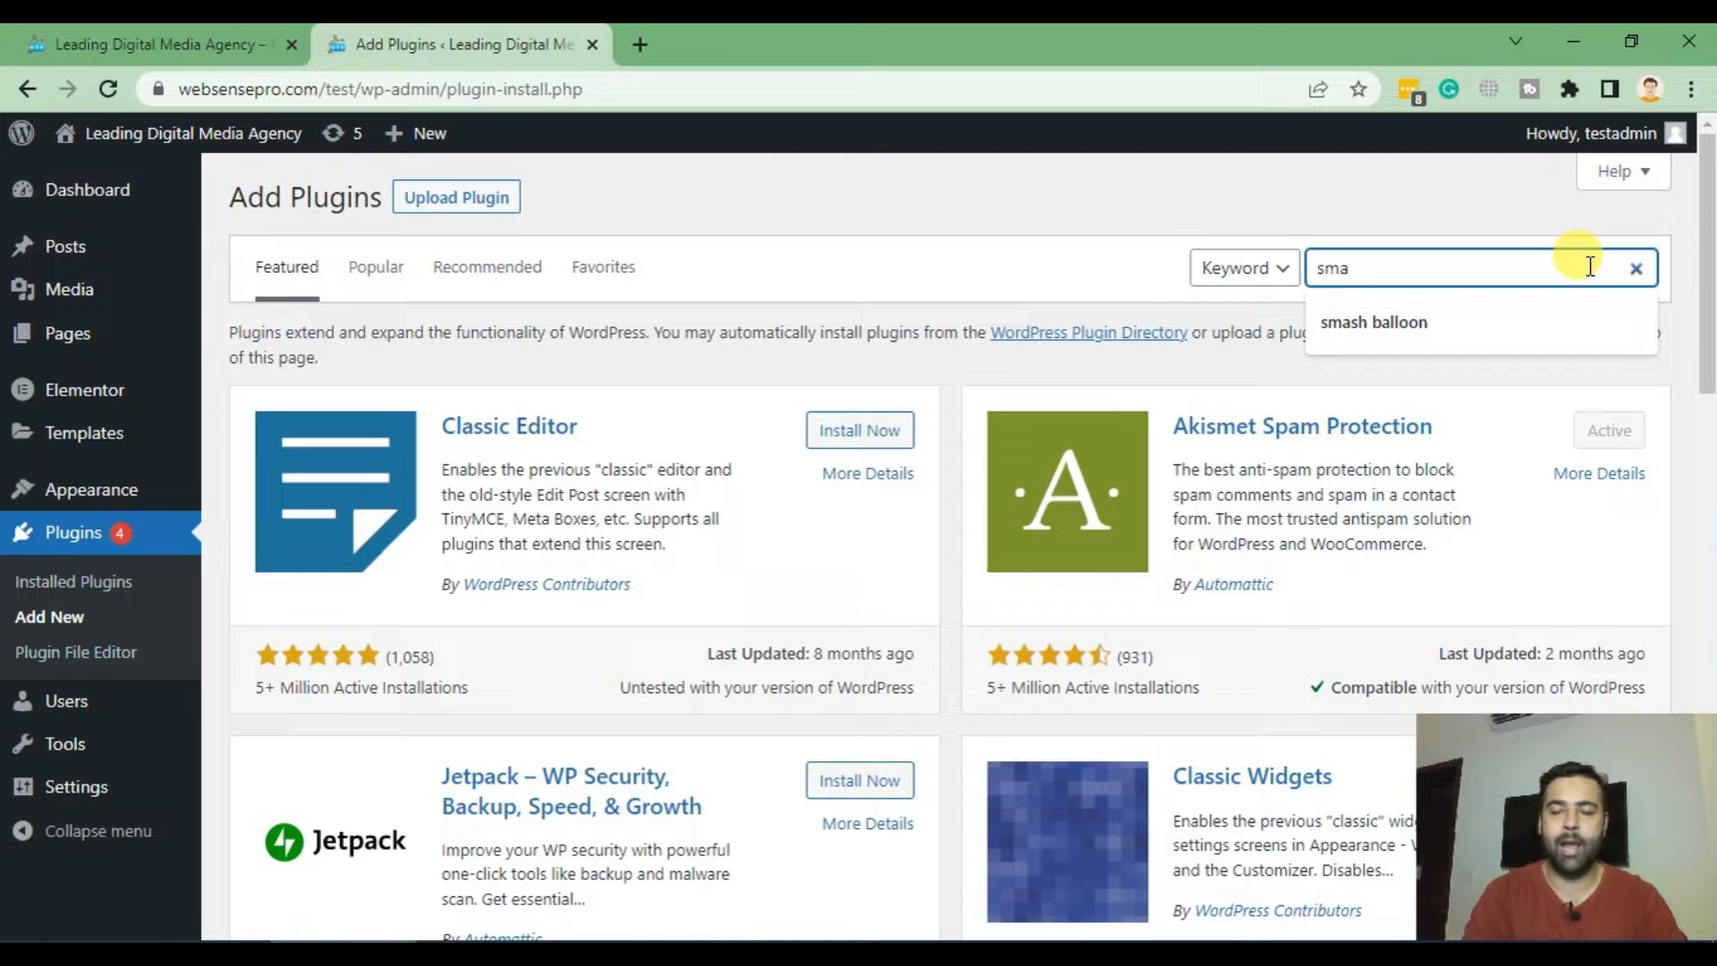
click(1374, 320)
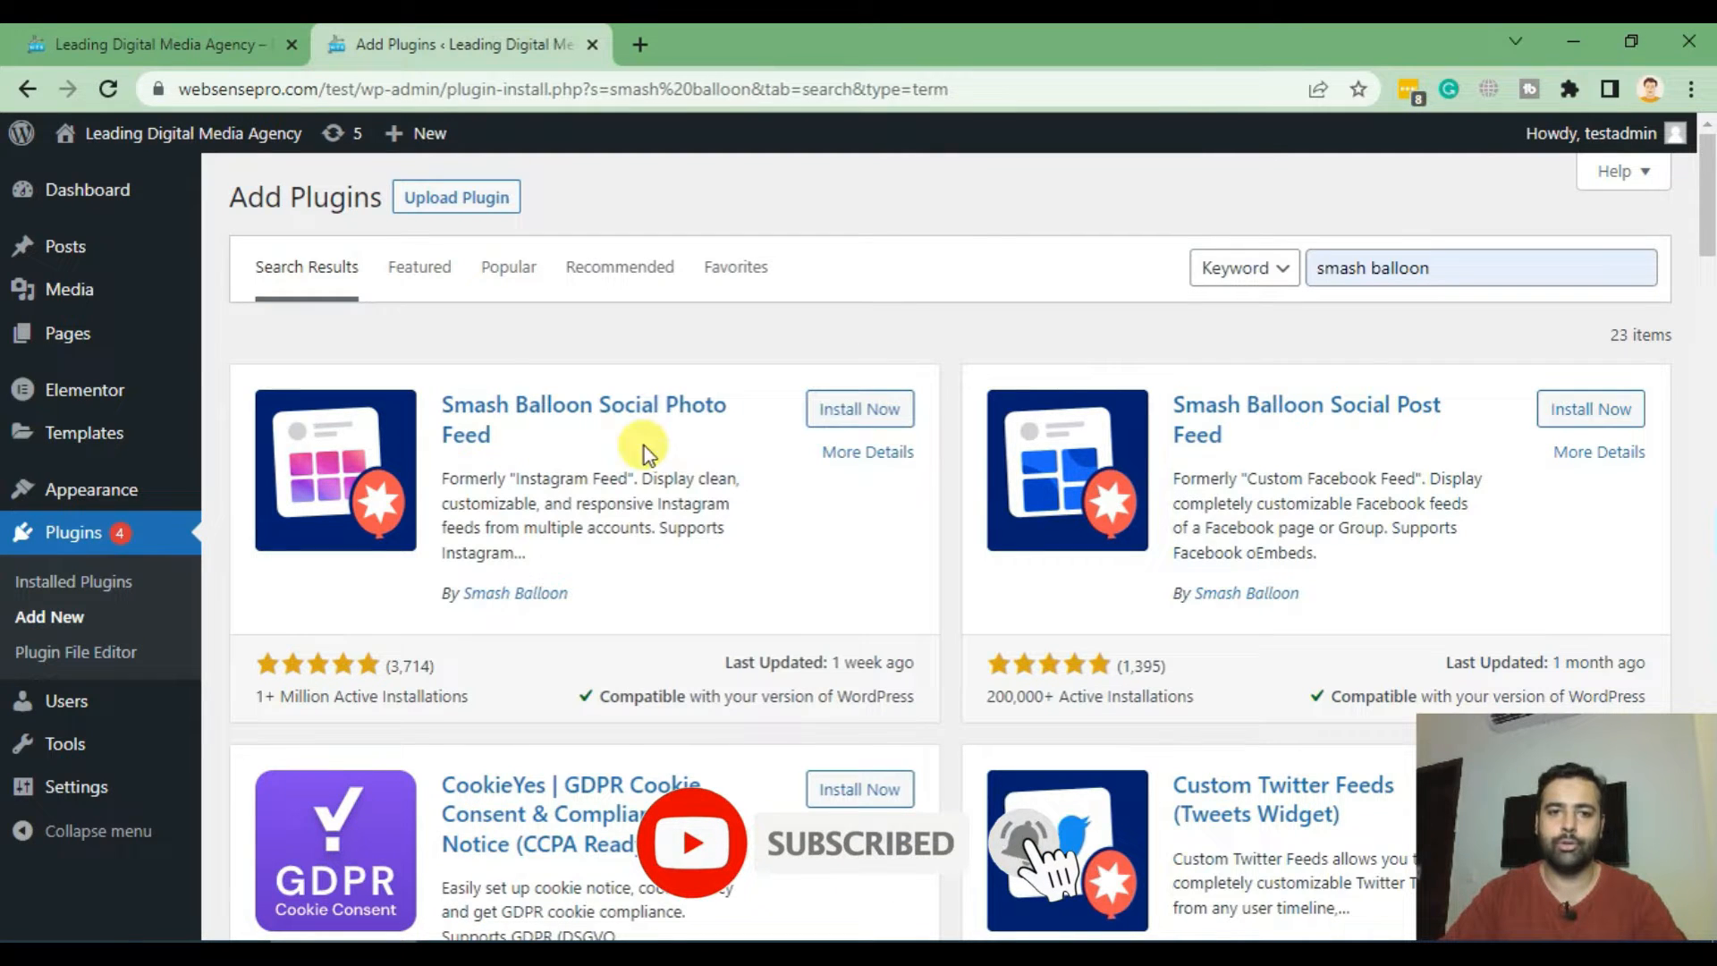
click(861, 408)
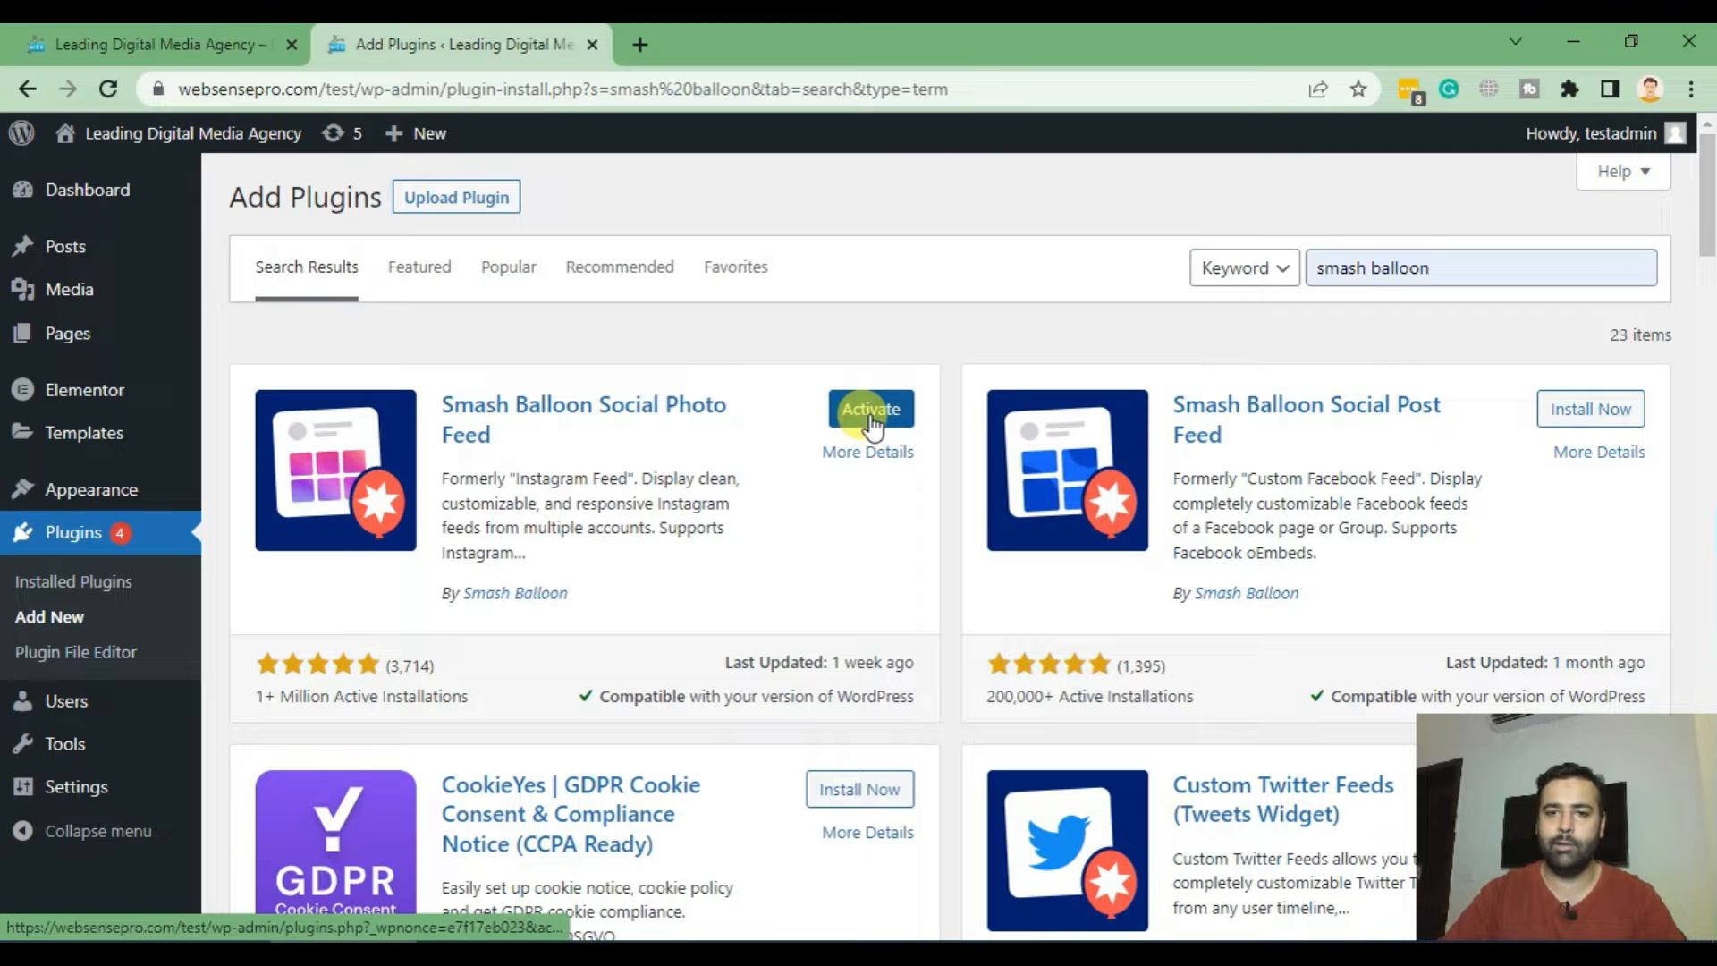
click(871, 408)
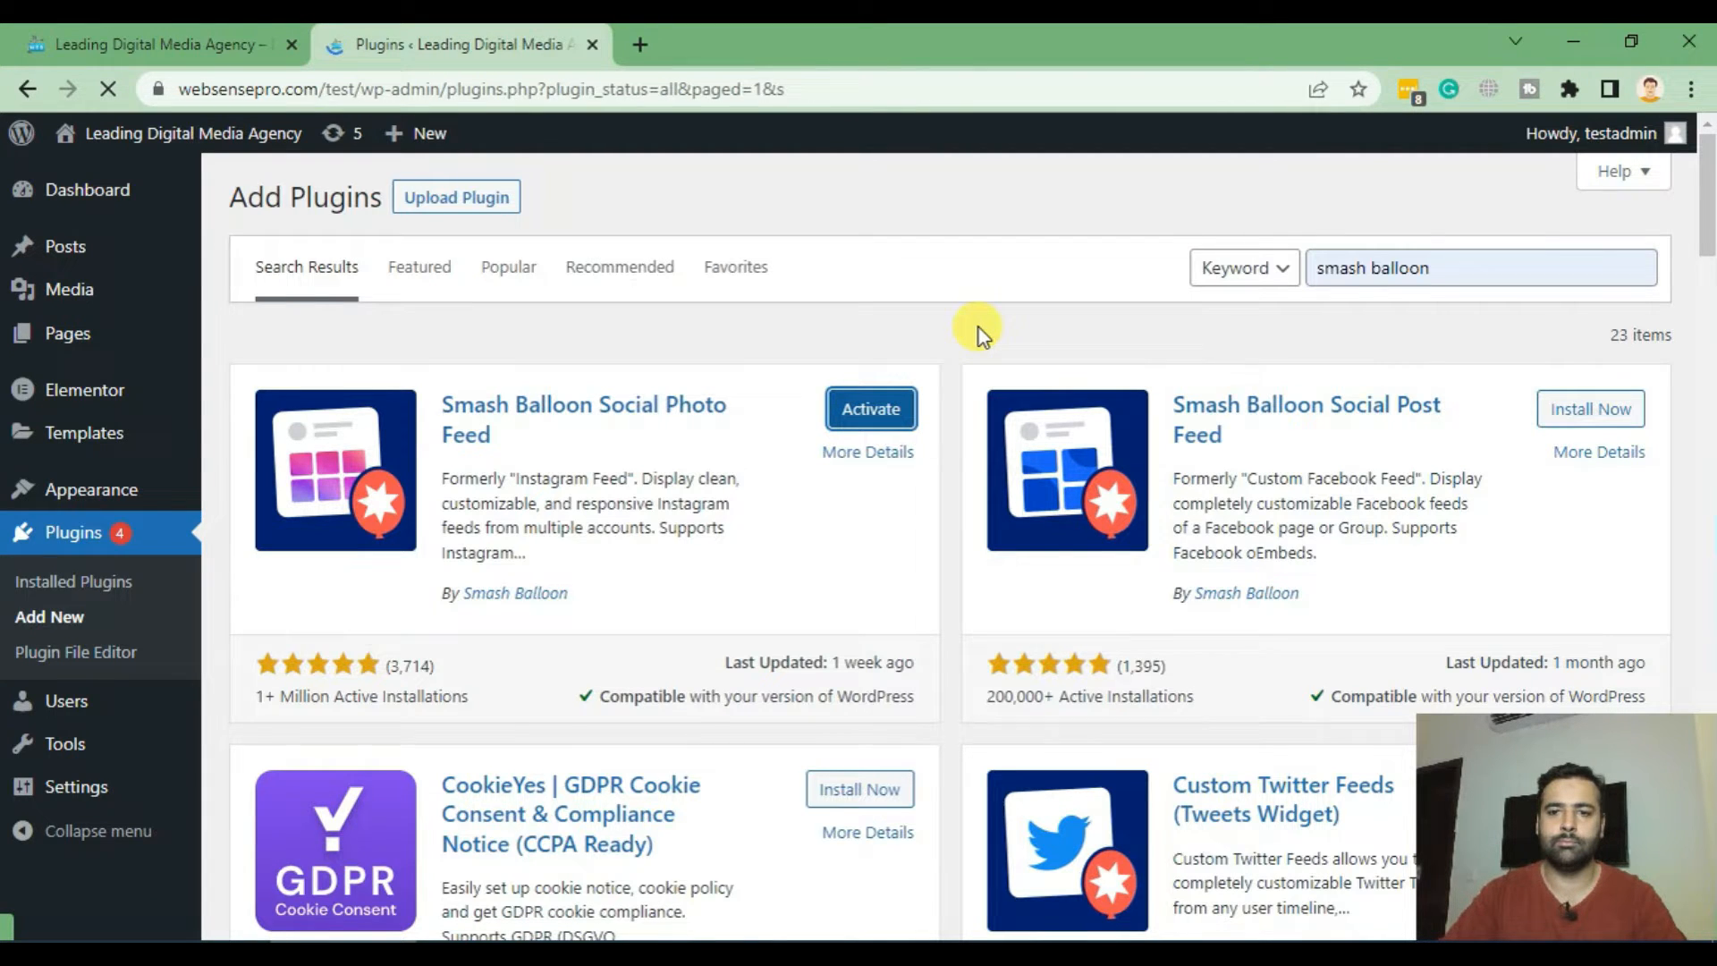
Go to Instagram Feed > Settings and scroll to the Manage Sources section.
click(871, 407)
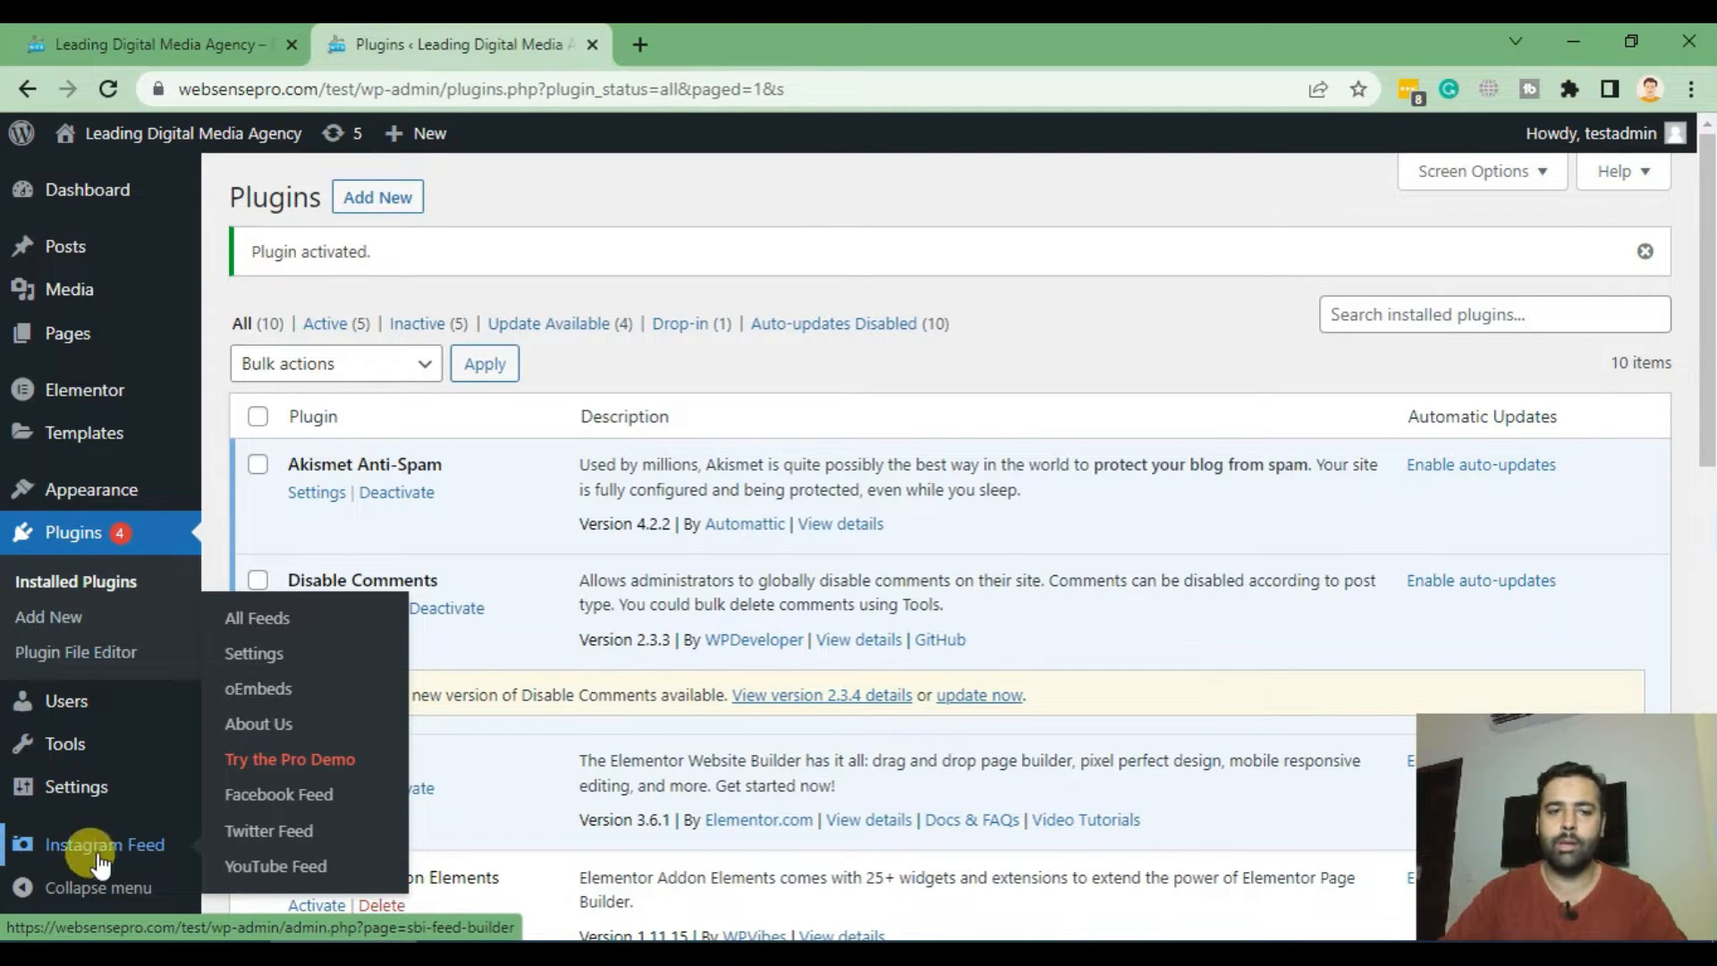
click(252, 653)
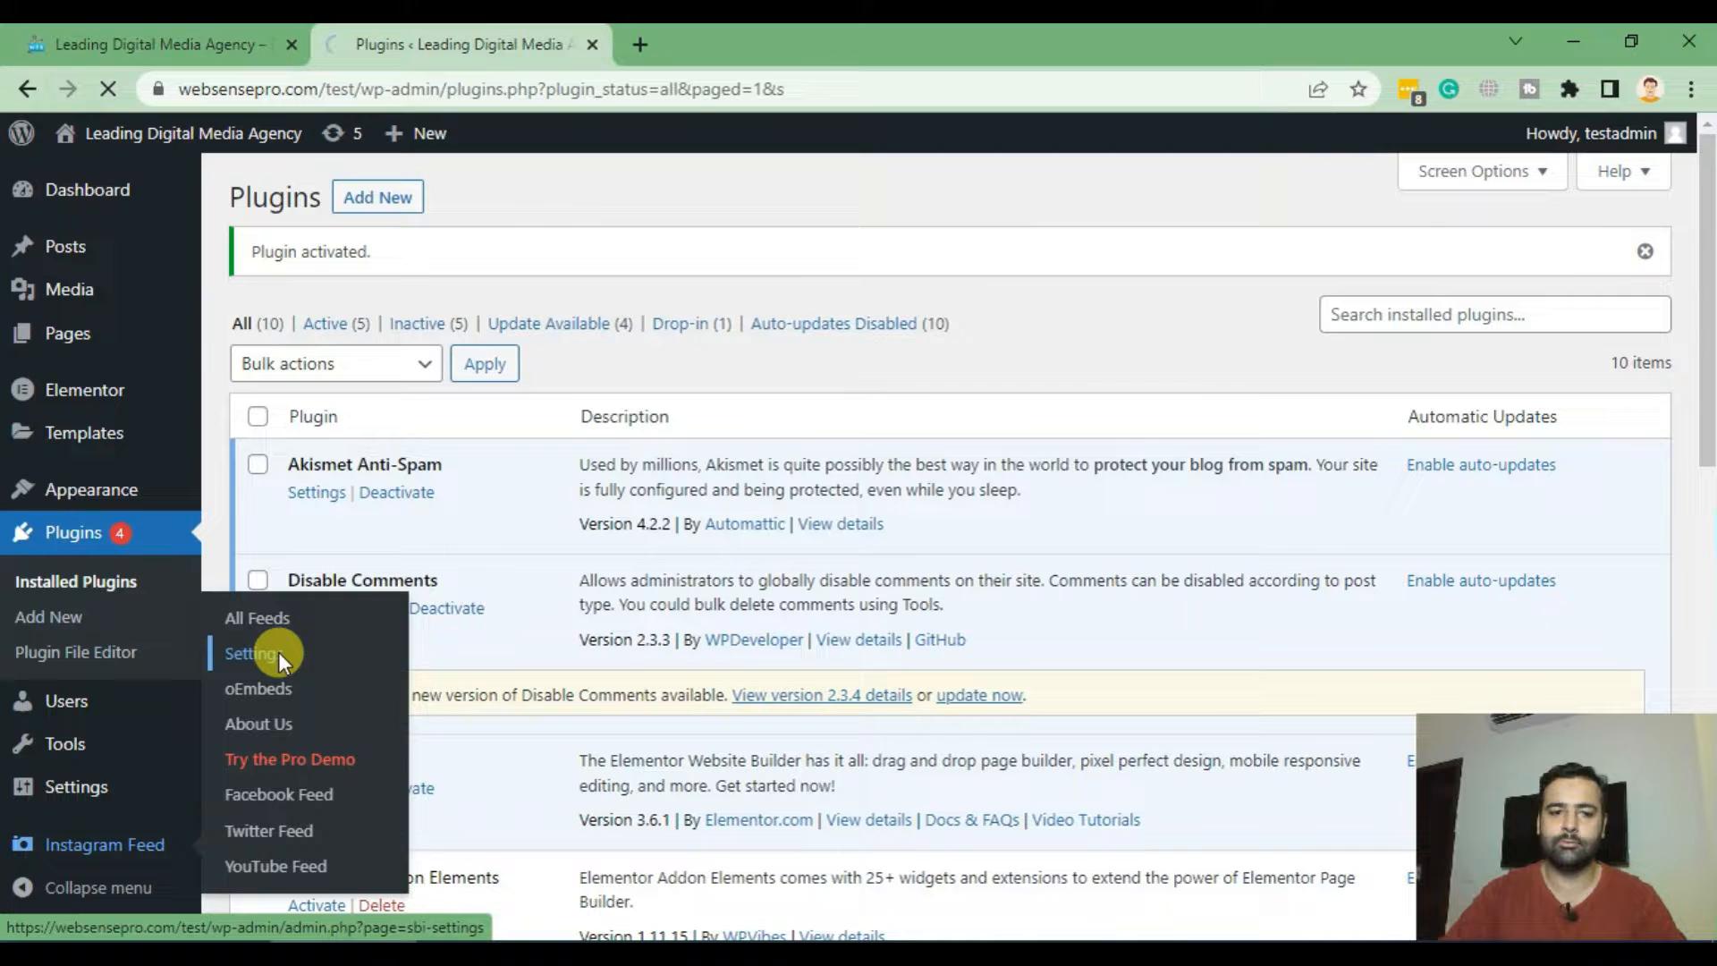
click(250, 653)
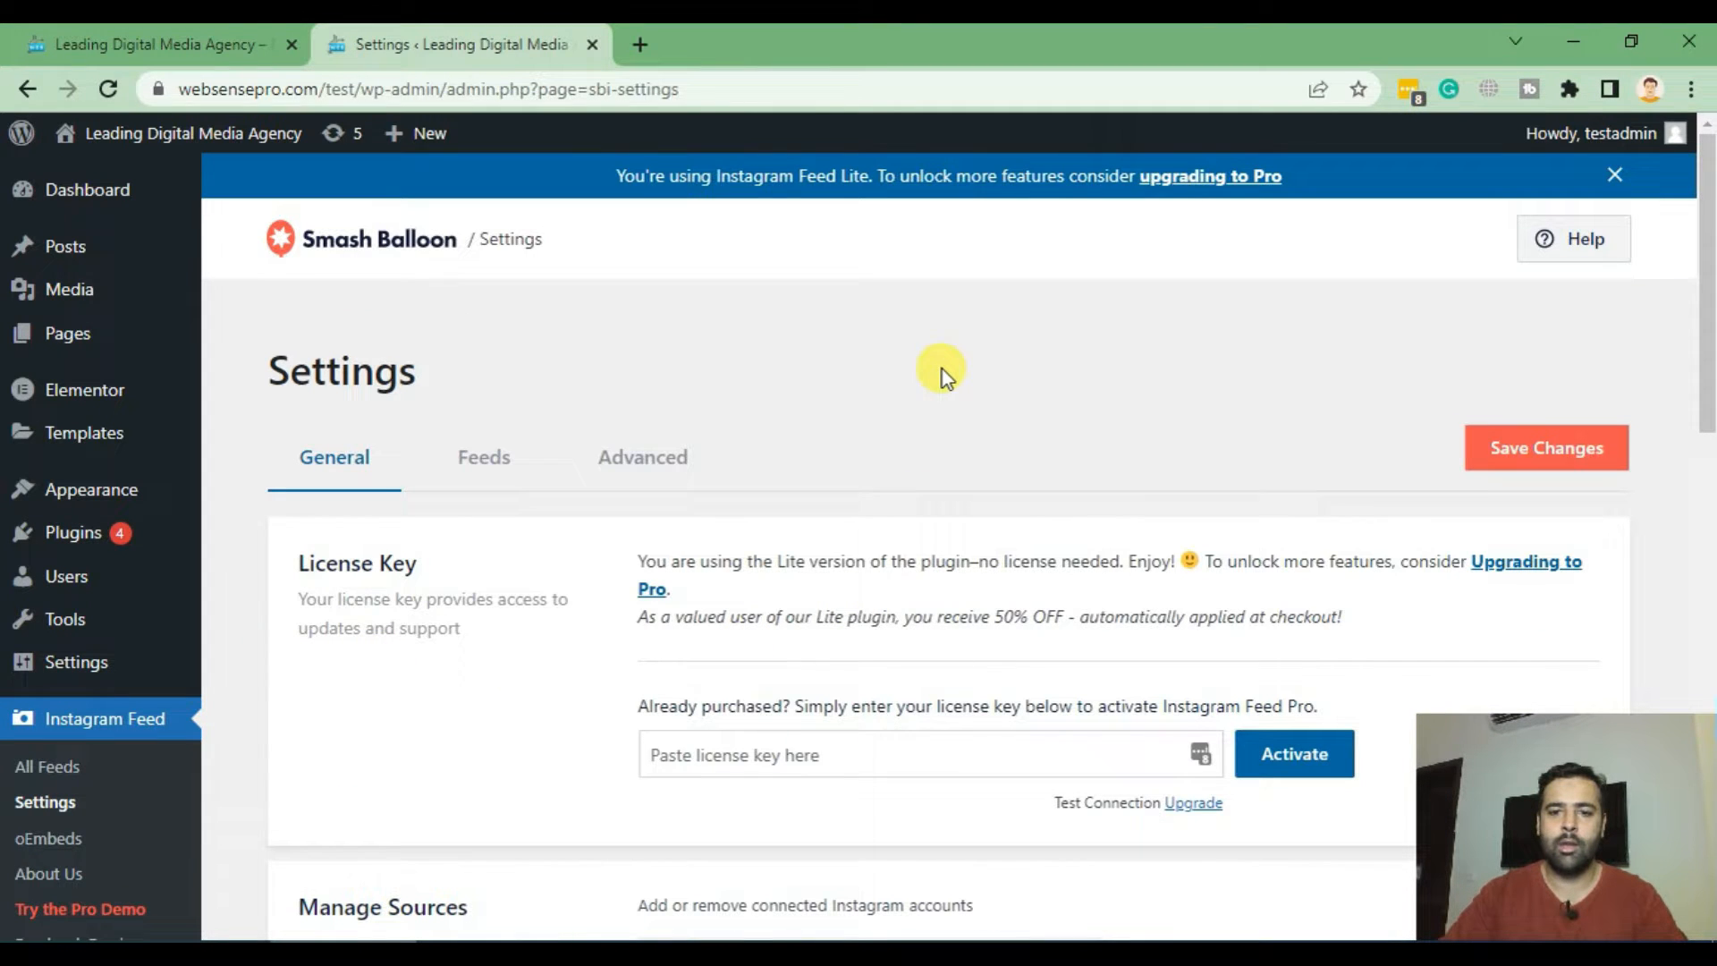
scroll(down, 3)
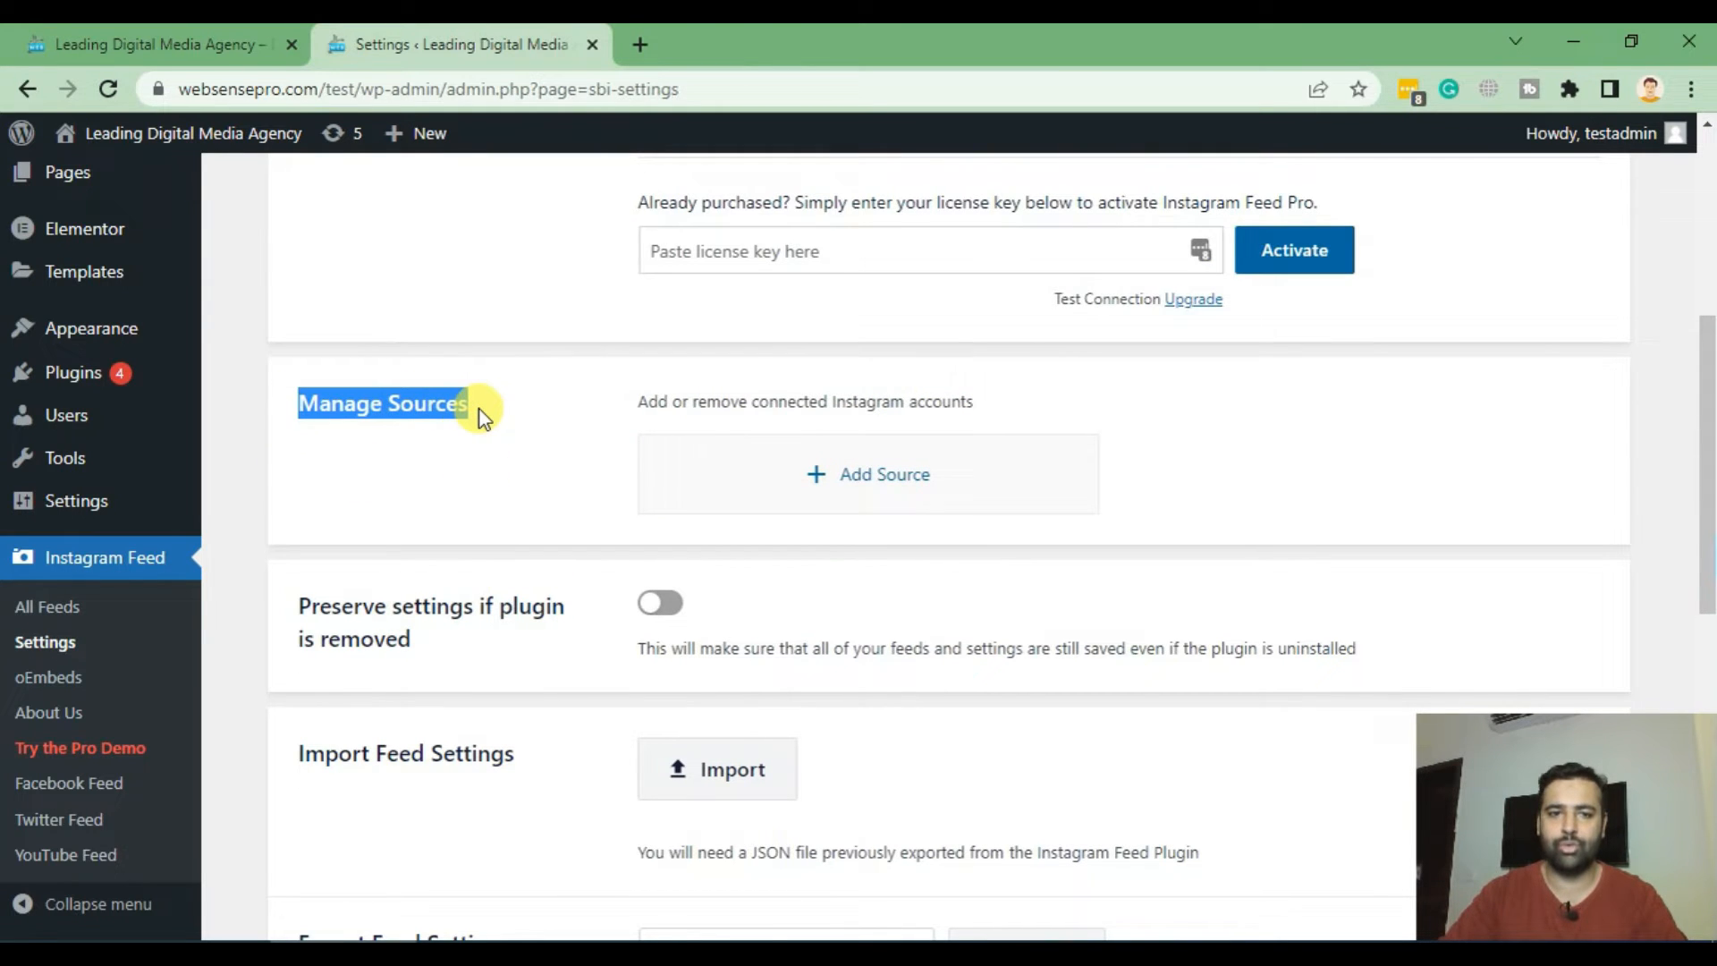
mouse_move(821, 504)
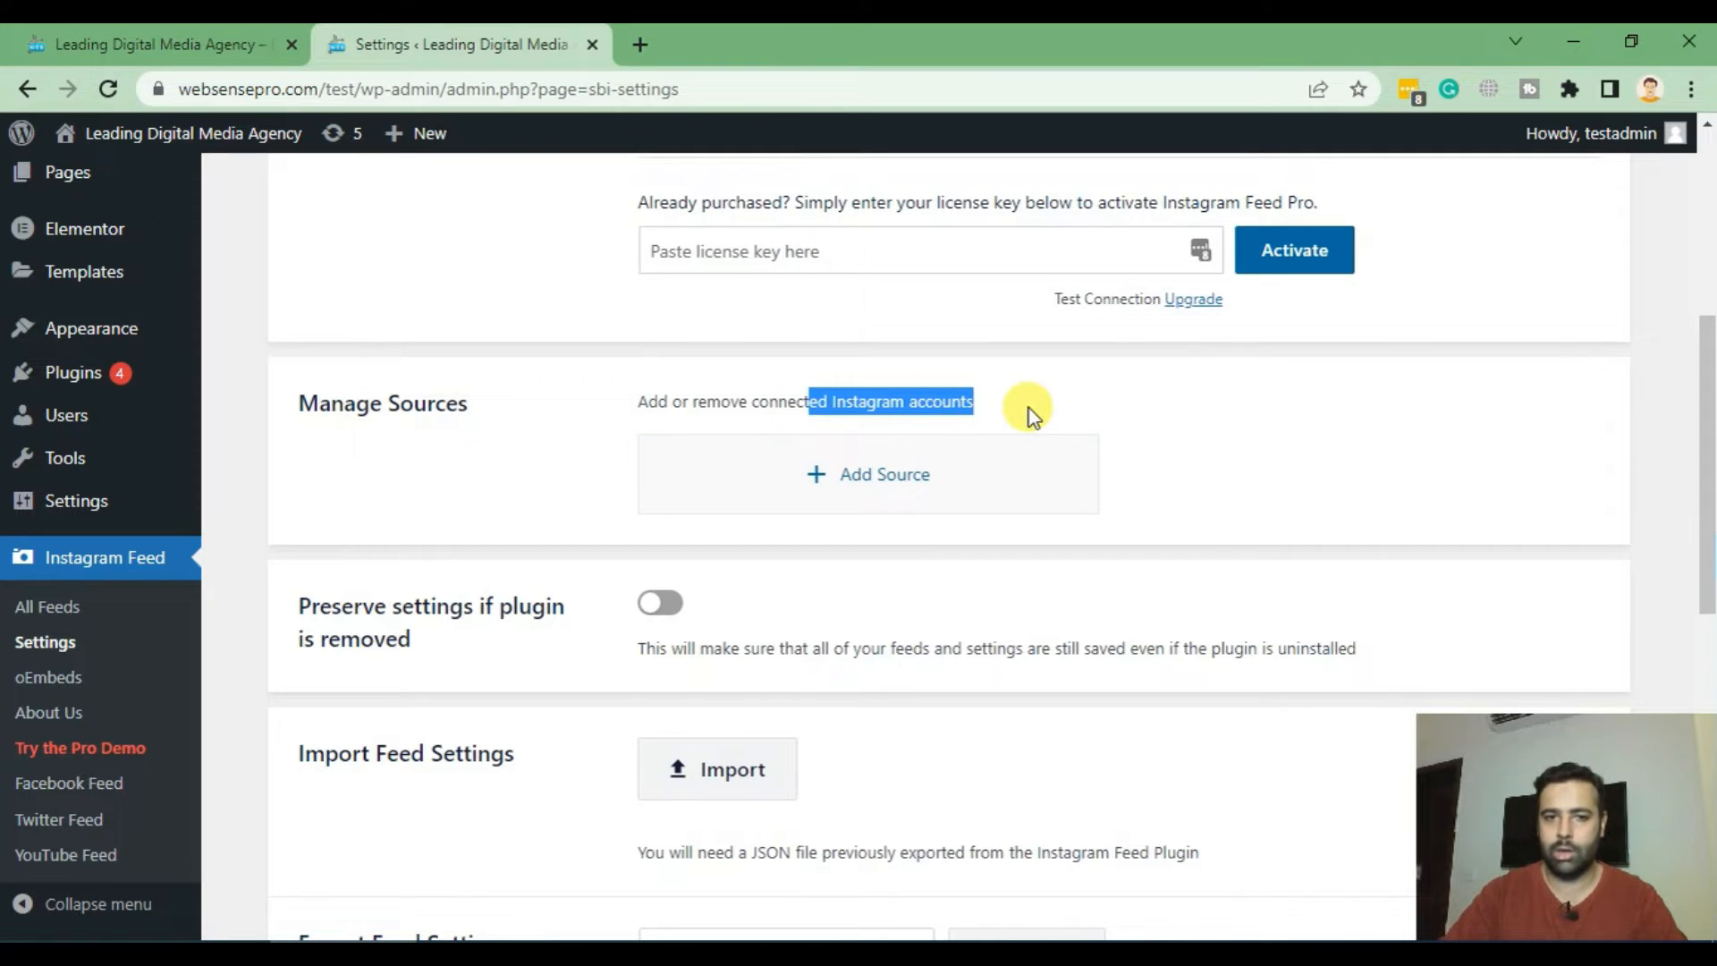
mouse_move(721, 524)
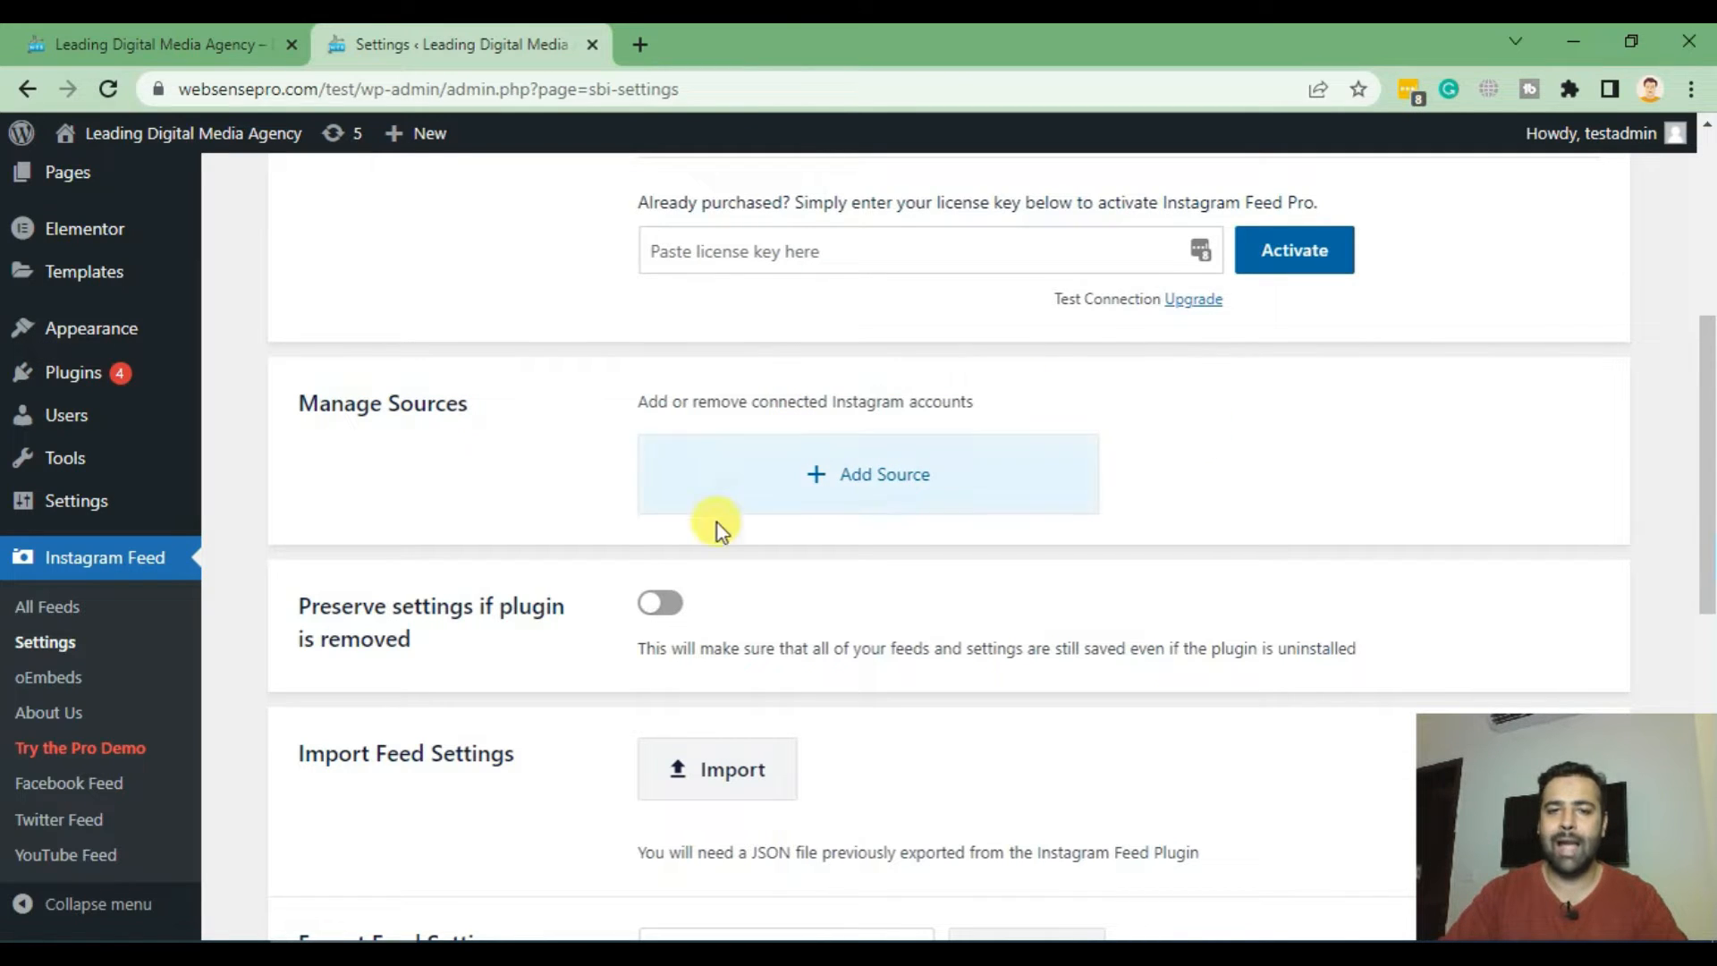
Add a source as a Business account, opt out of Get Started emails, and log in with Facebook.
click(867, 474)
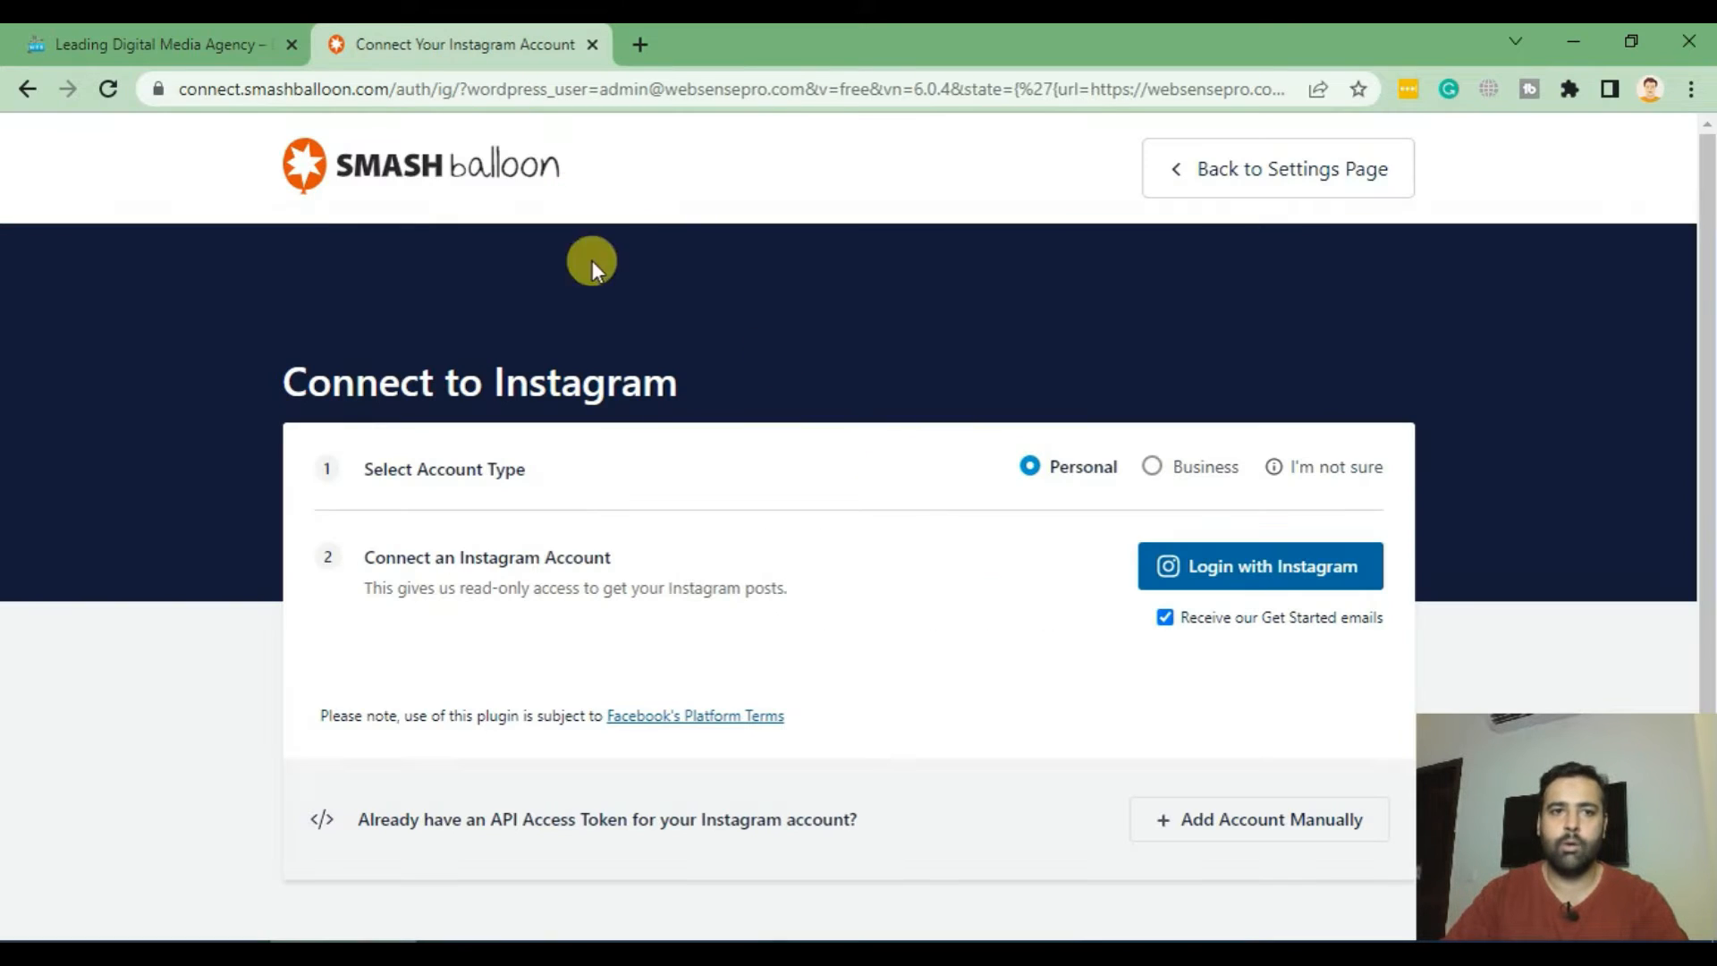
mouse_move(486, 542)
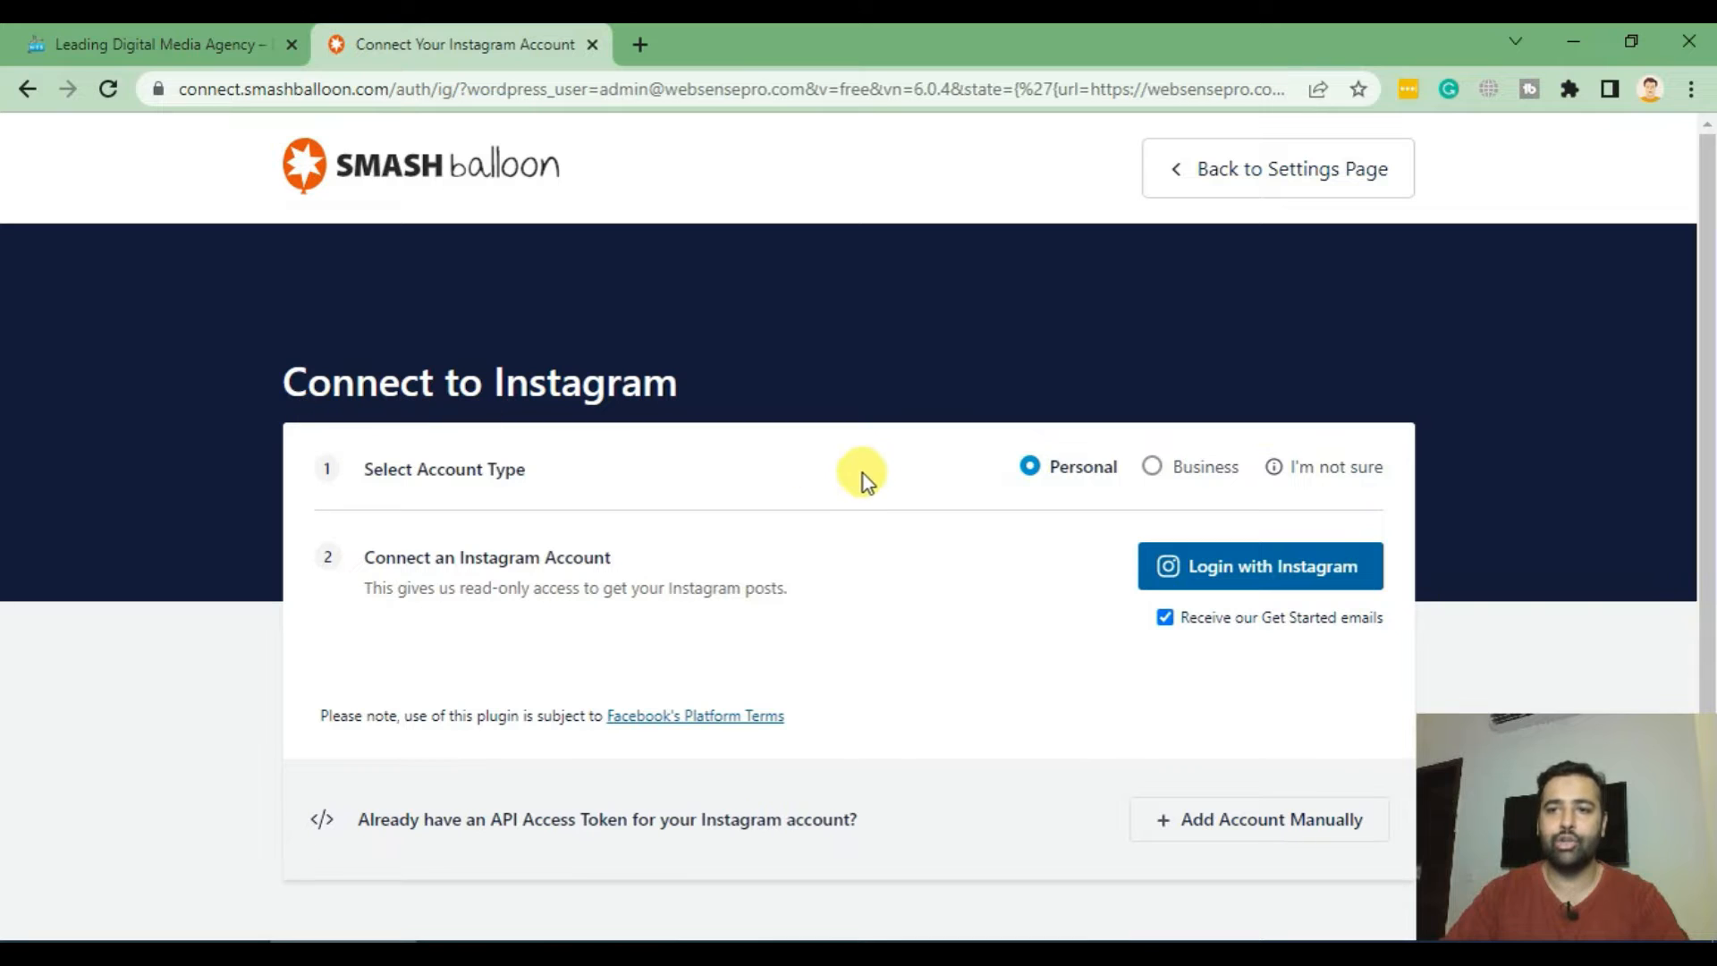
mouse_move(862, 458)
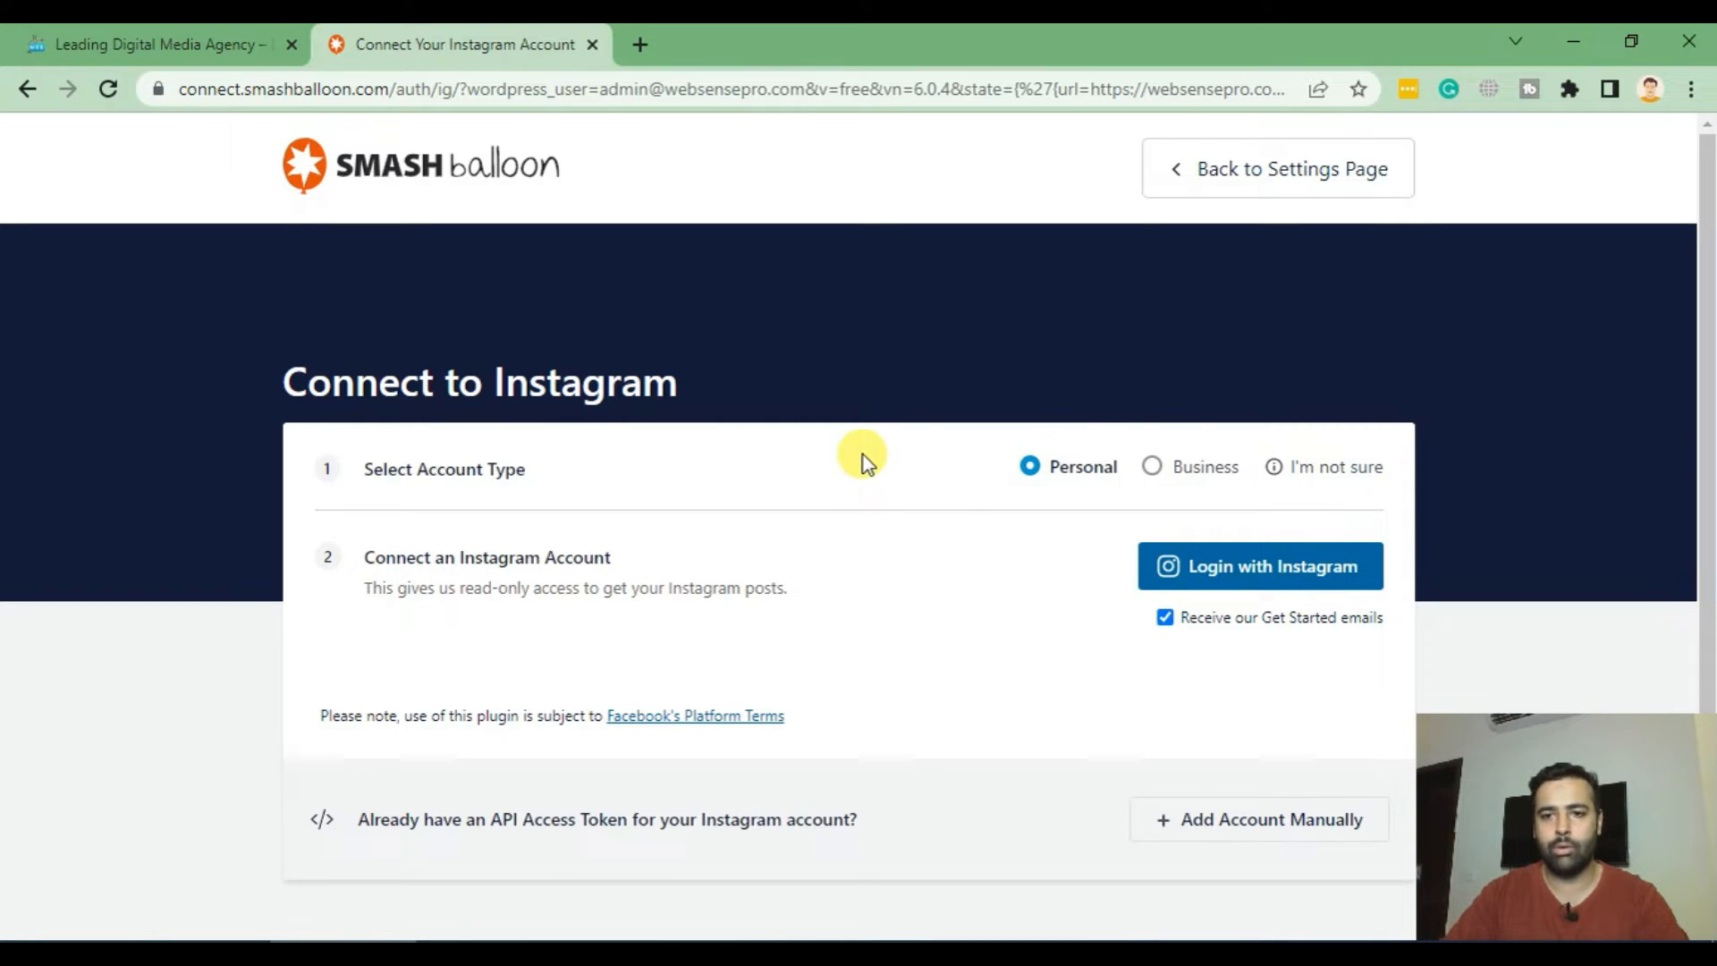
mouse_move(1150, 467)
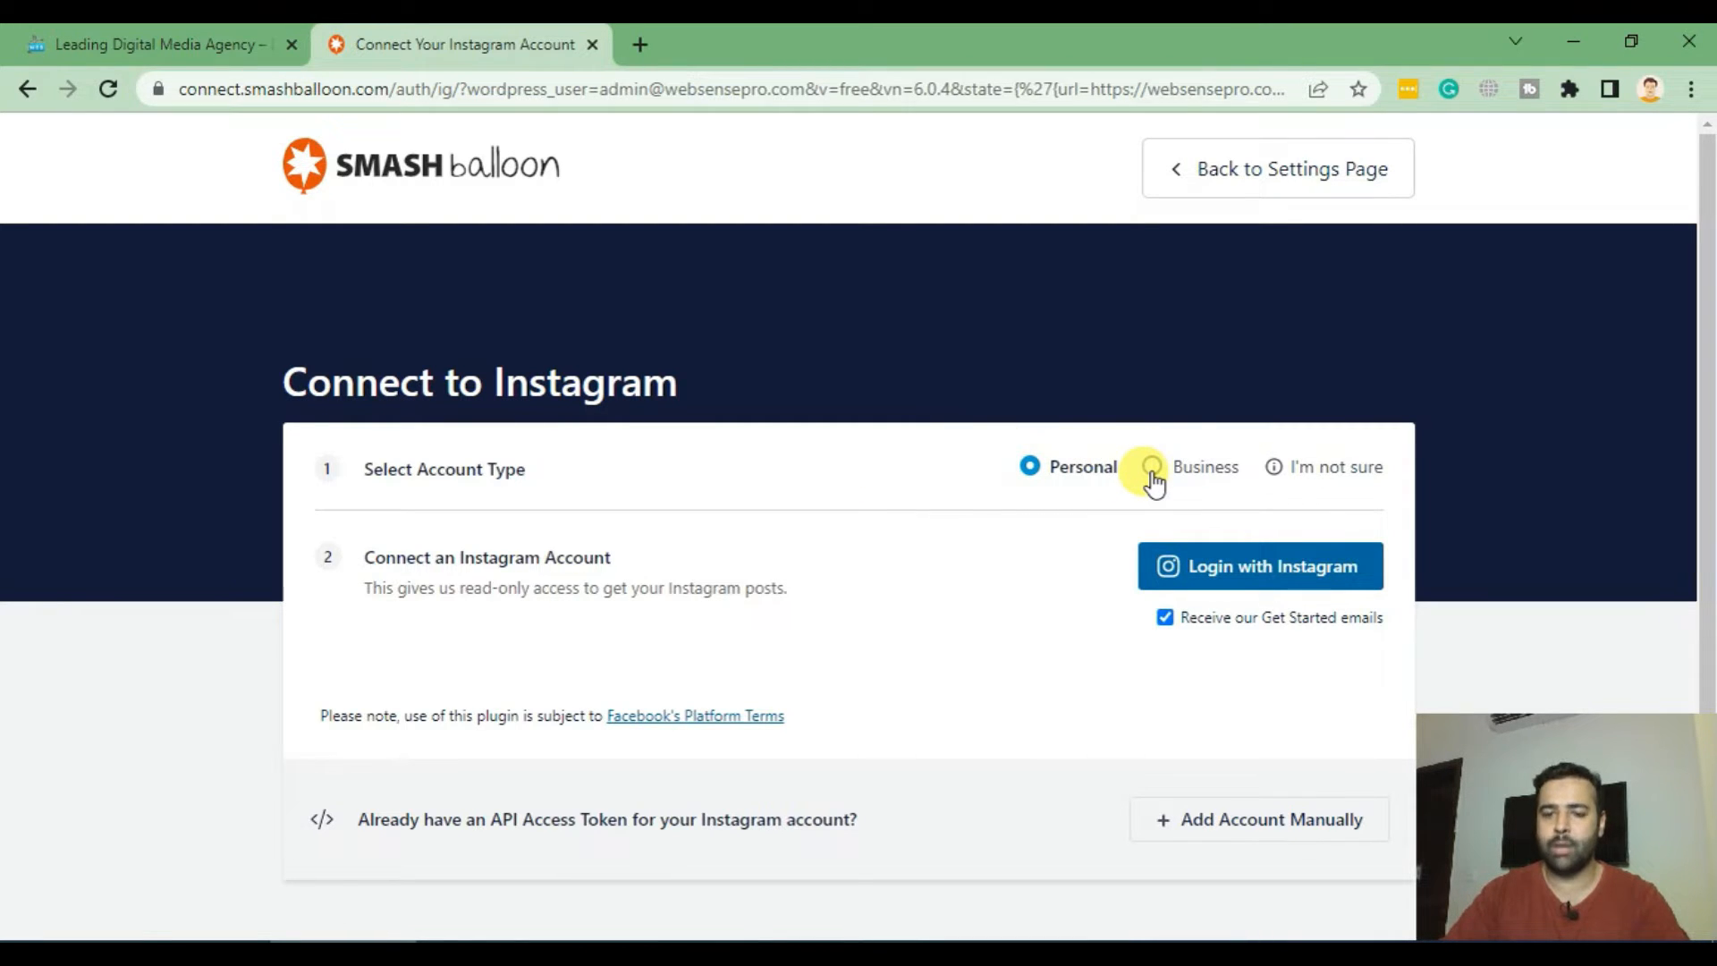
click(1148, 467)
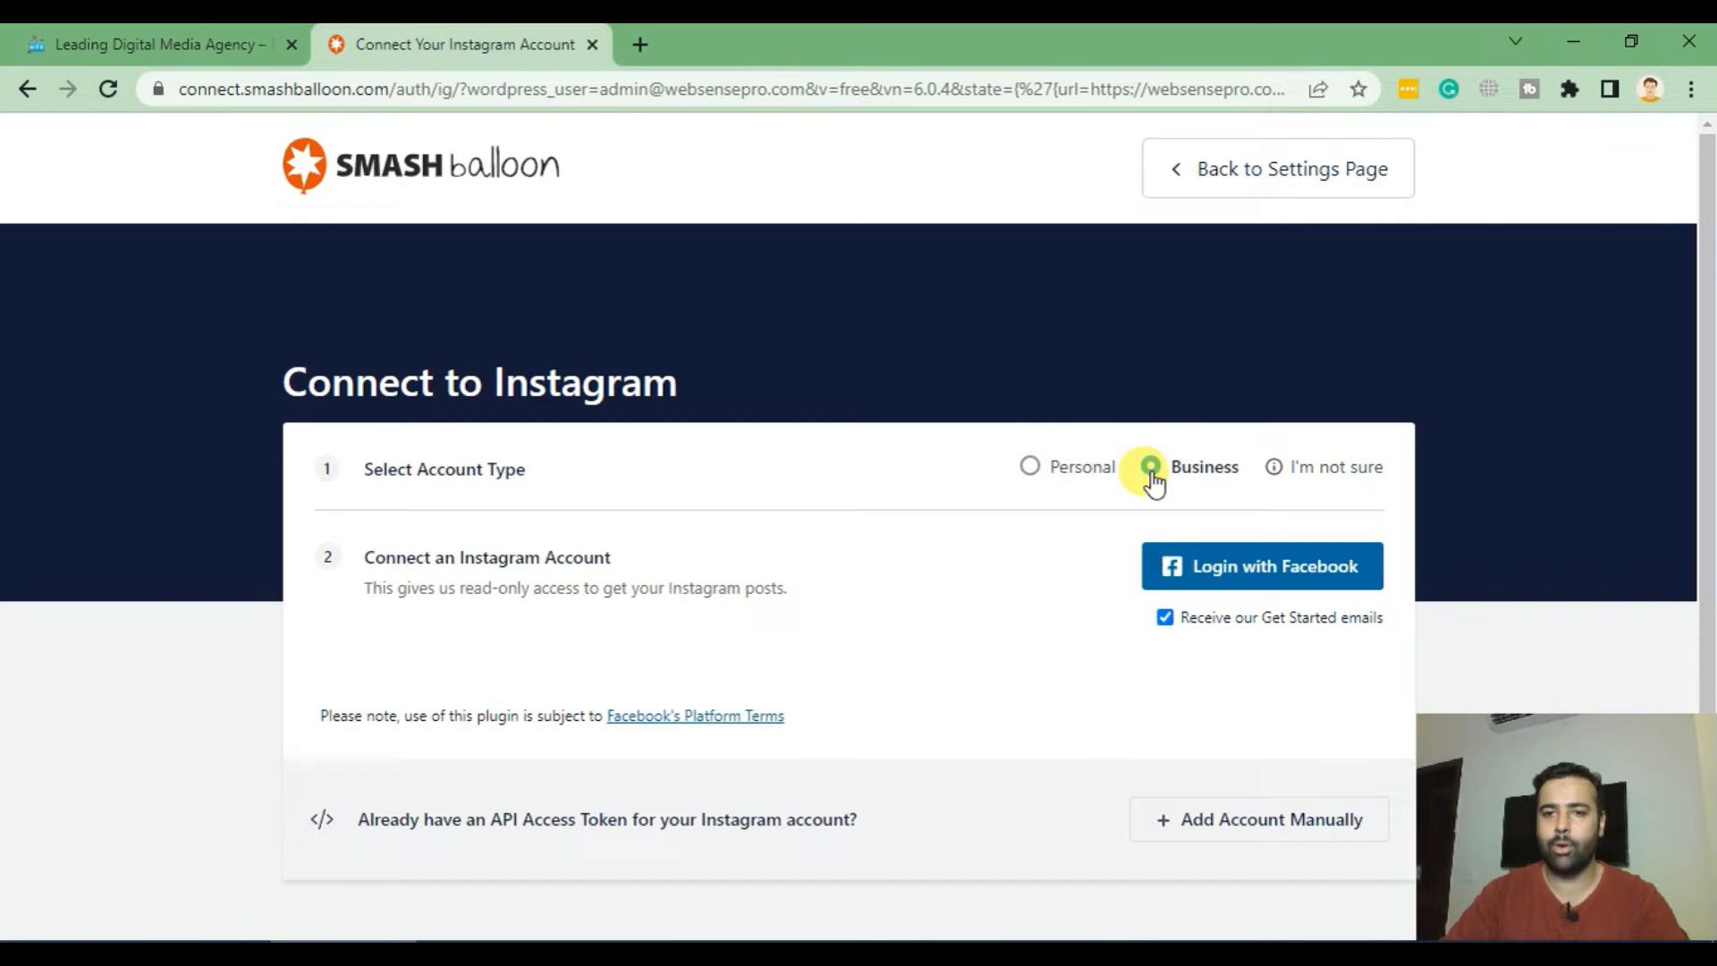
click(1148, 465)
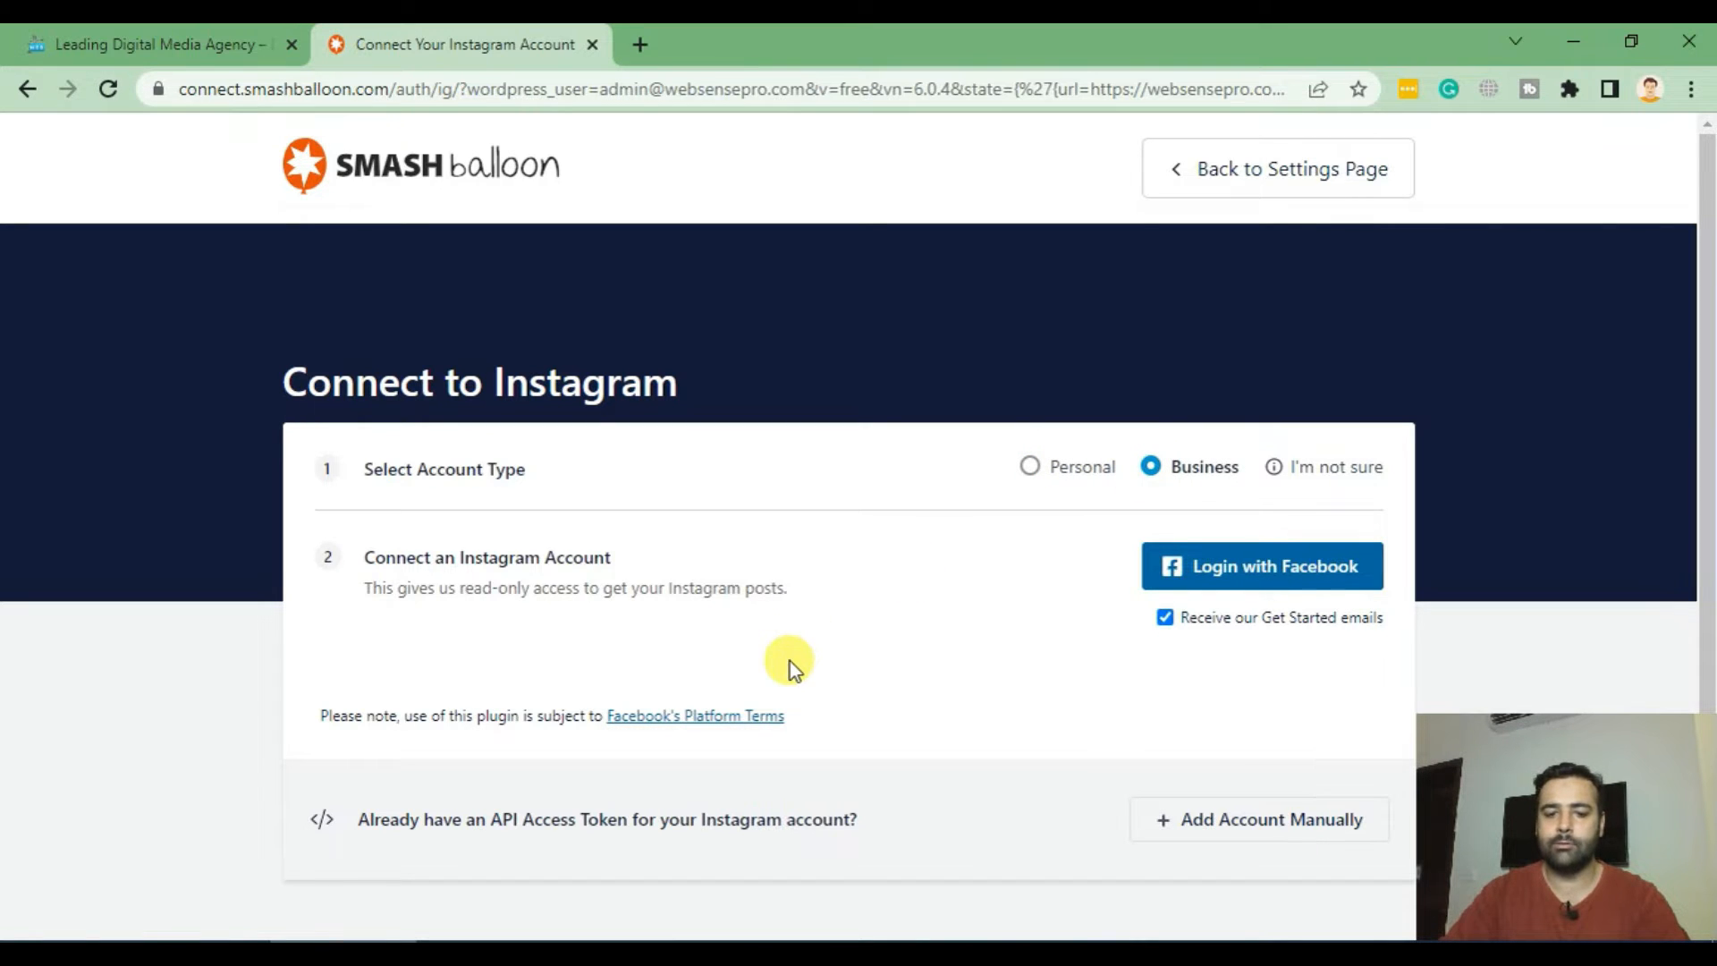
click(1164, 617)
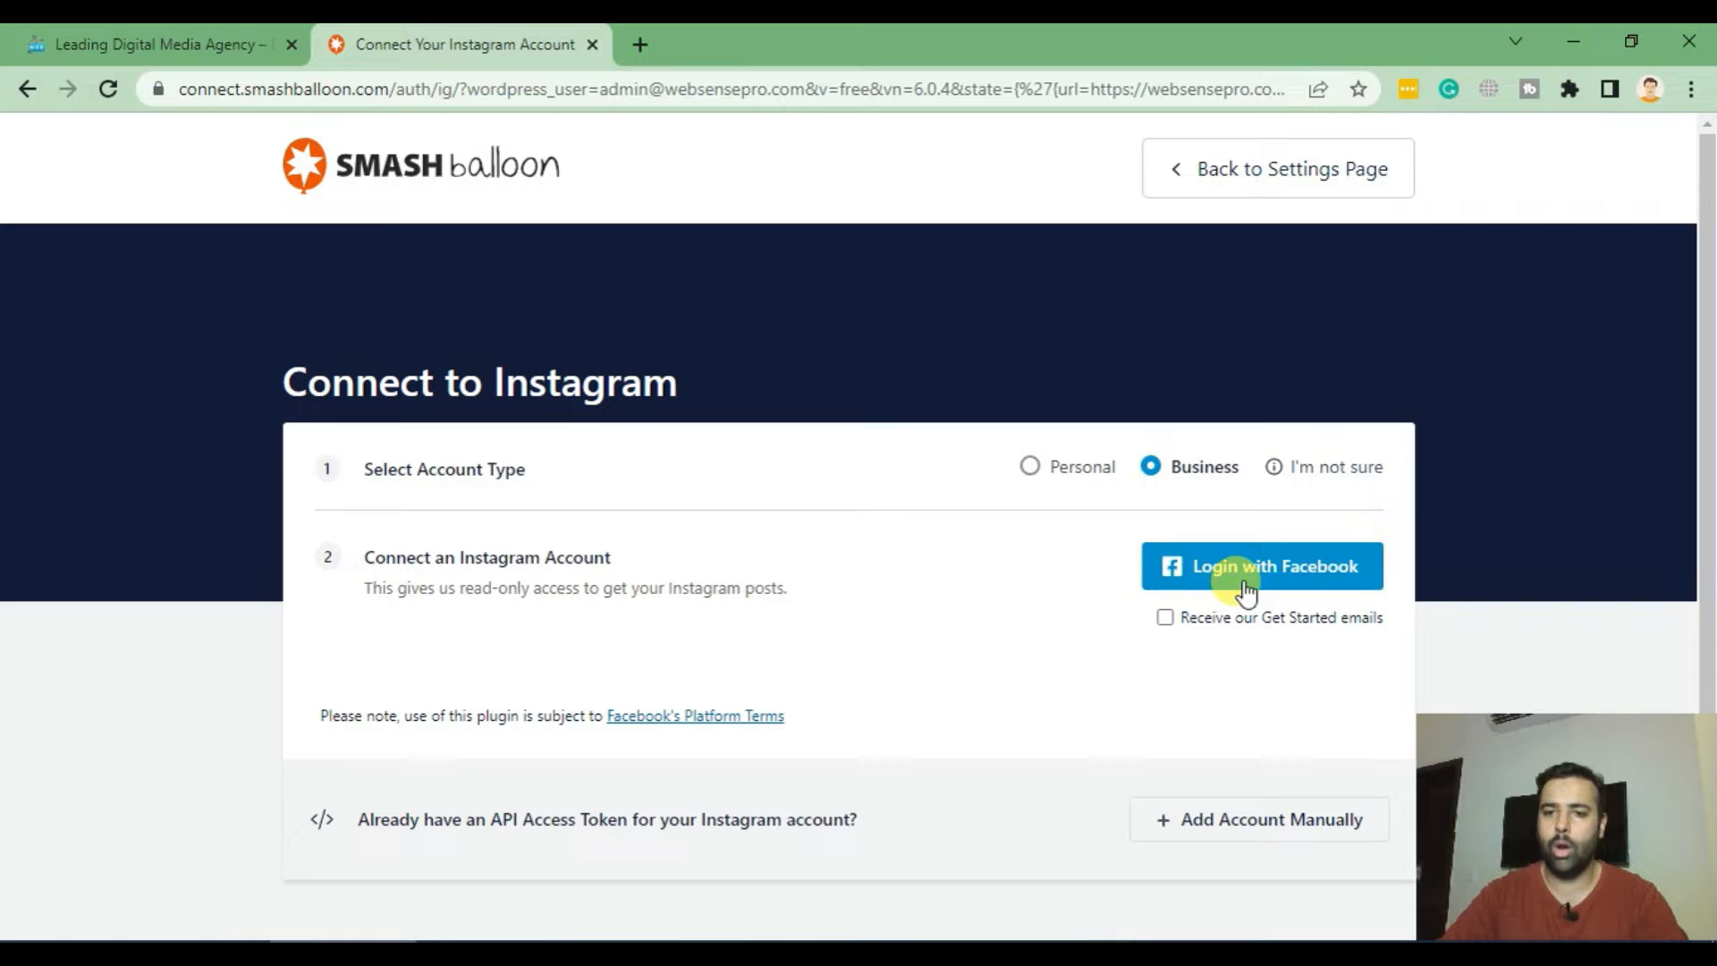
click(1260, 567)
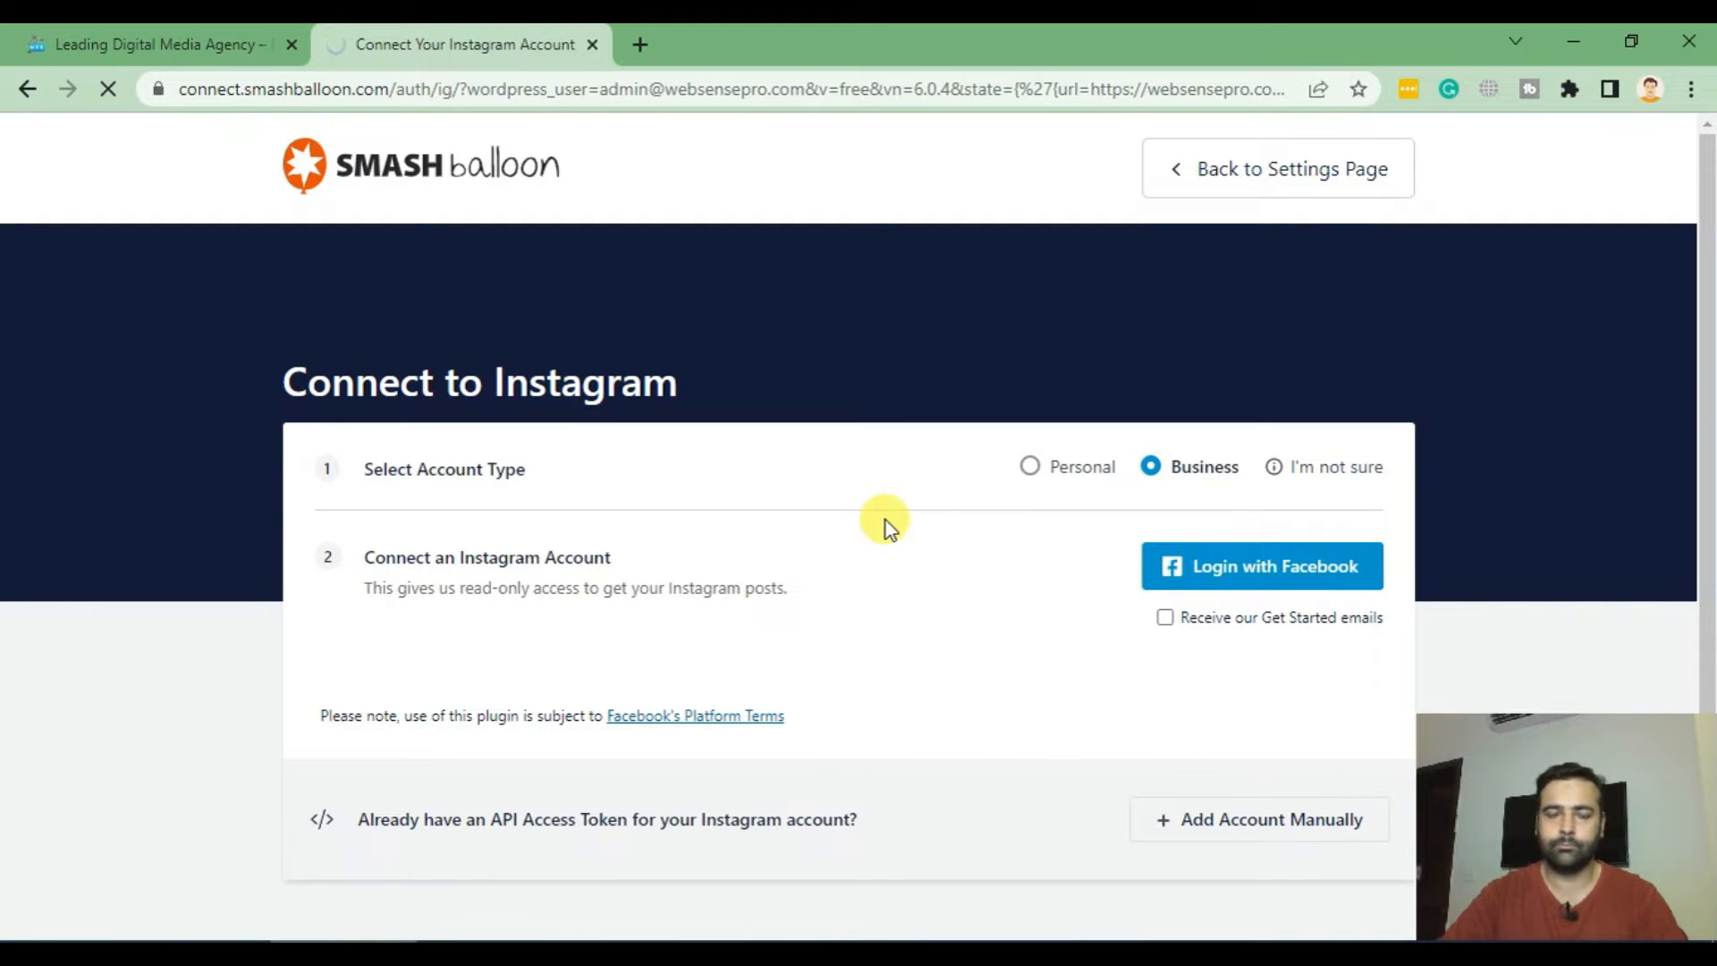
mouse_move(828, 501)
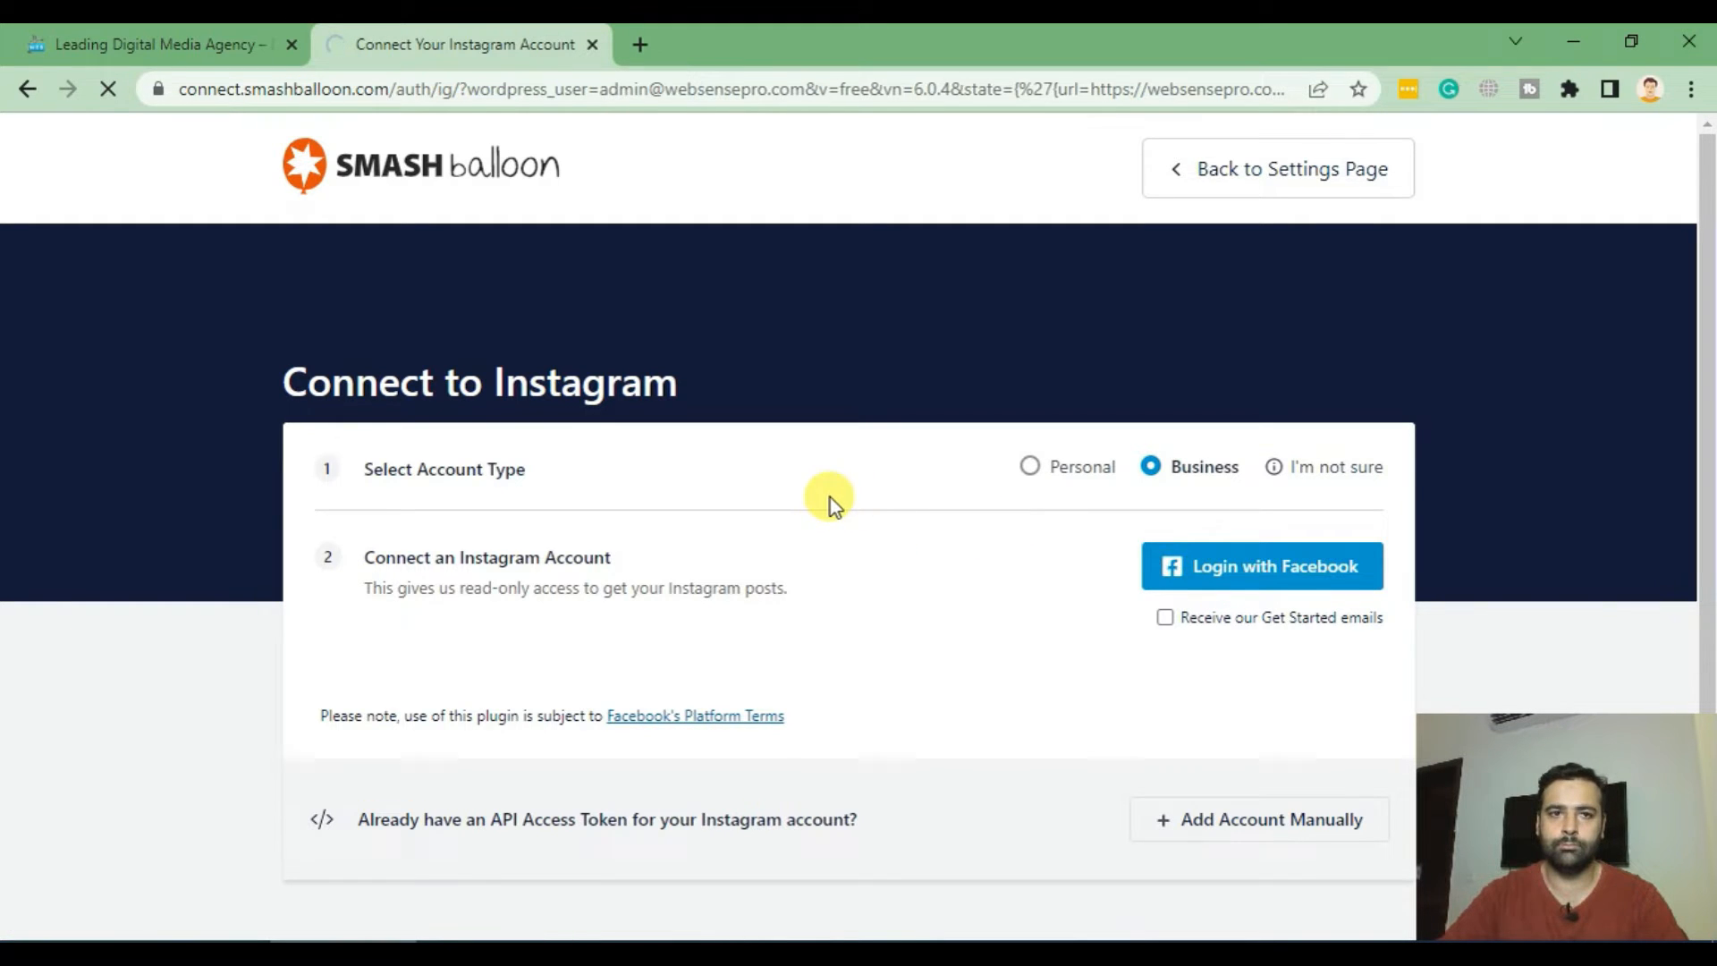
click(1261, 567)
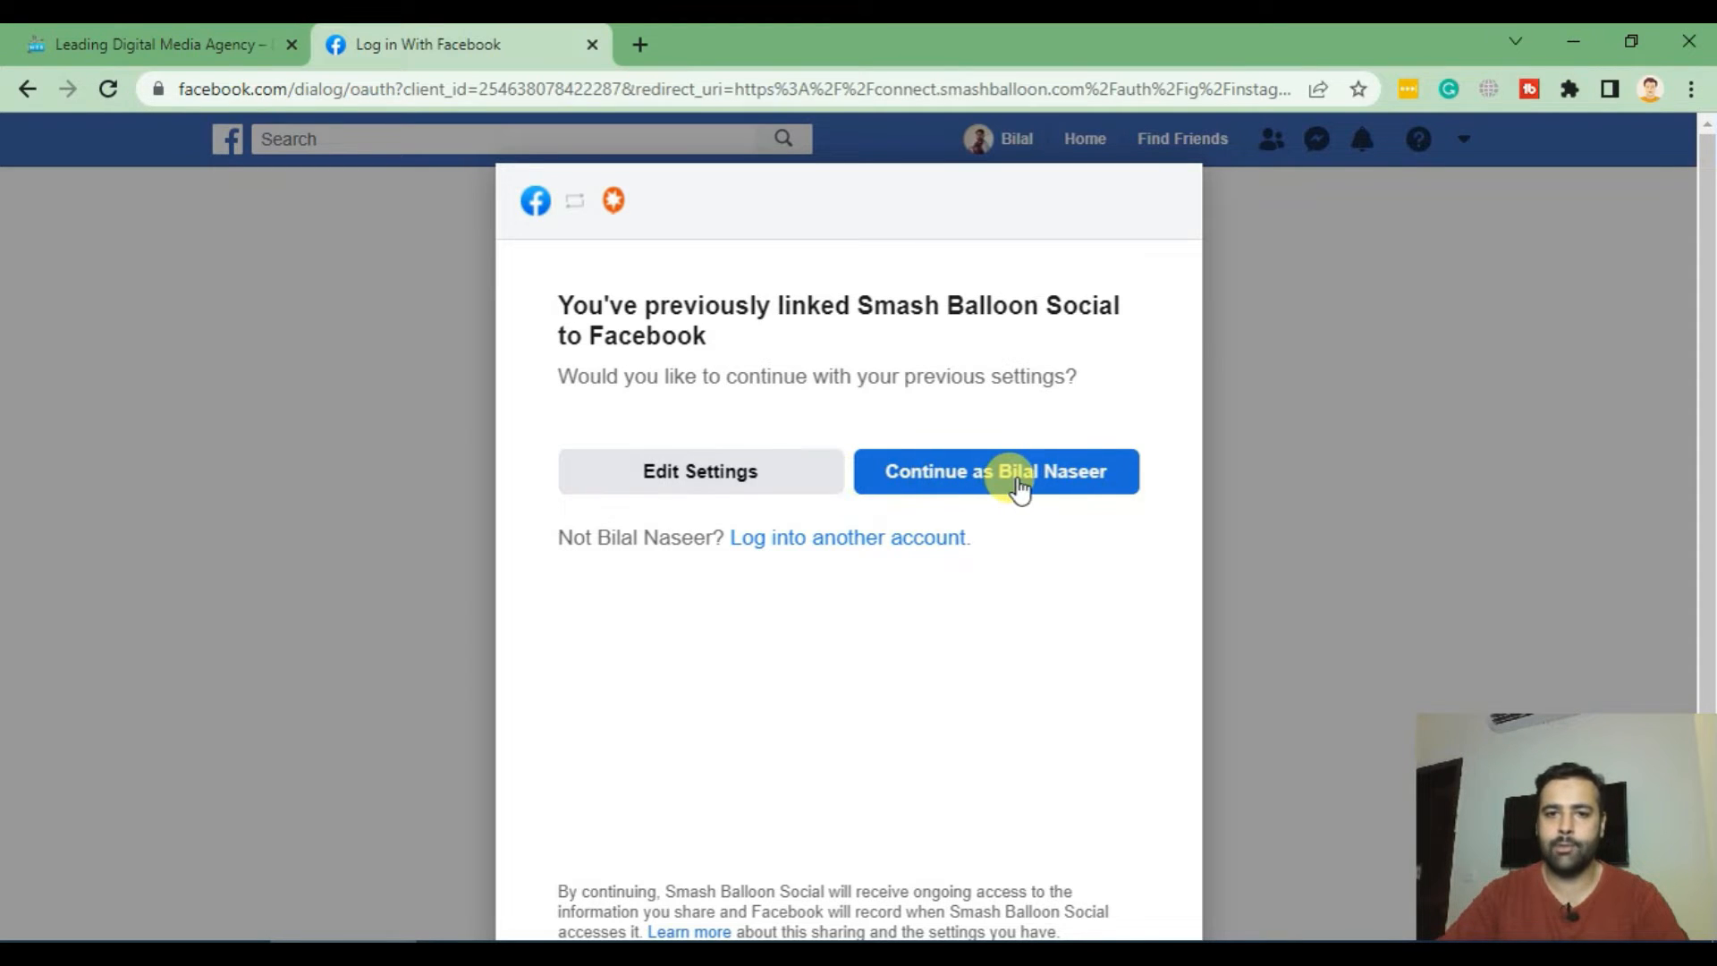
Continue as the previously linked Facebook account to authorize Smash Balloon.
click(996, 470)
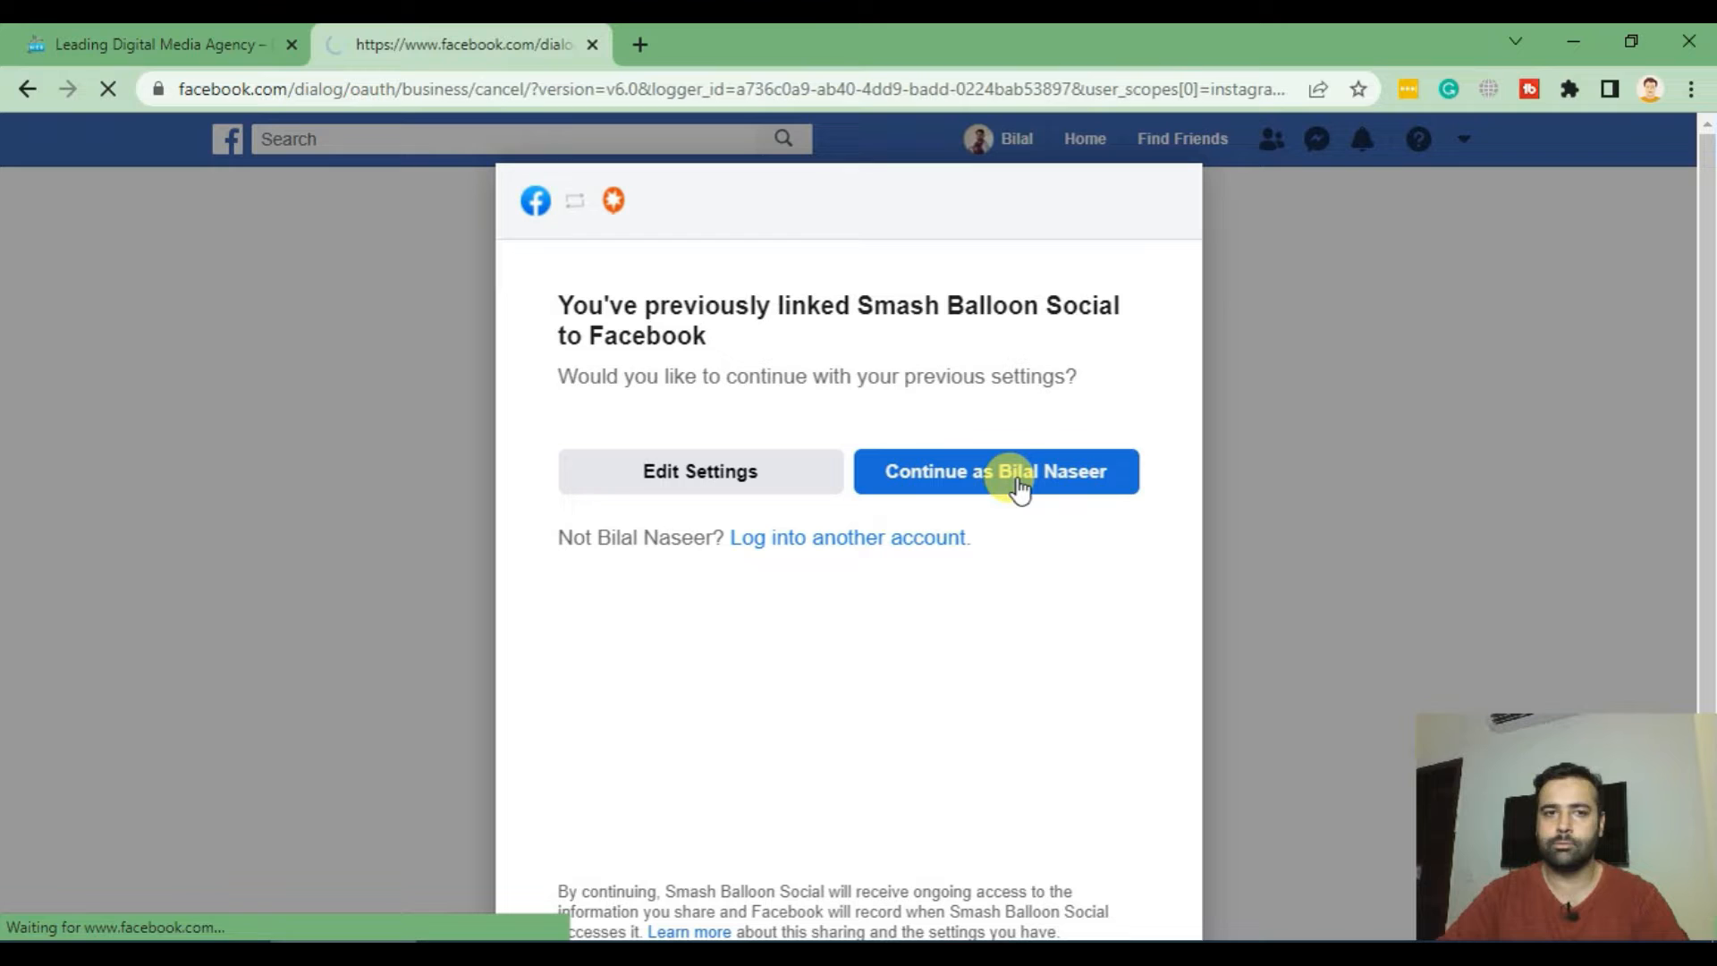
click(996, 470)
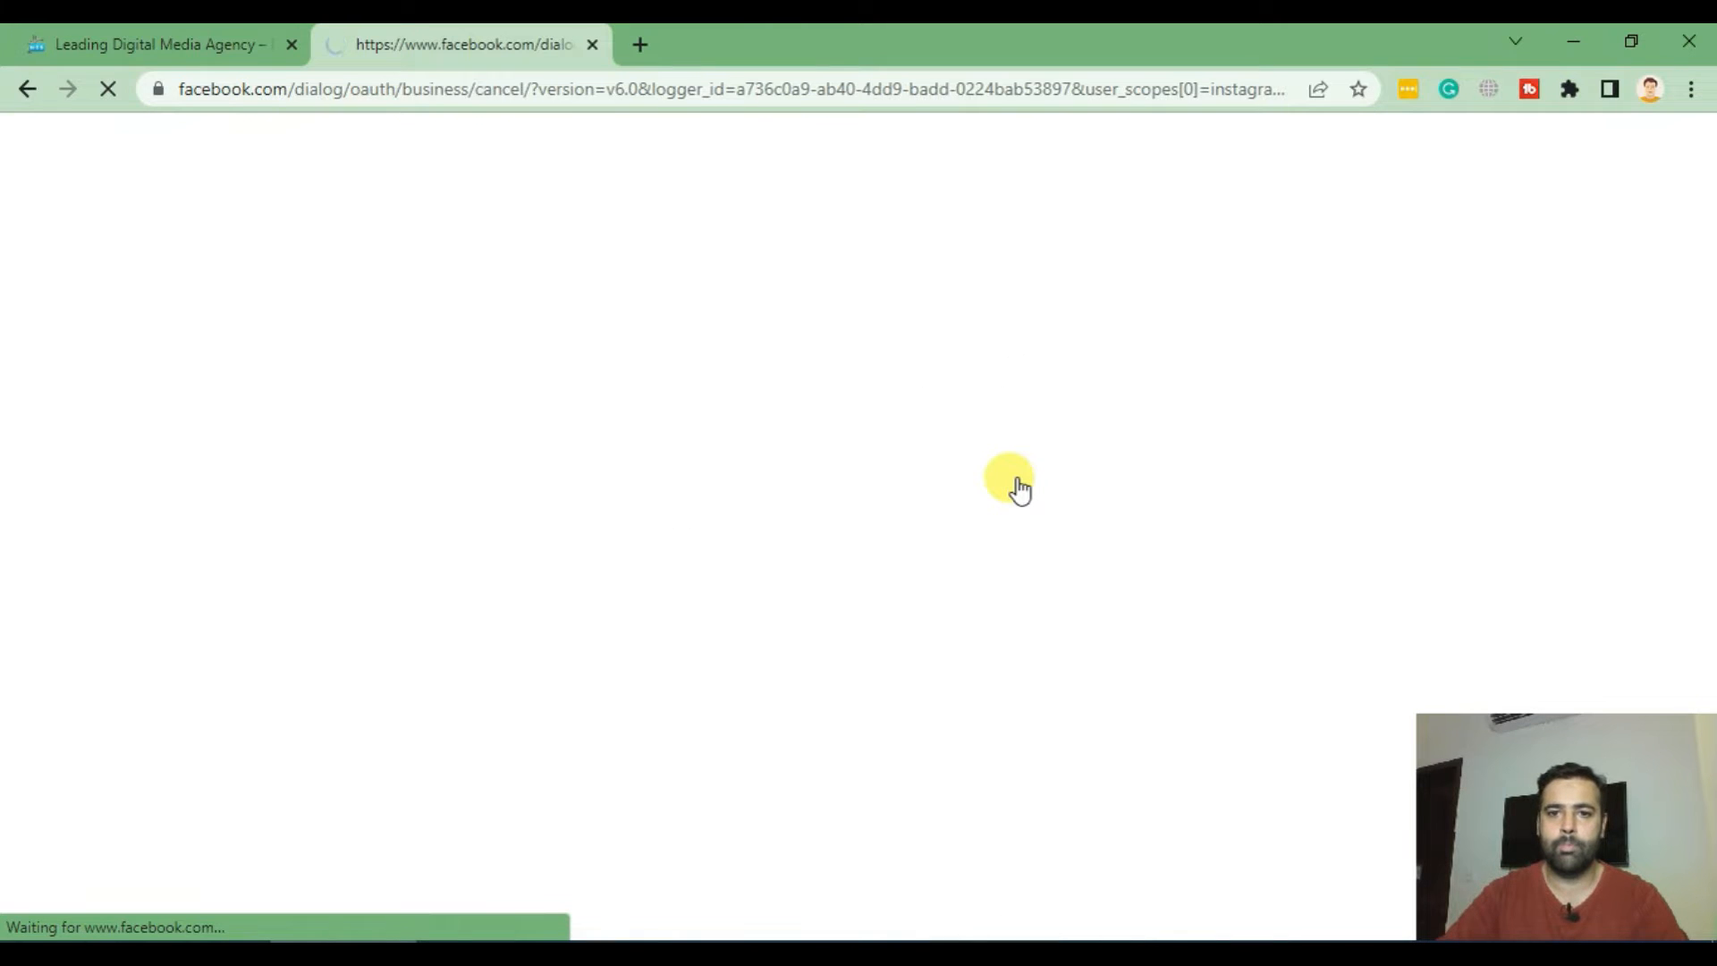
mouse_move(1013, 428)
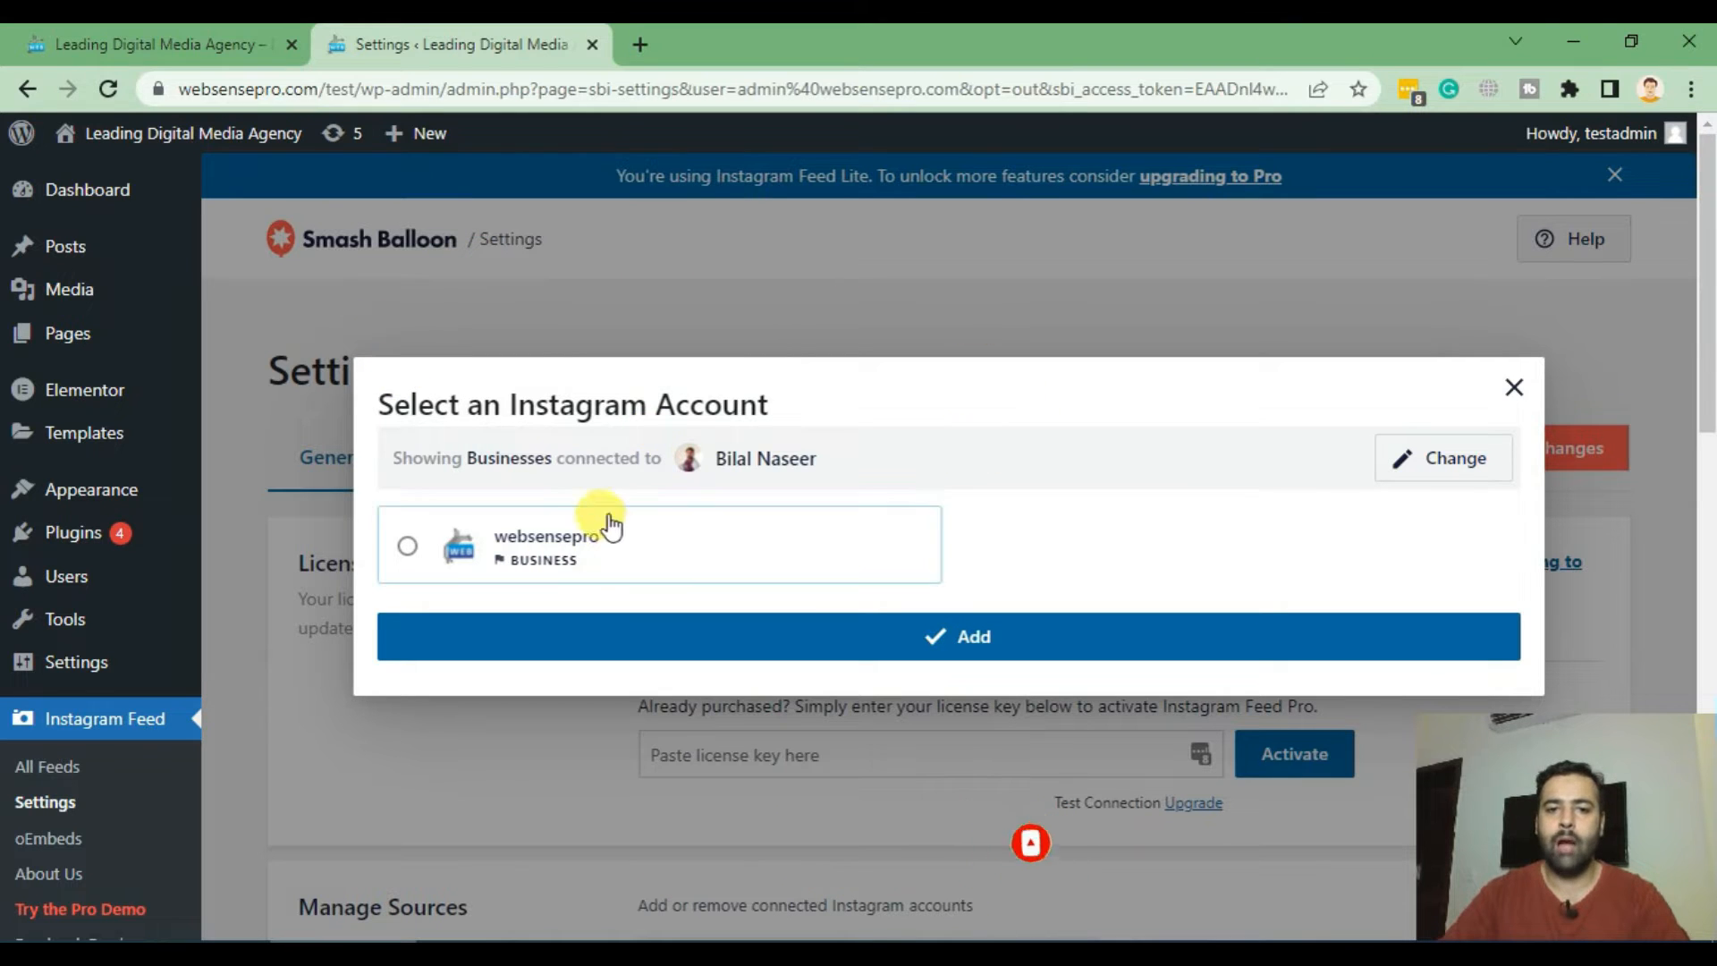
mouse_move(552, 509)
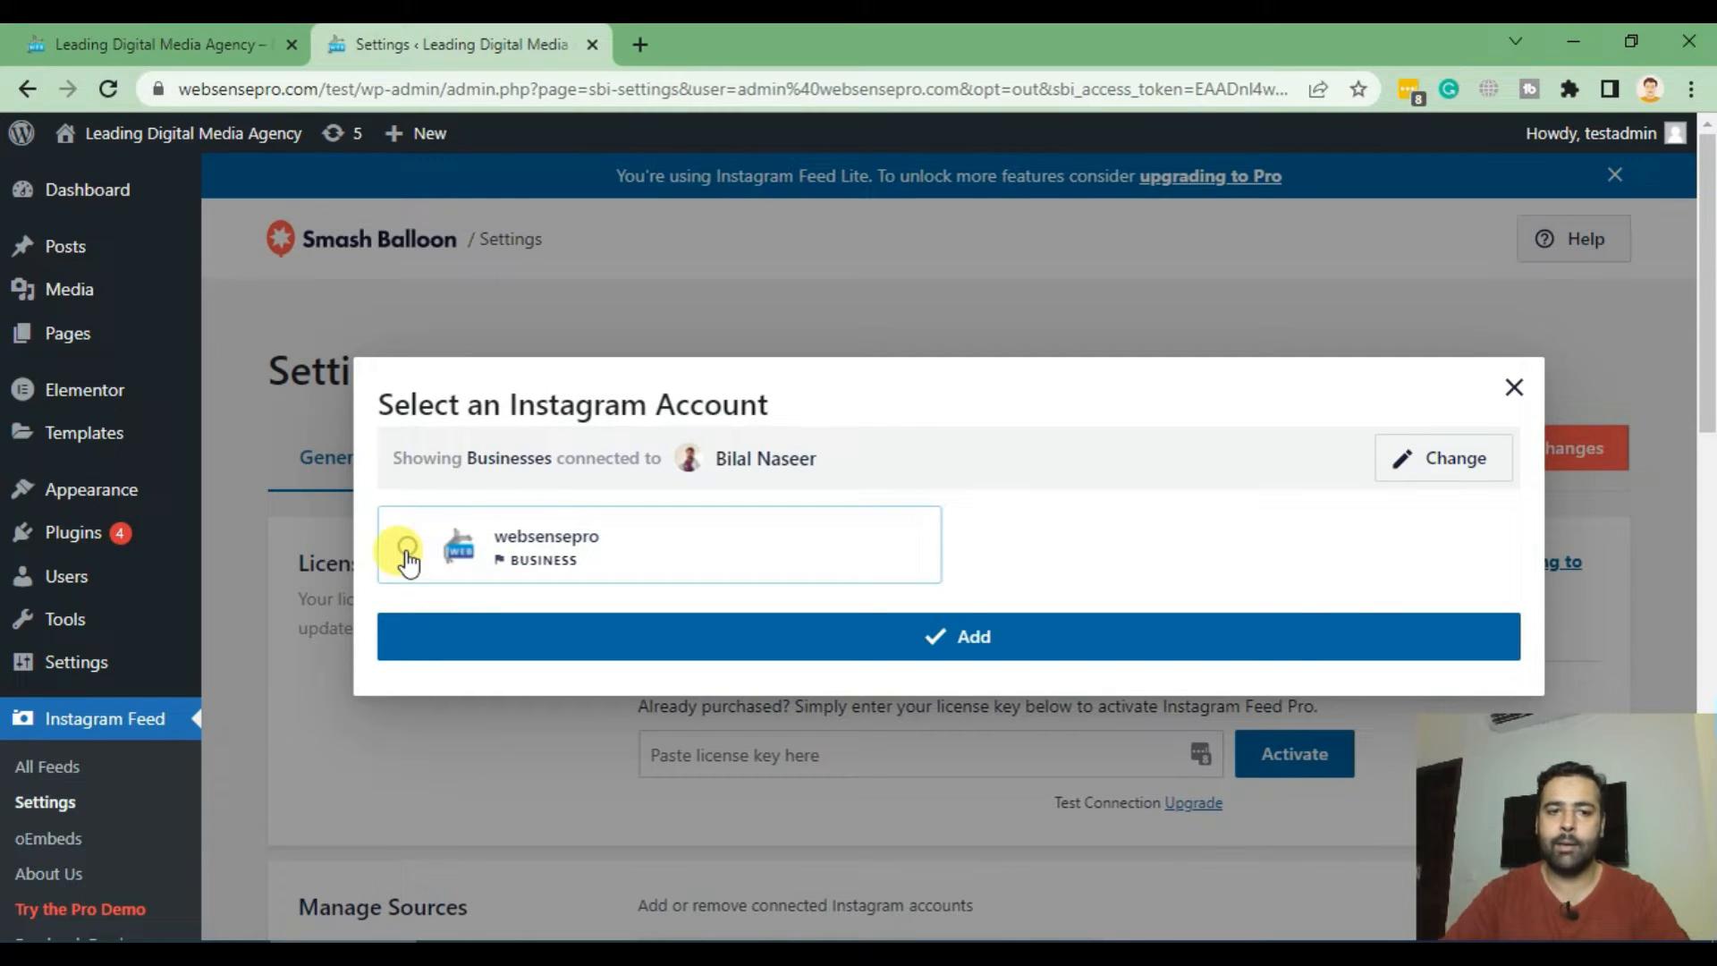
Select websensepro, add it as a source and confirm it appears under Manage Sources.
click(406, 544)
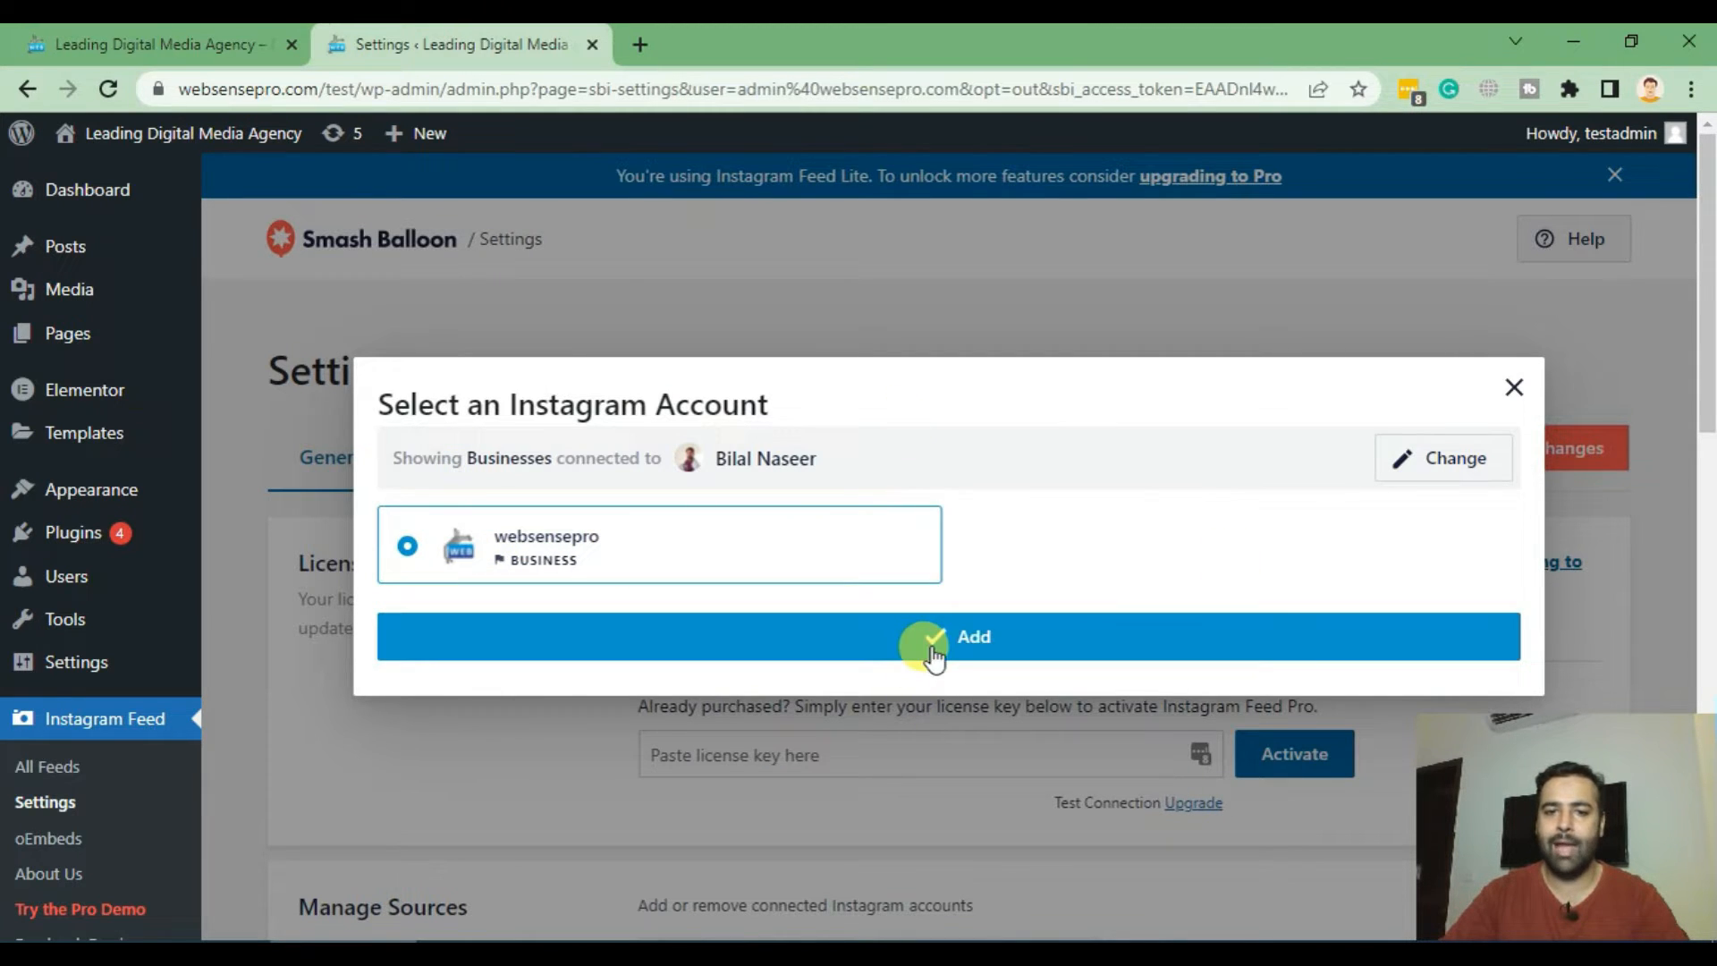
click(947, 637)
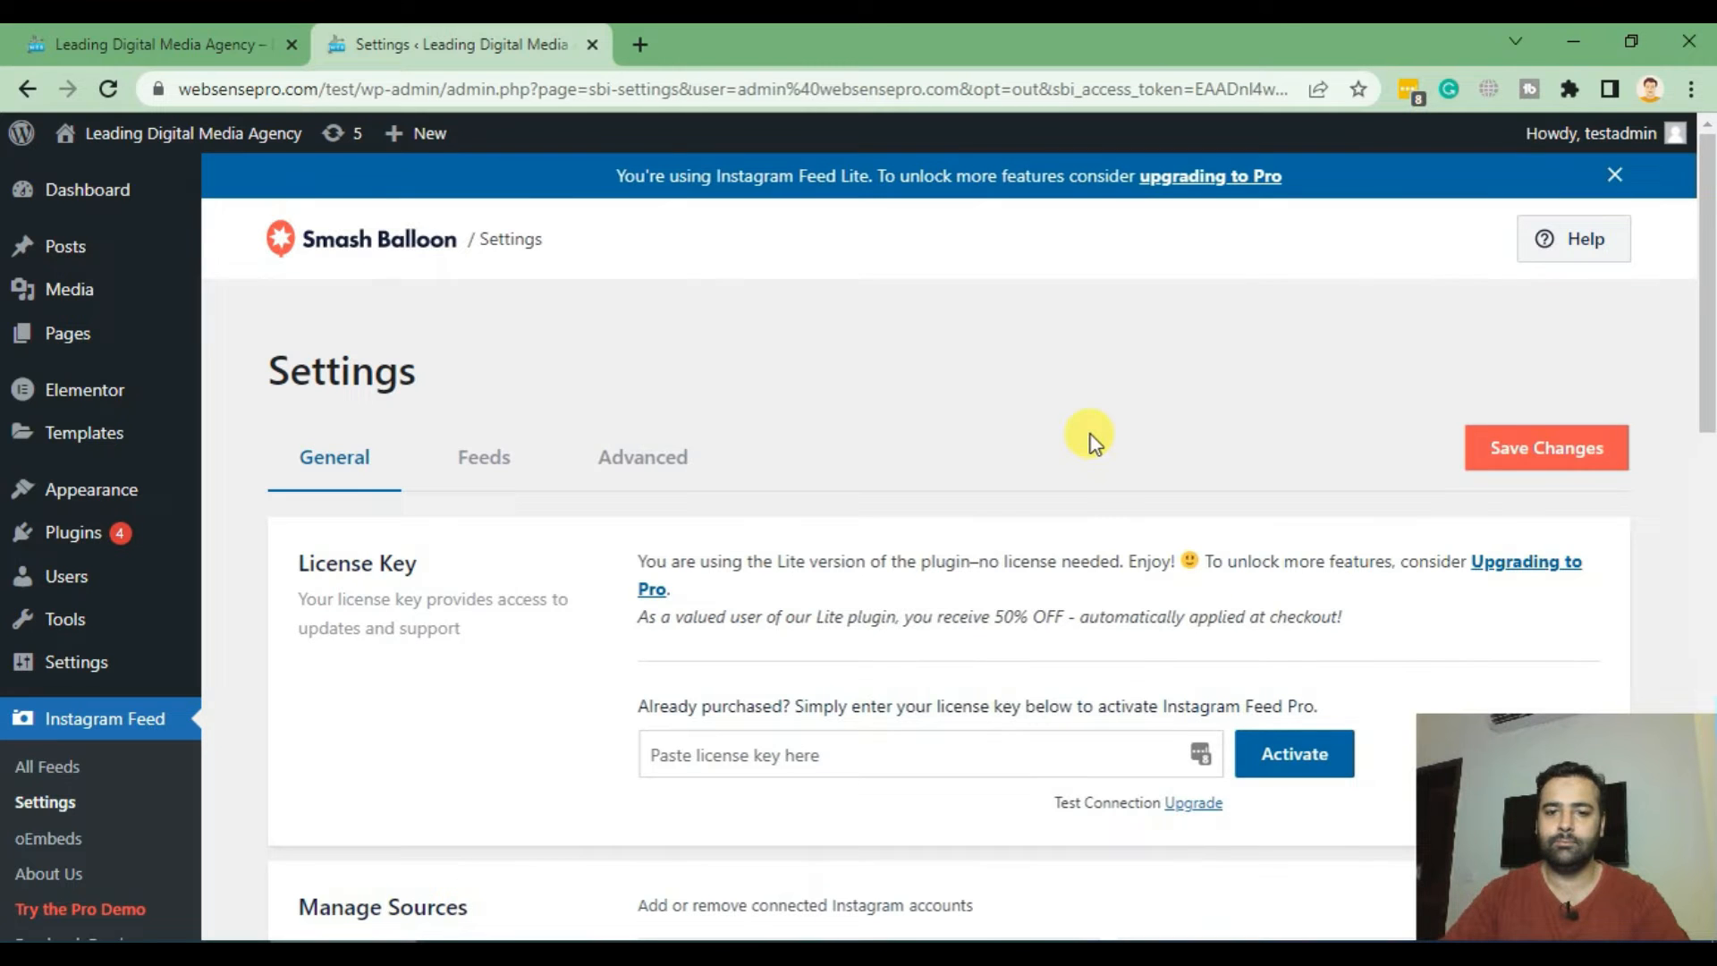
scroll(down, 3)
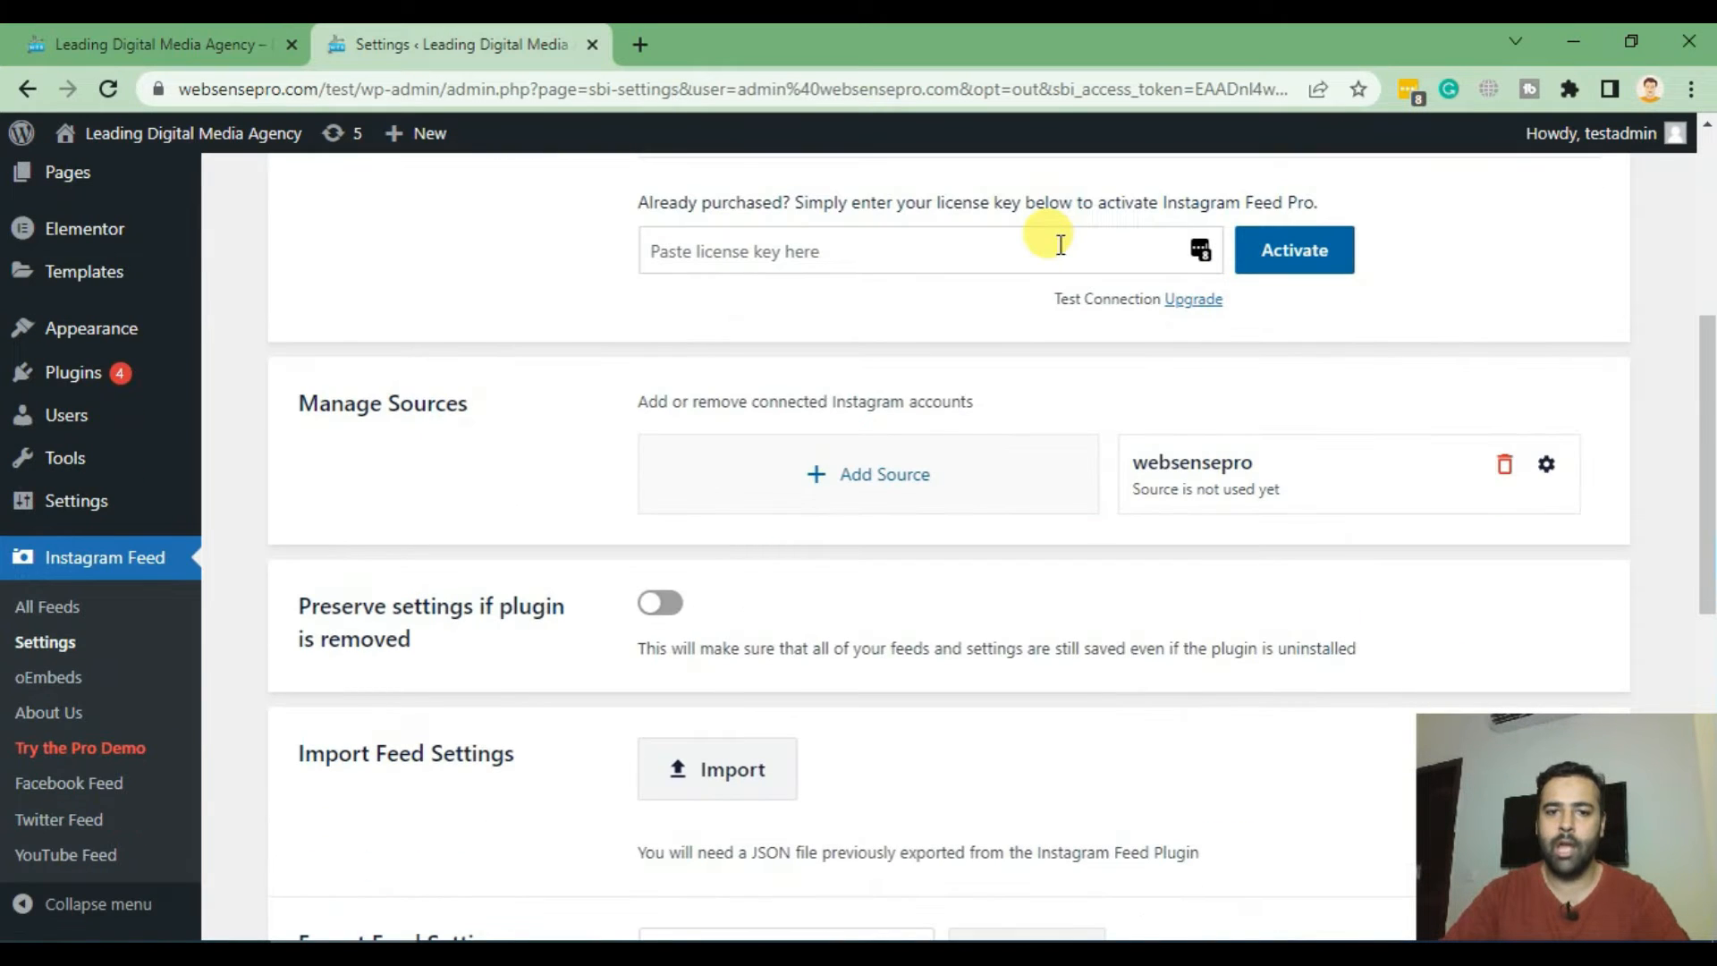
mouse_move(1204, 481)
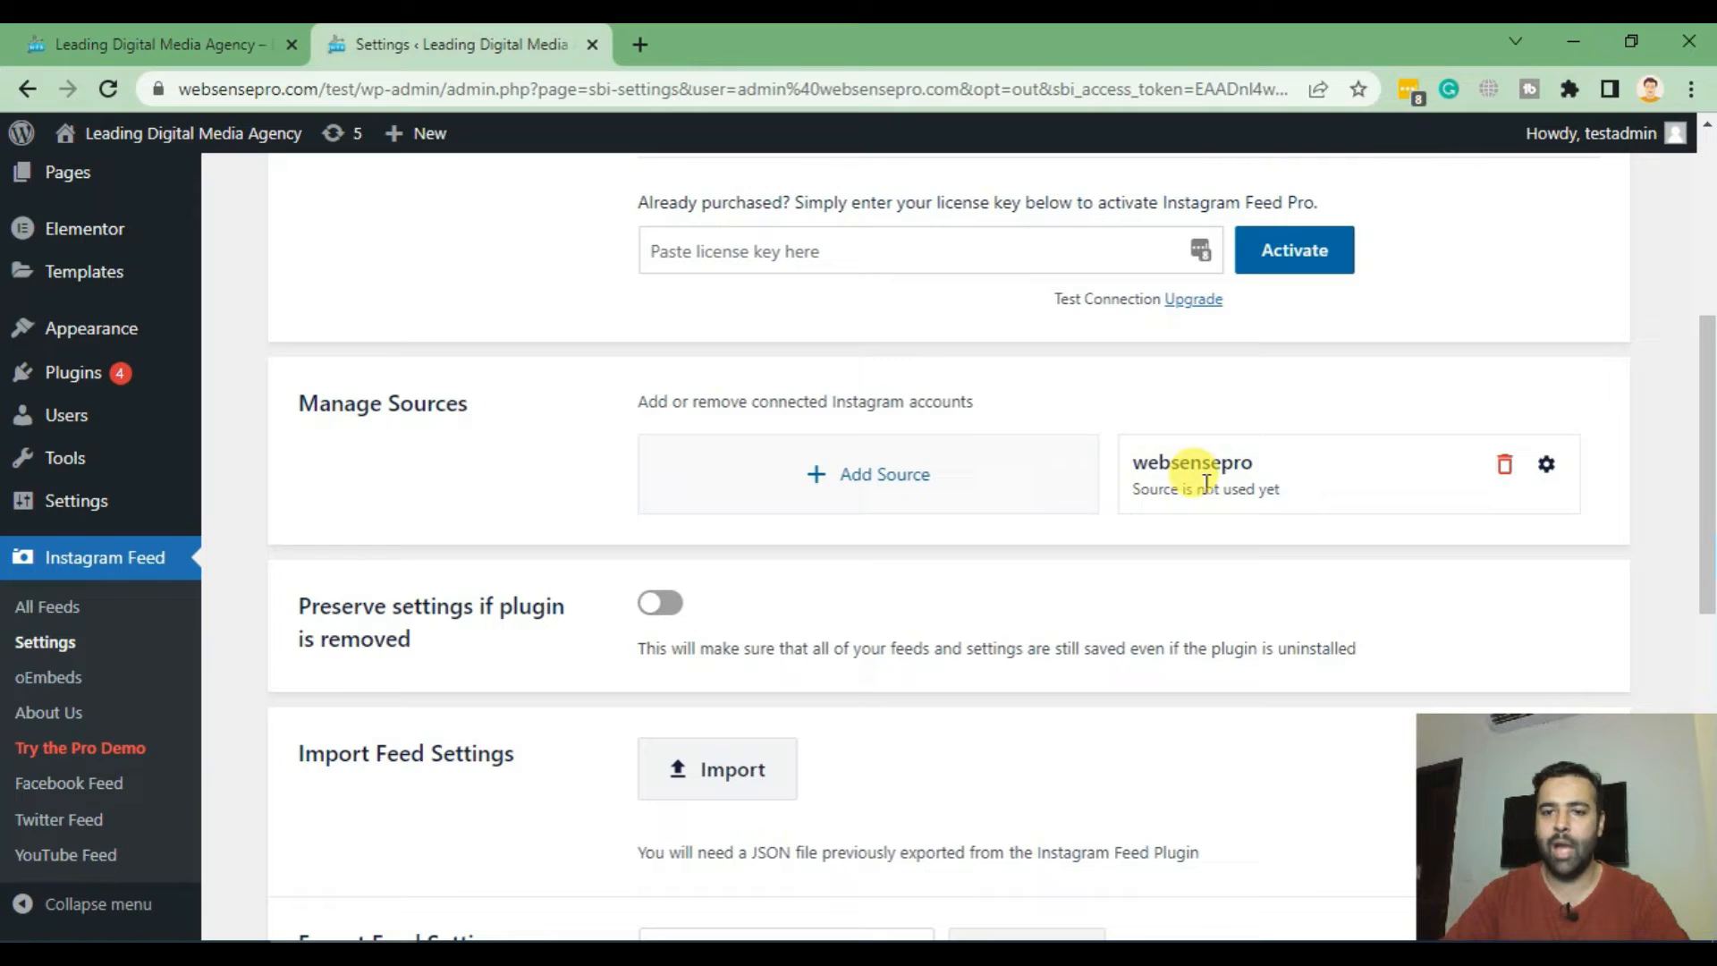
double_click(1191, 462)
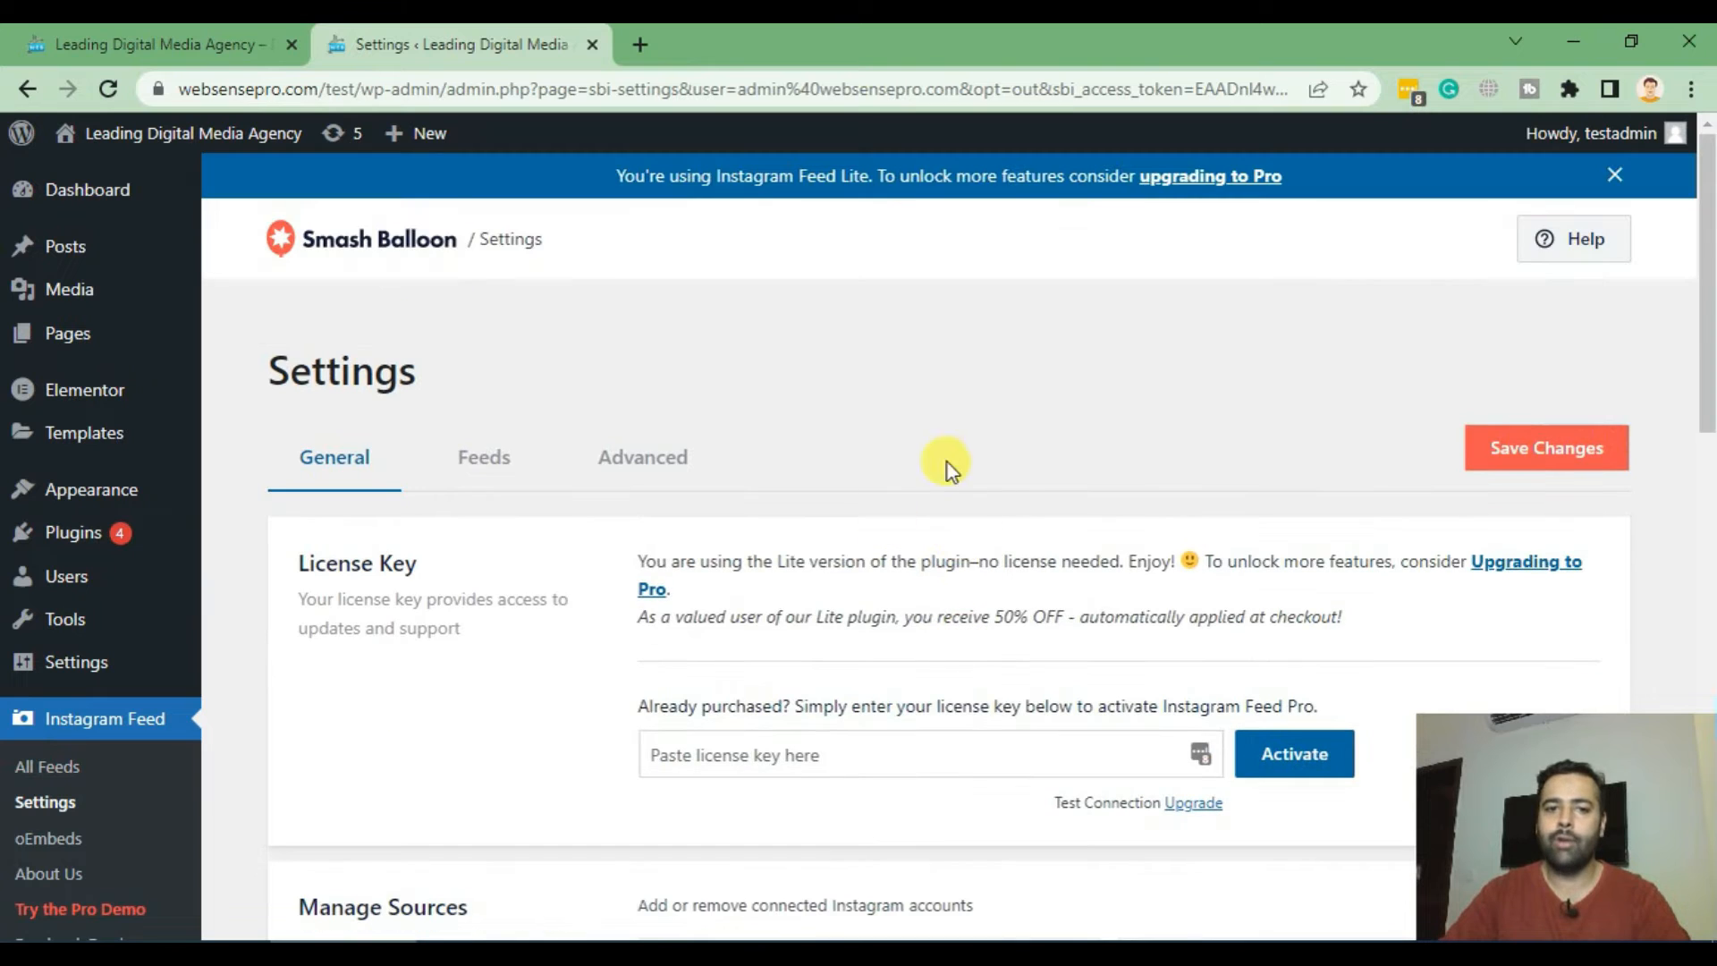
Glance at the live homepage, then go to Instagram Feed > All Feeds.
click(154, 43)
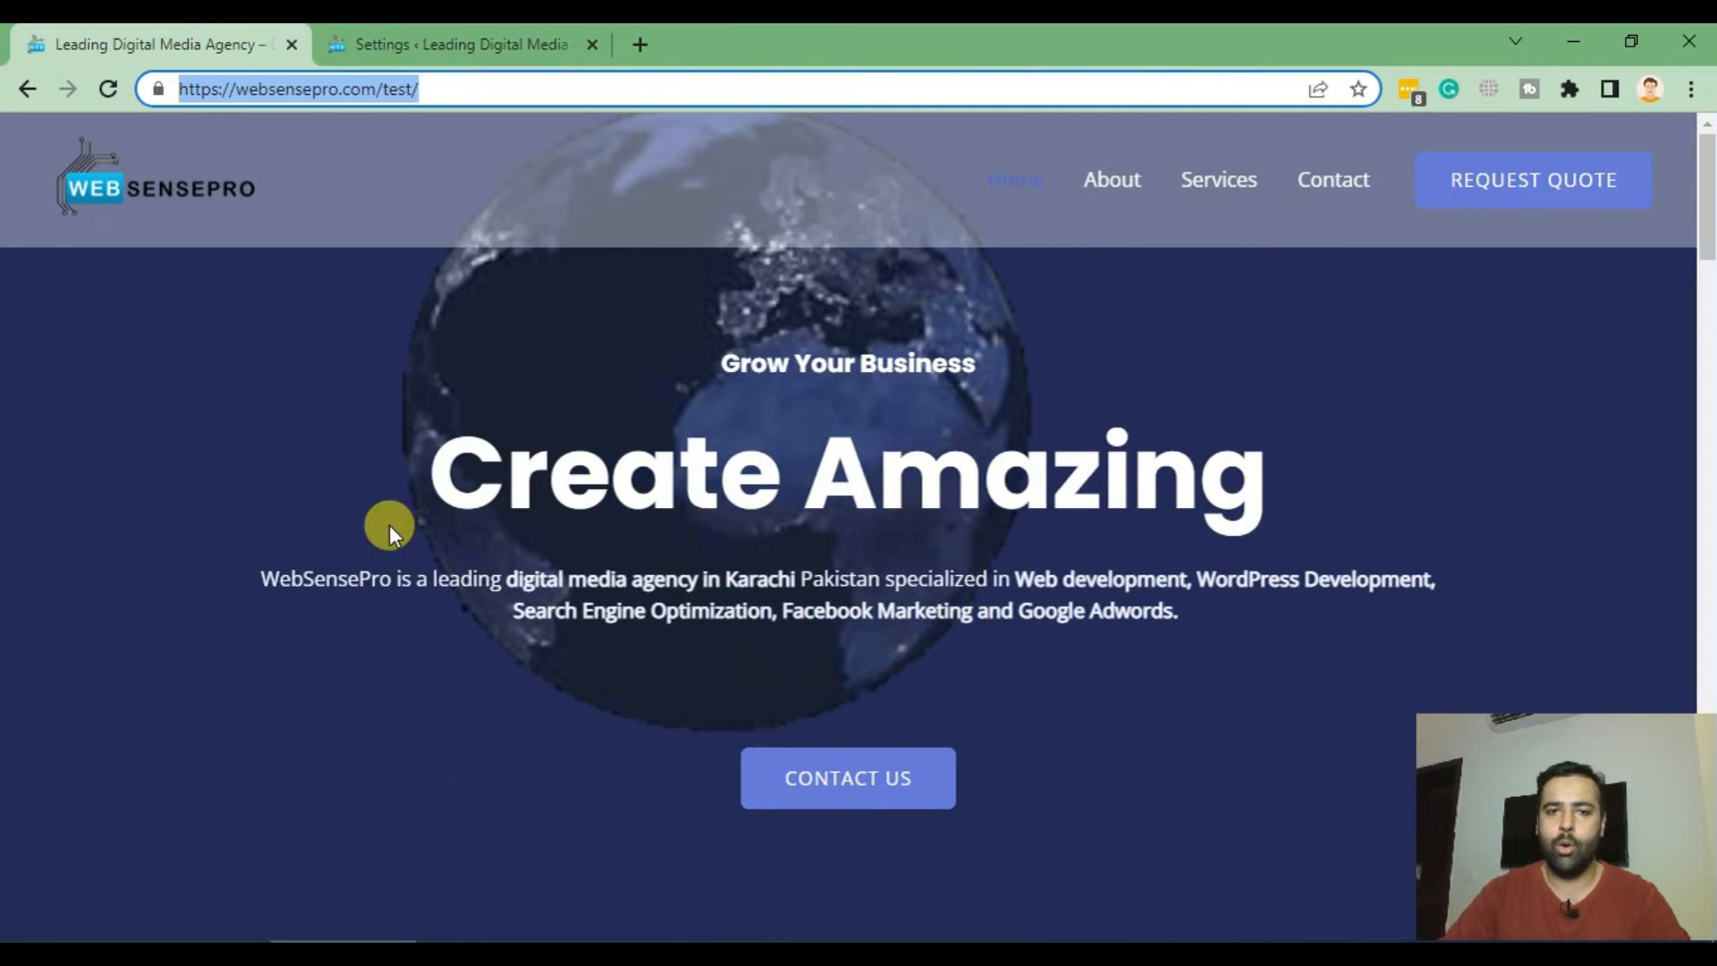
click(460, 43)
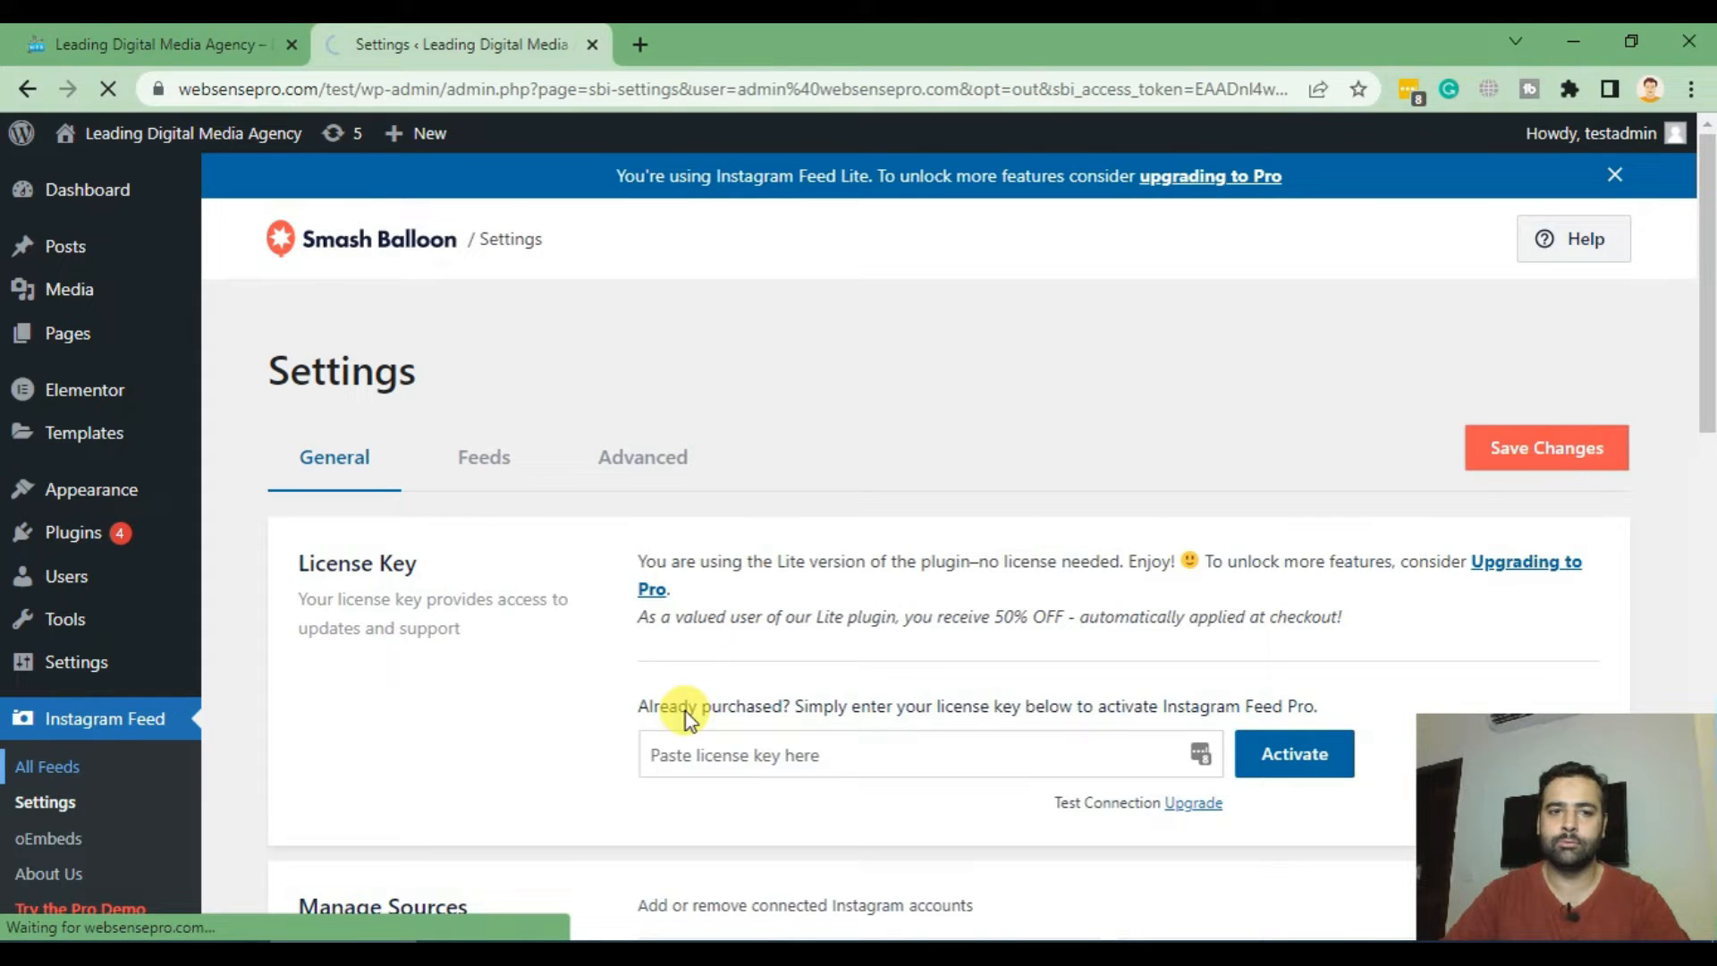
click(46, 766)
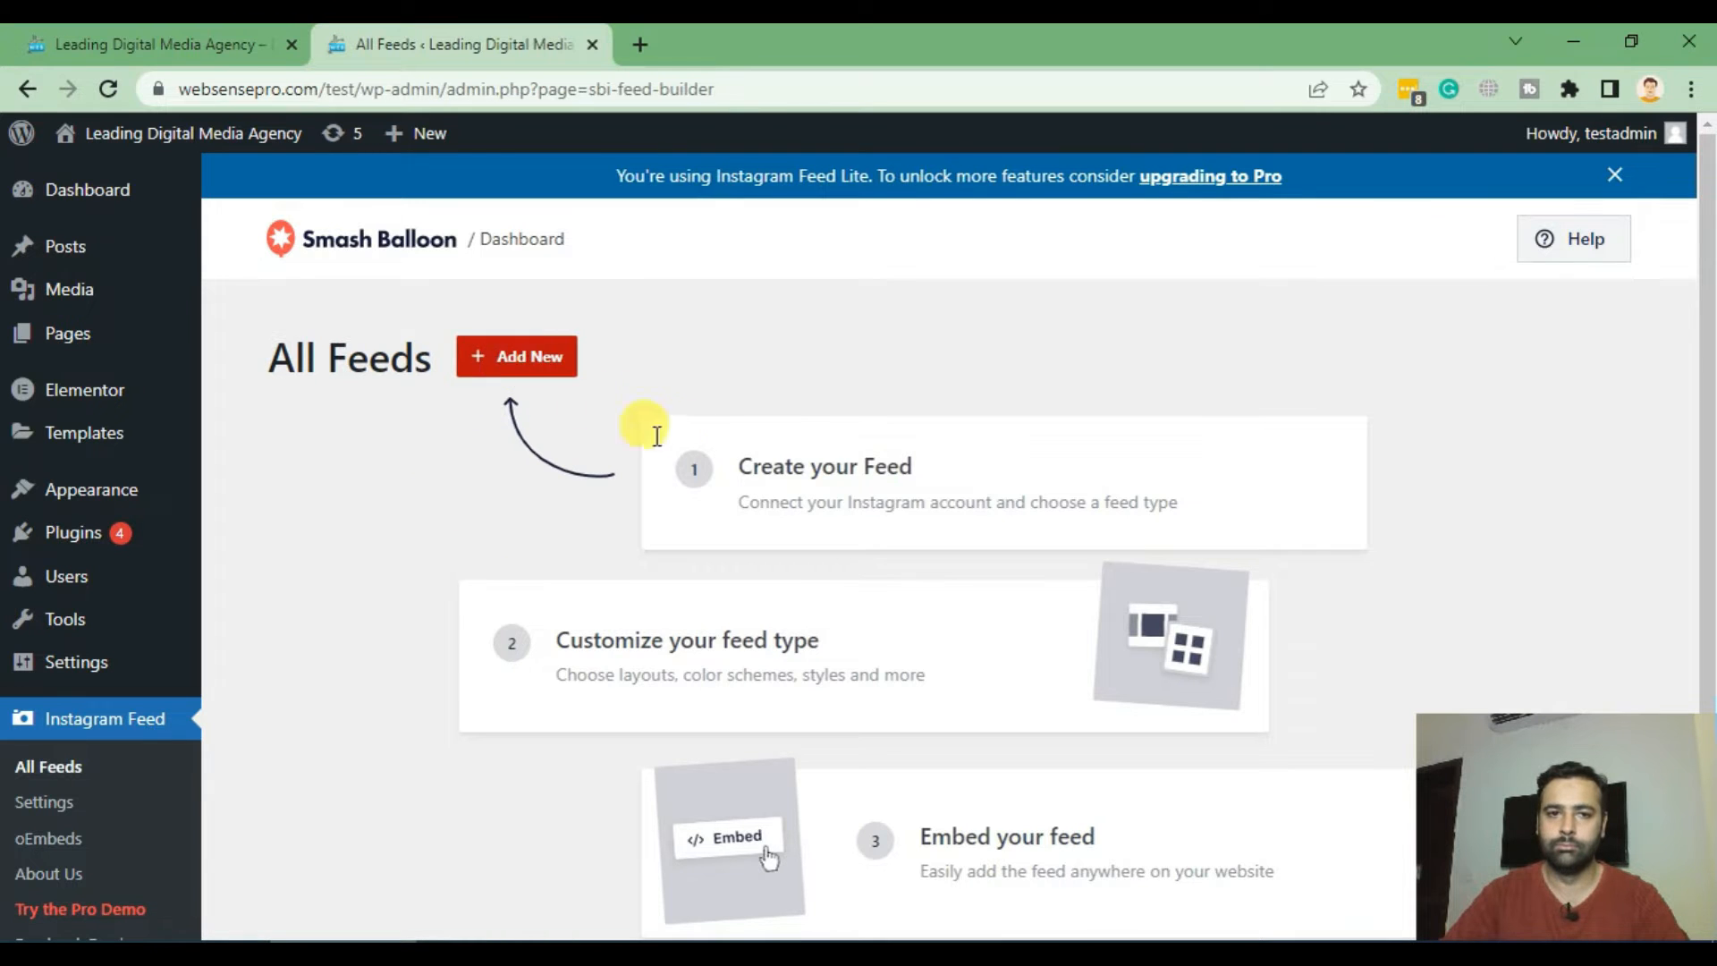
Start a new feed with the User Timeline type and proceed to sources.
click(515, 356)
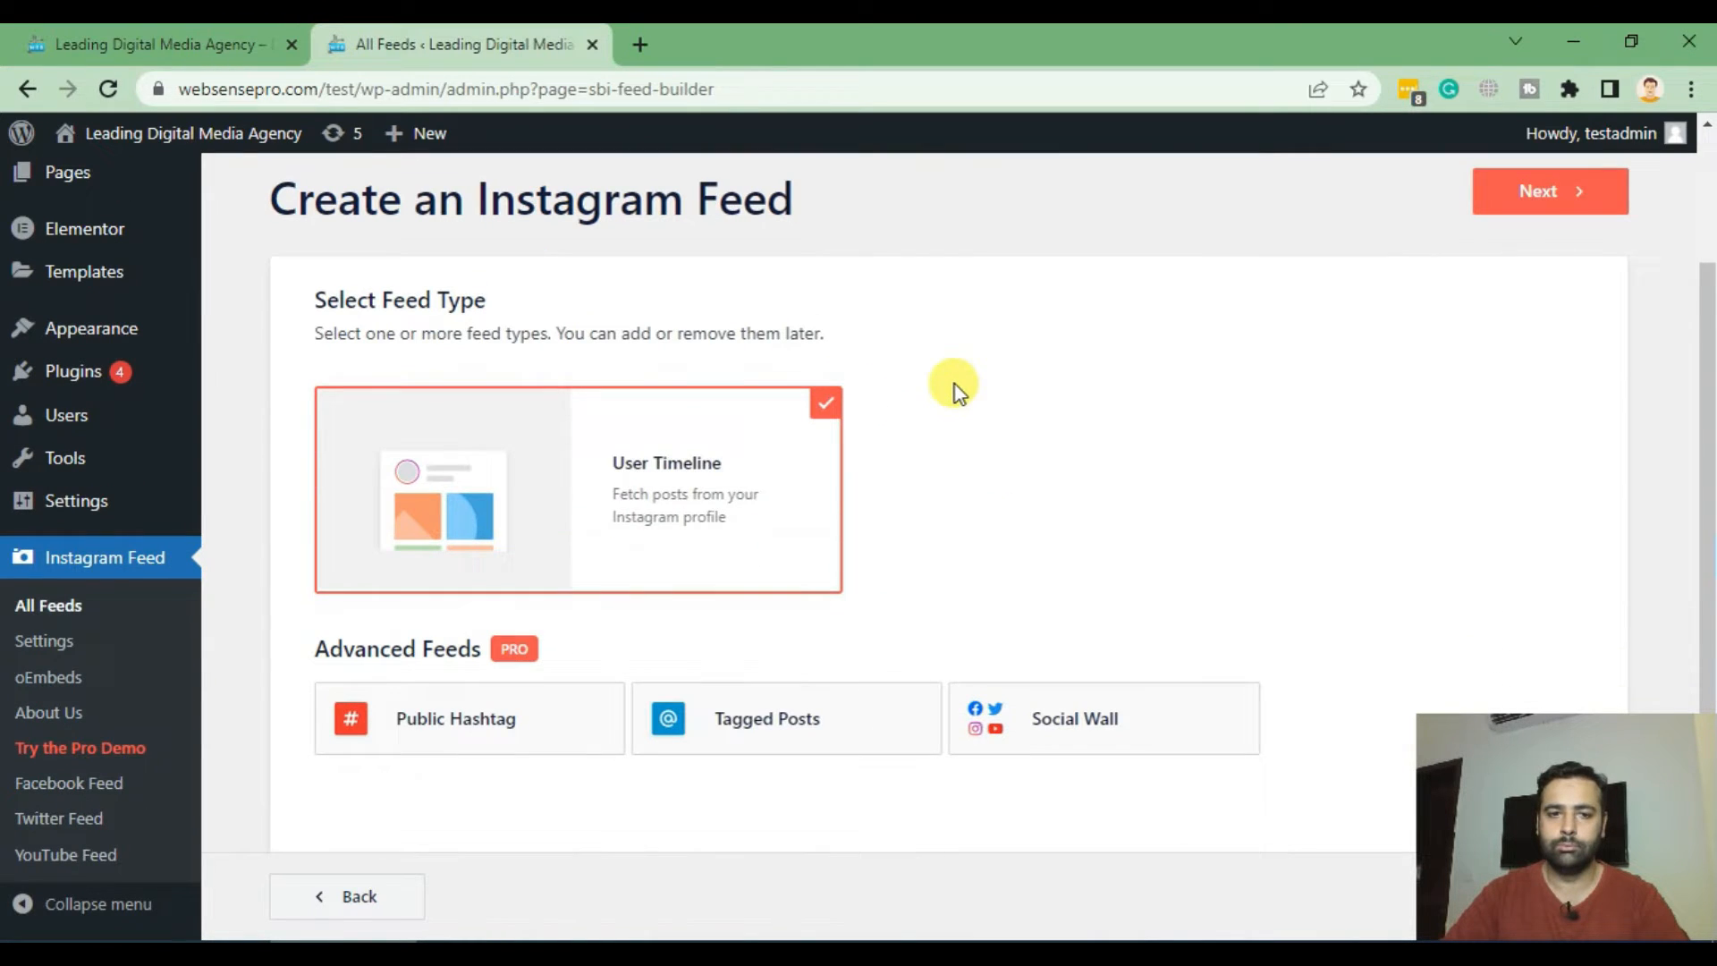
mouse_move(552, 499)
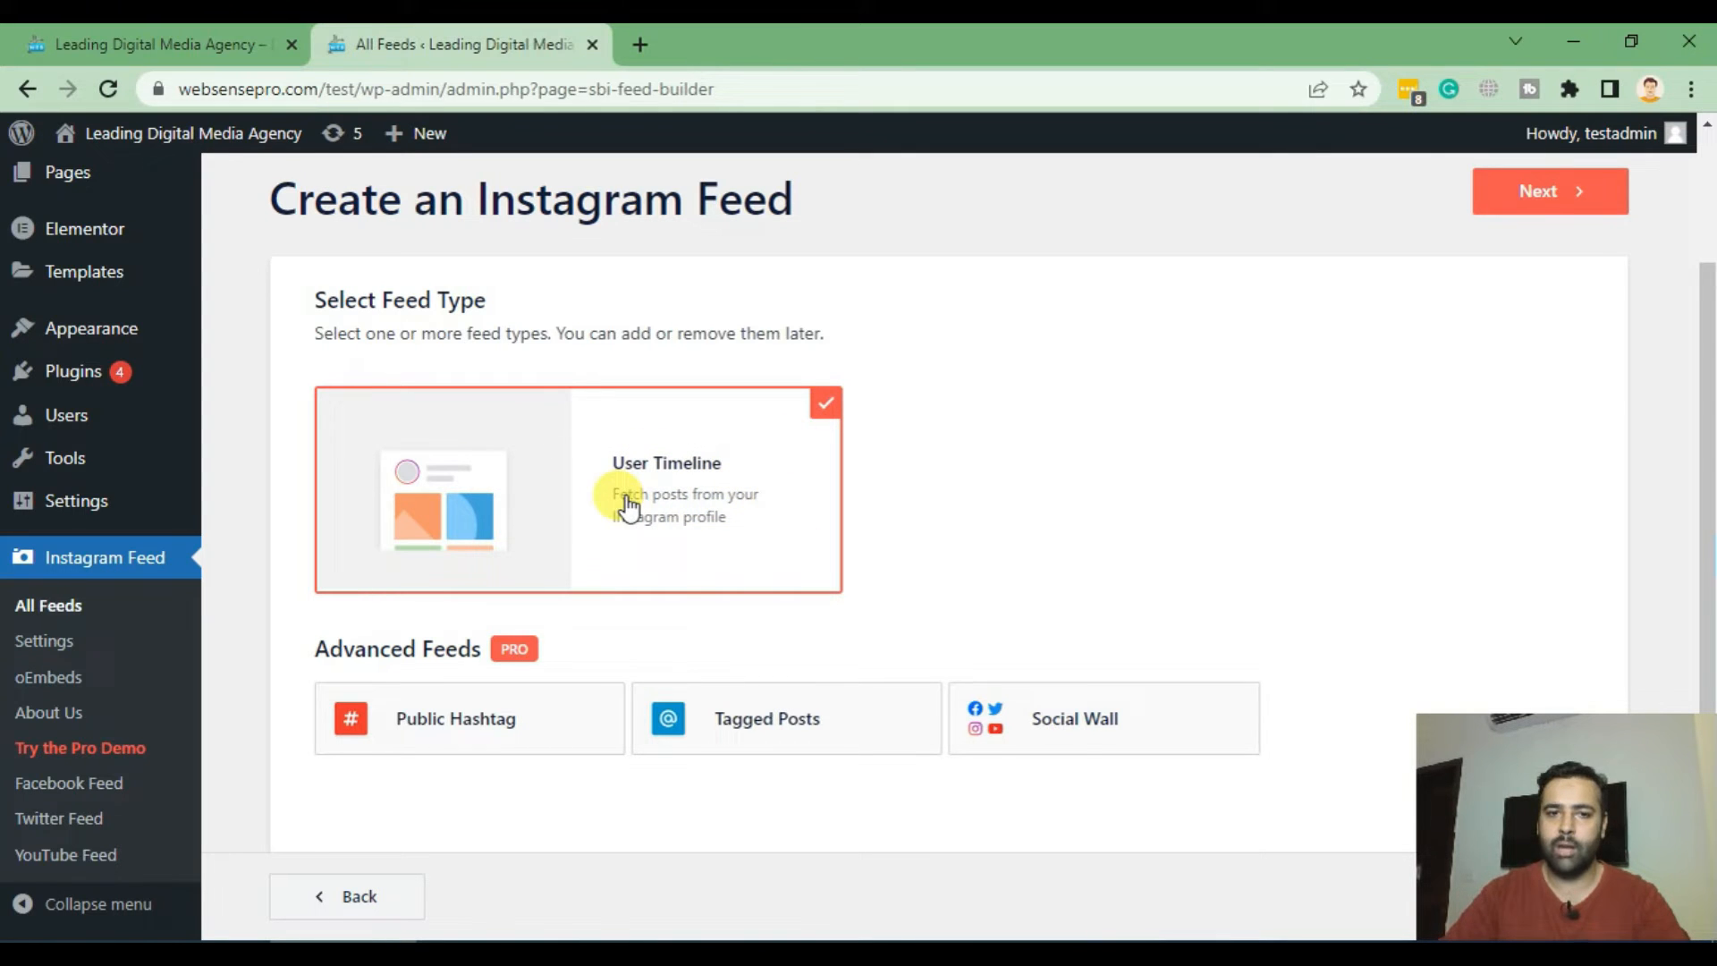
mouse_move(583, 629)
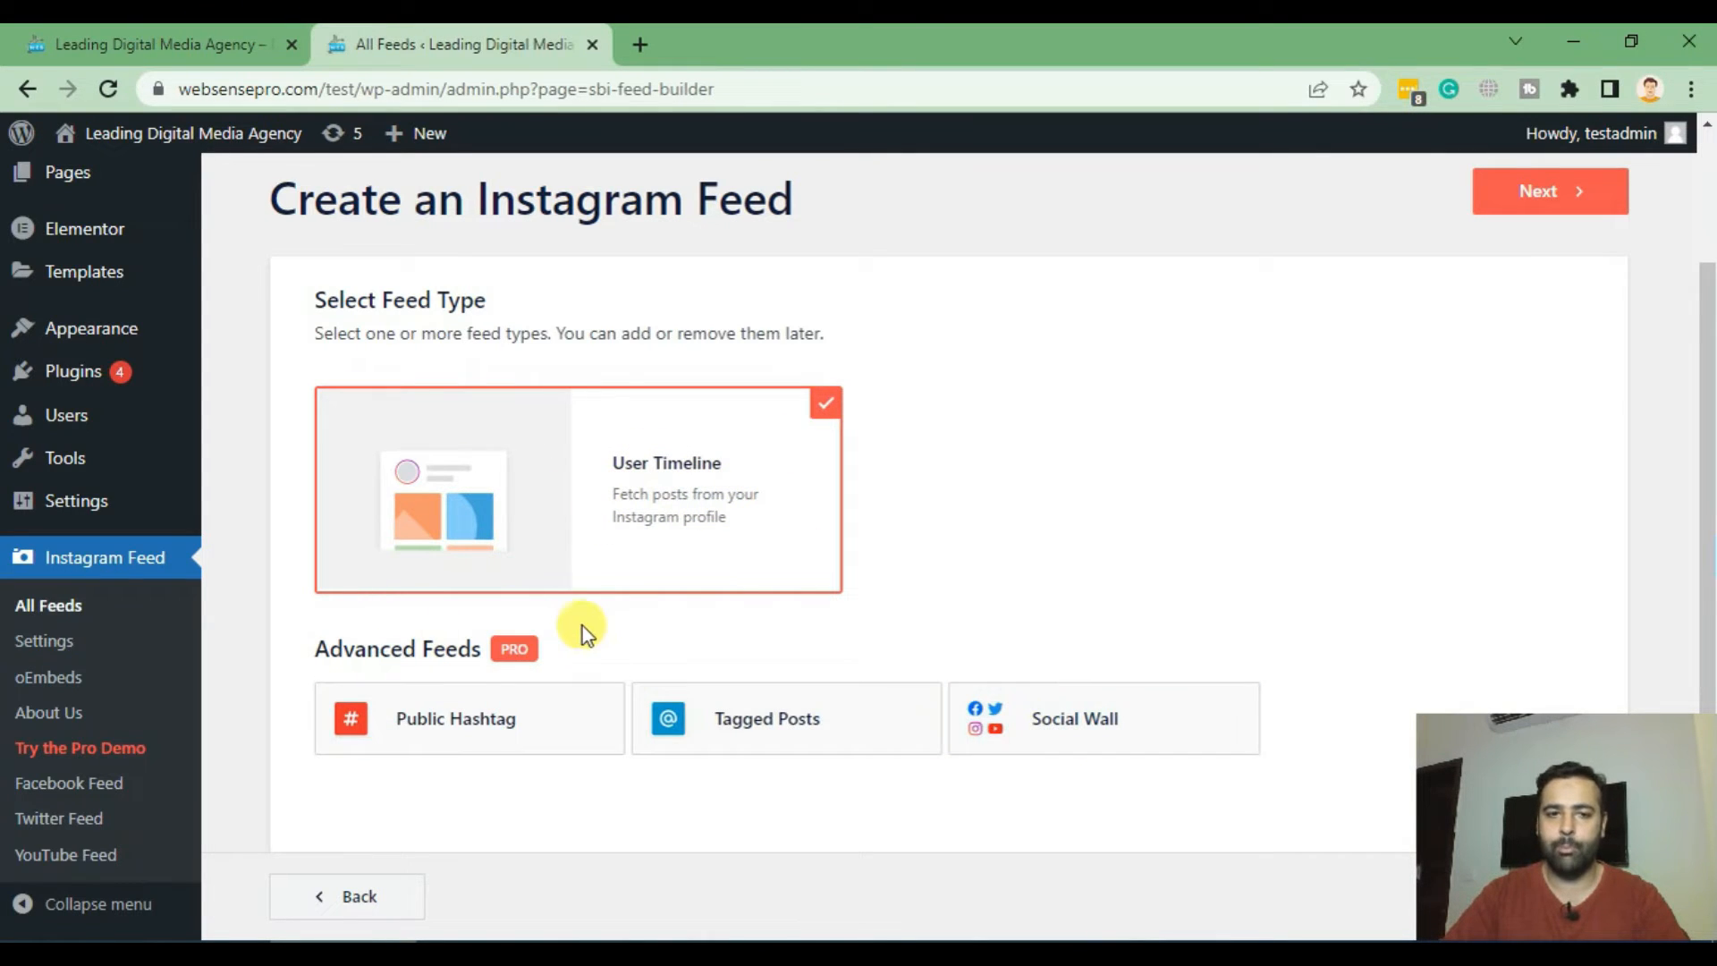
double_click(413, 647)
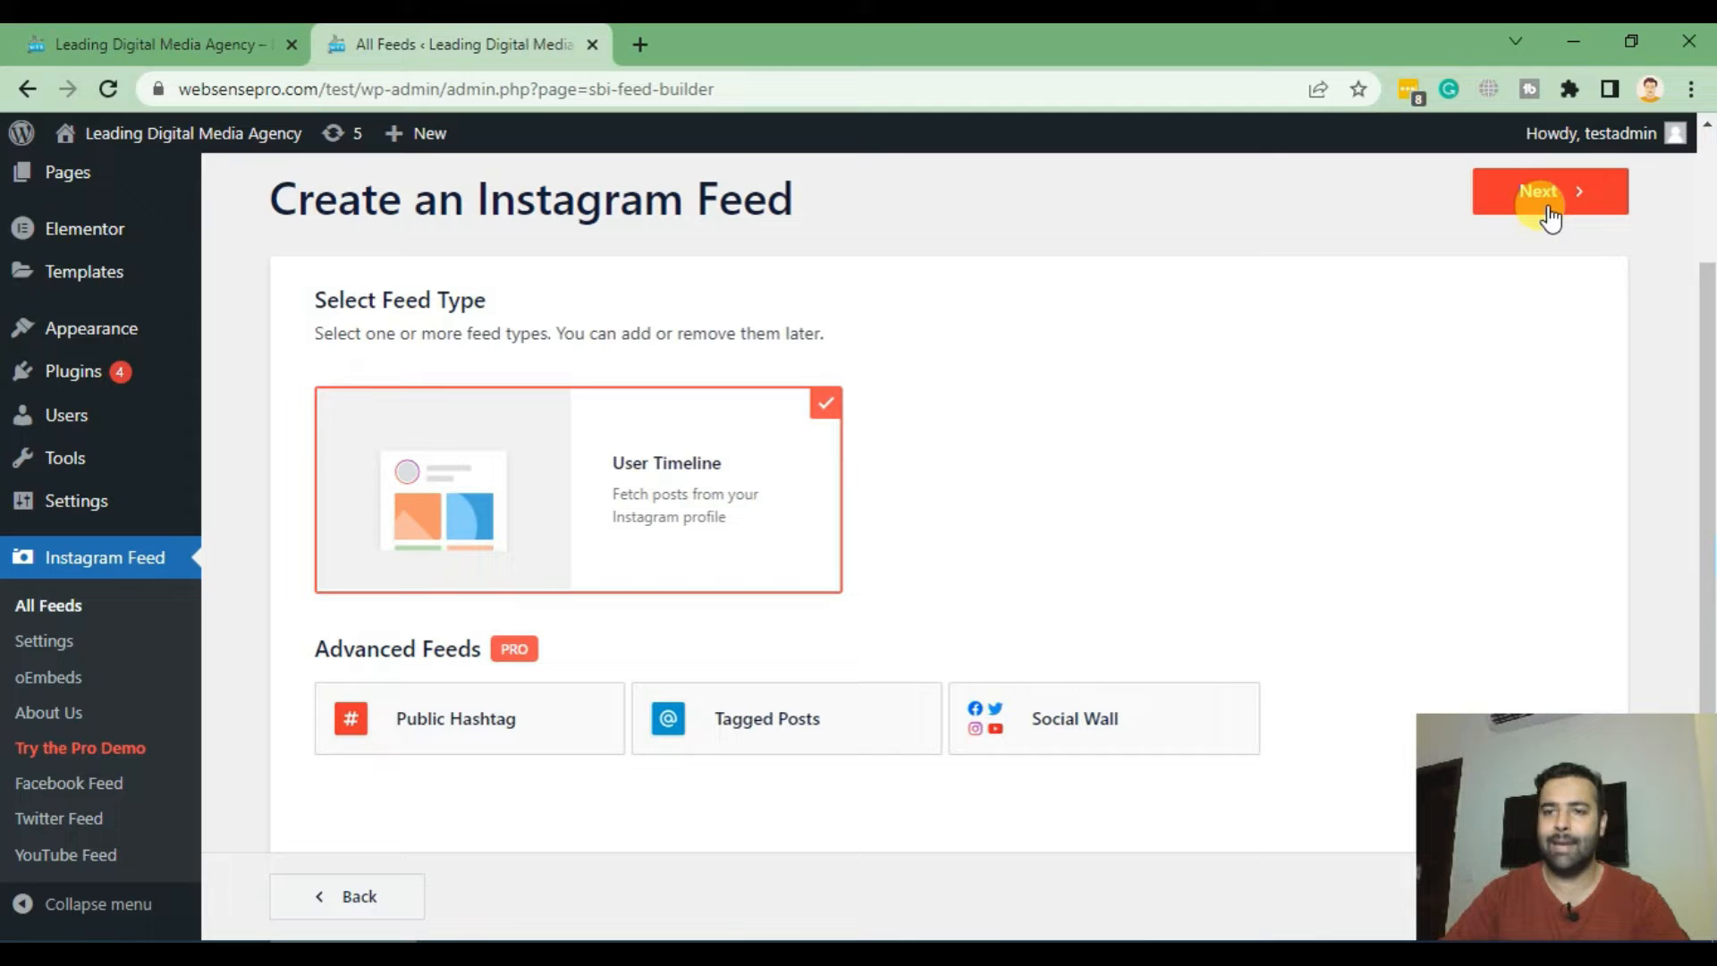
click(1548, 191)
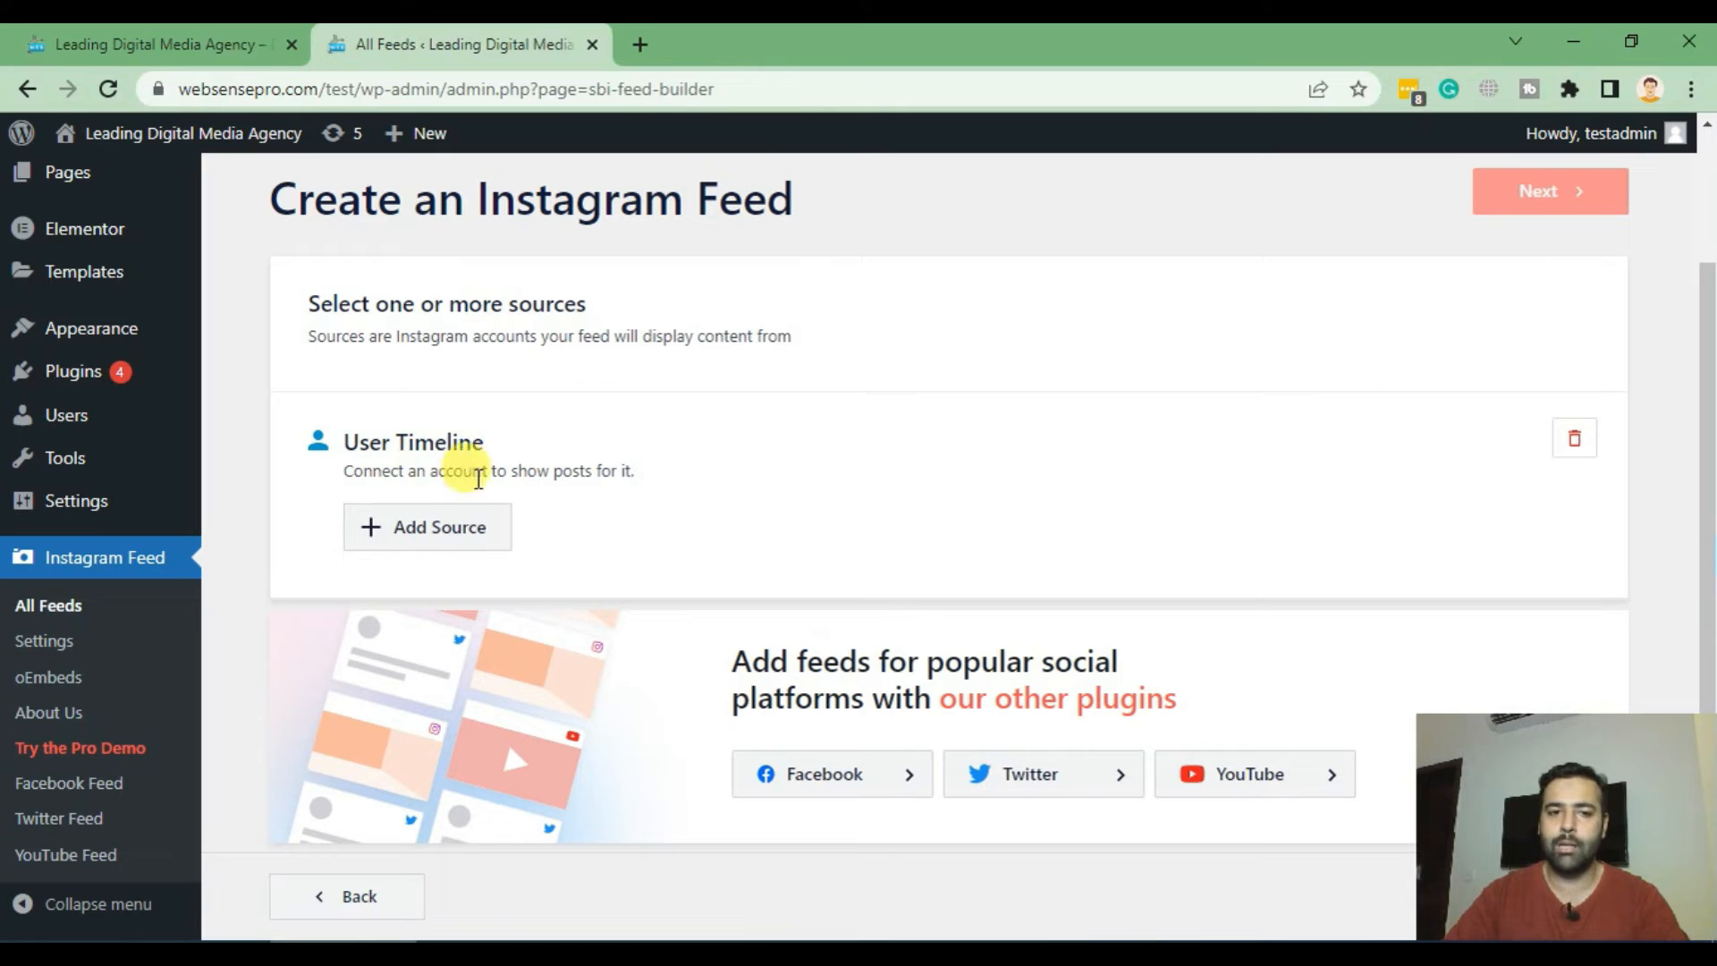
Add websensepro as the timeline's source and continue to the customizer.
click(427, 526)
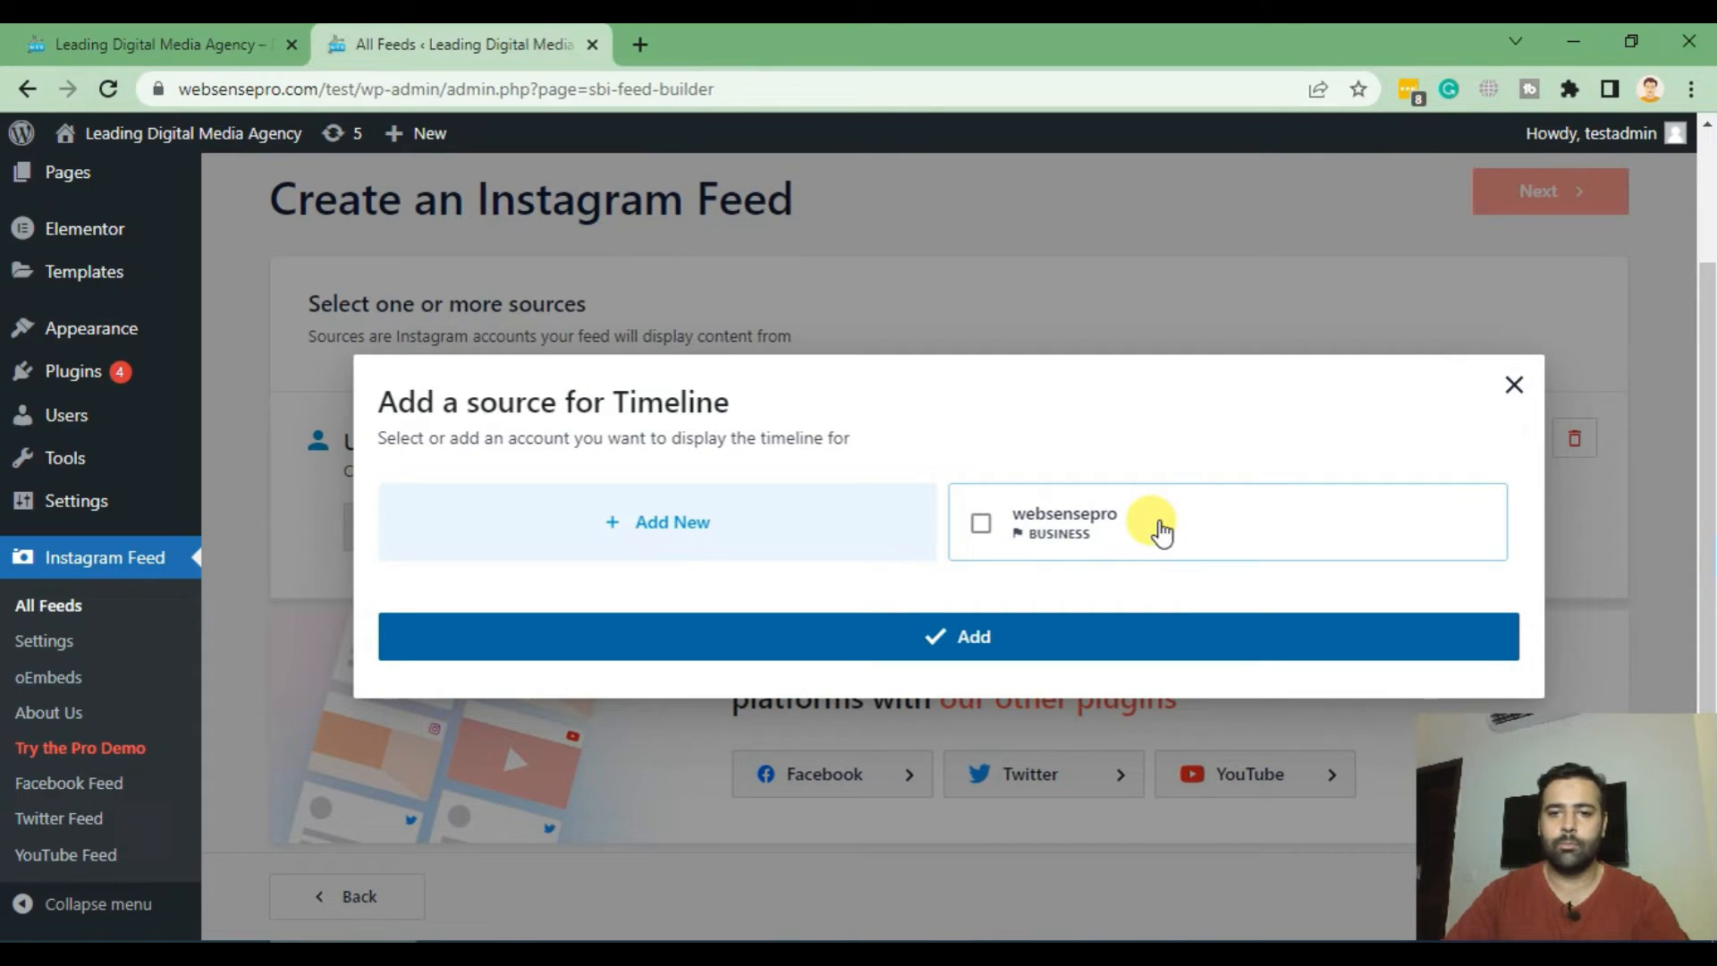
click(980, 522)
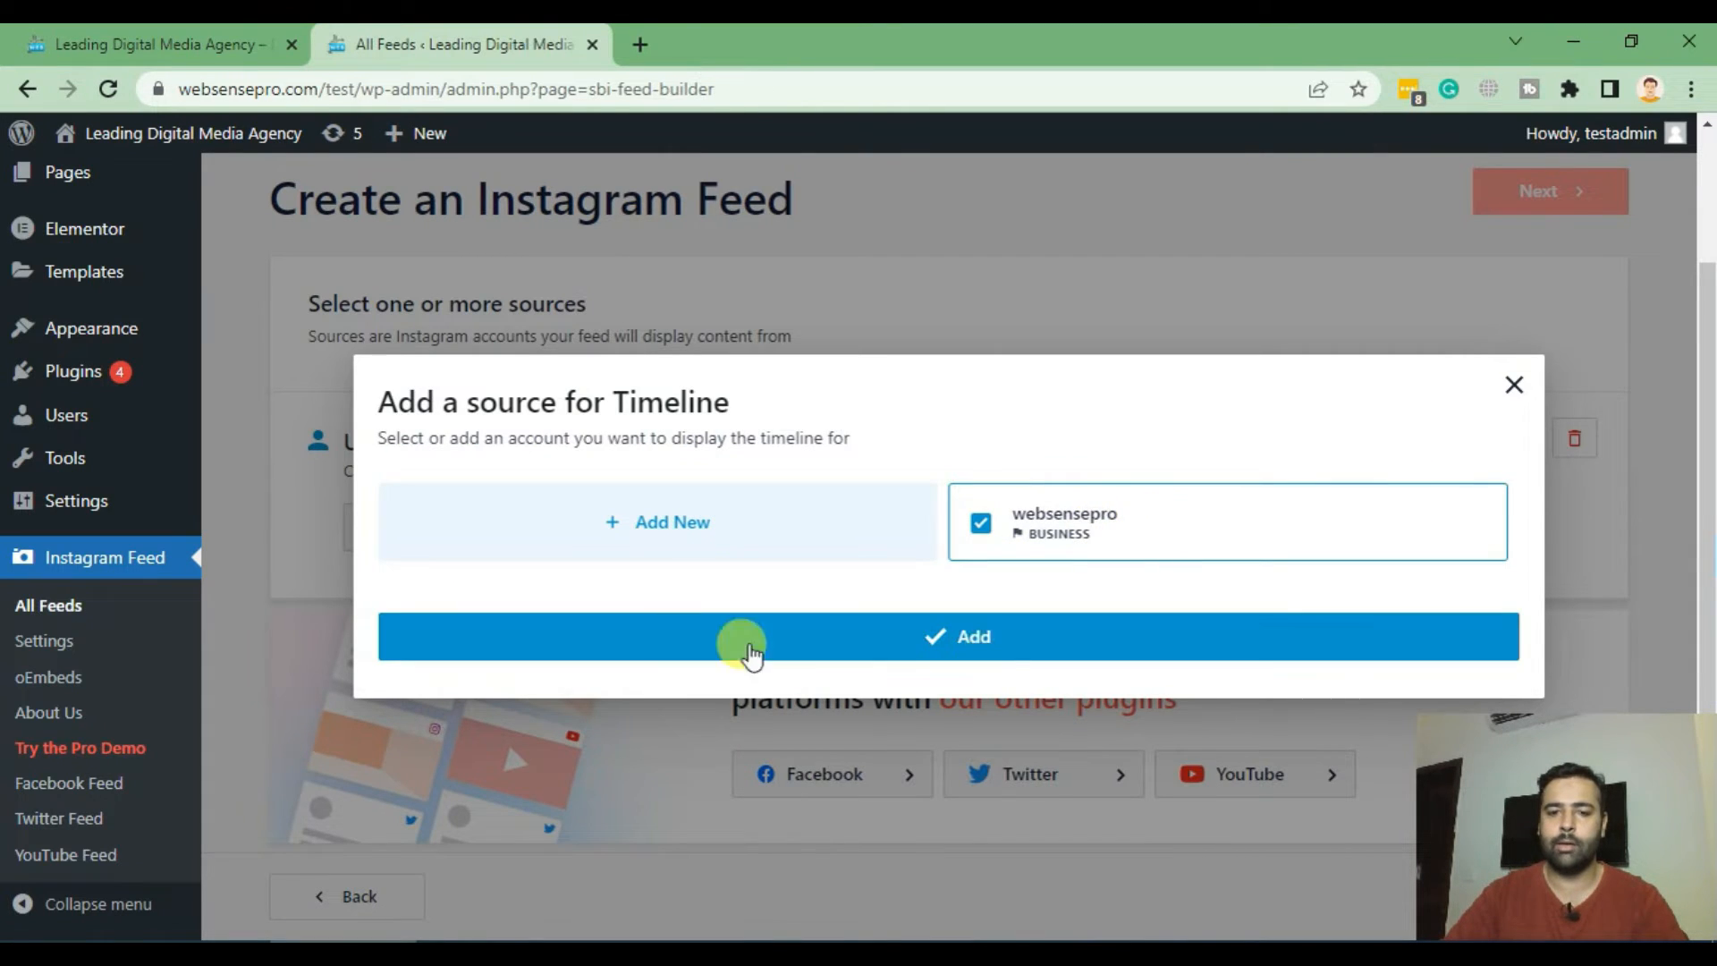
click(948, 637)
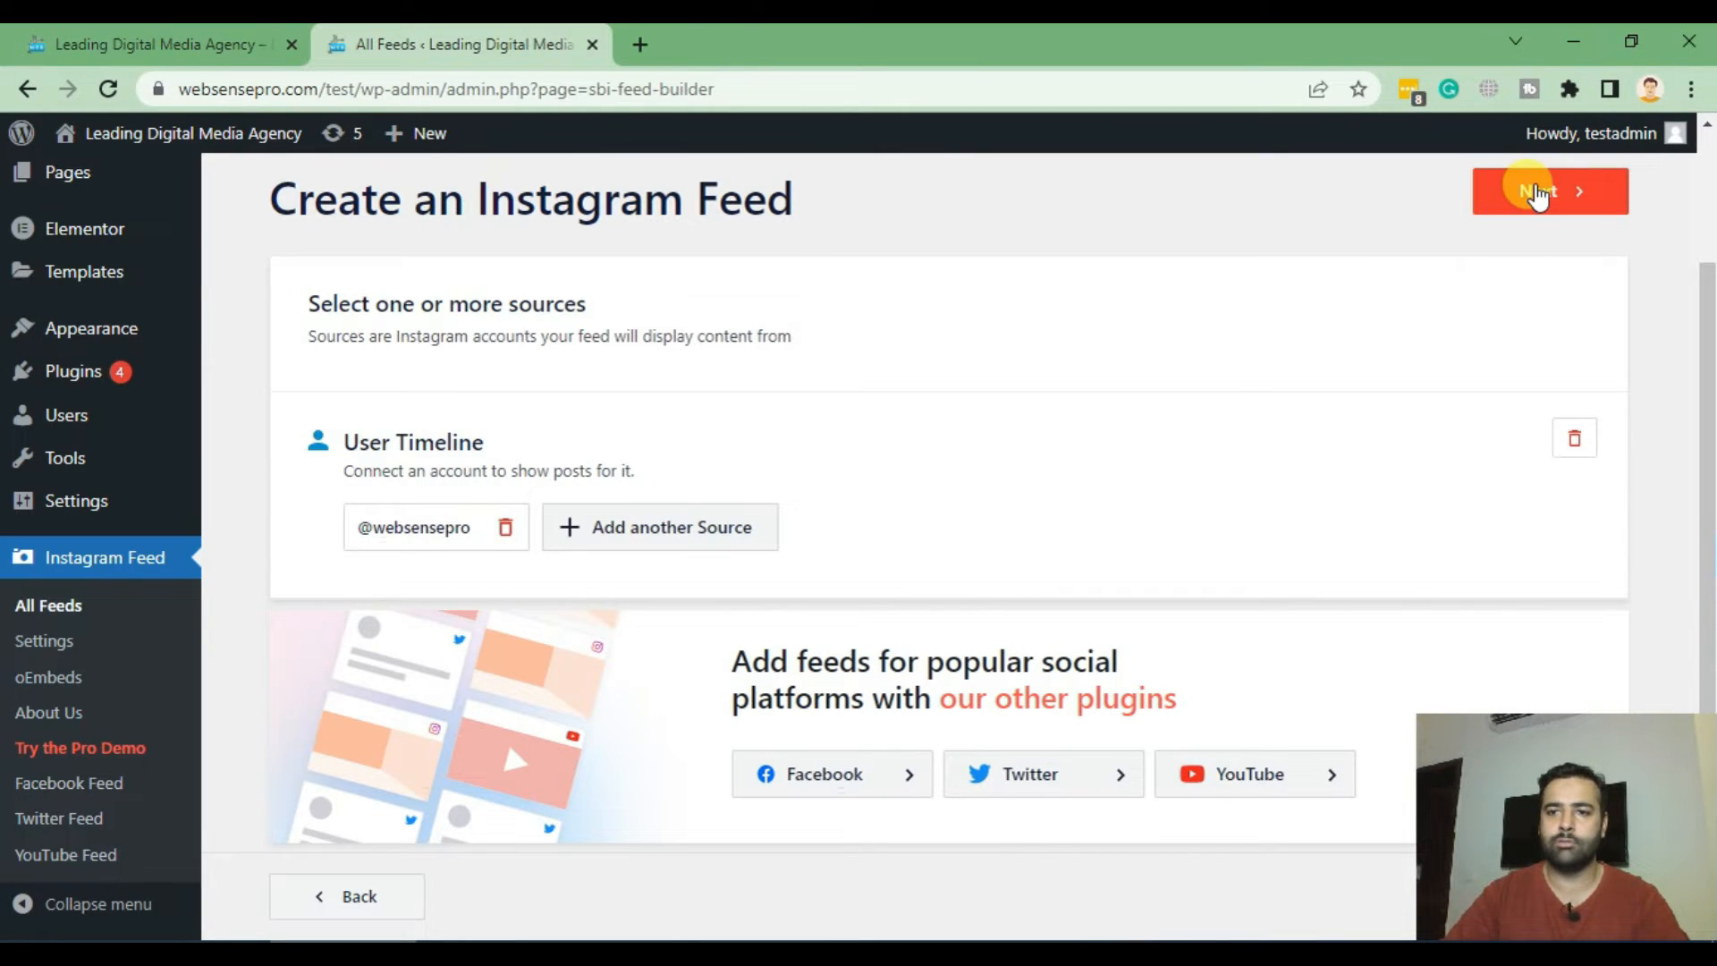
click(1547, 192)
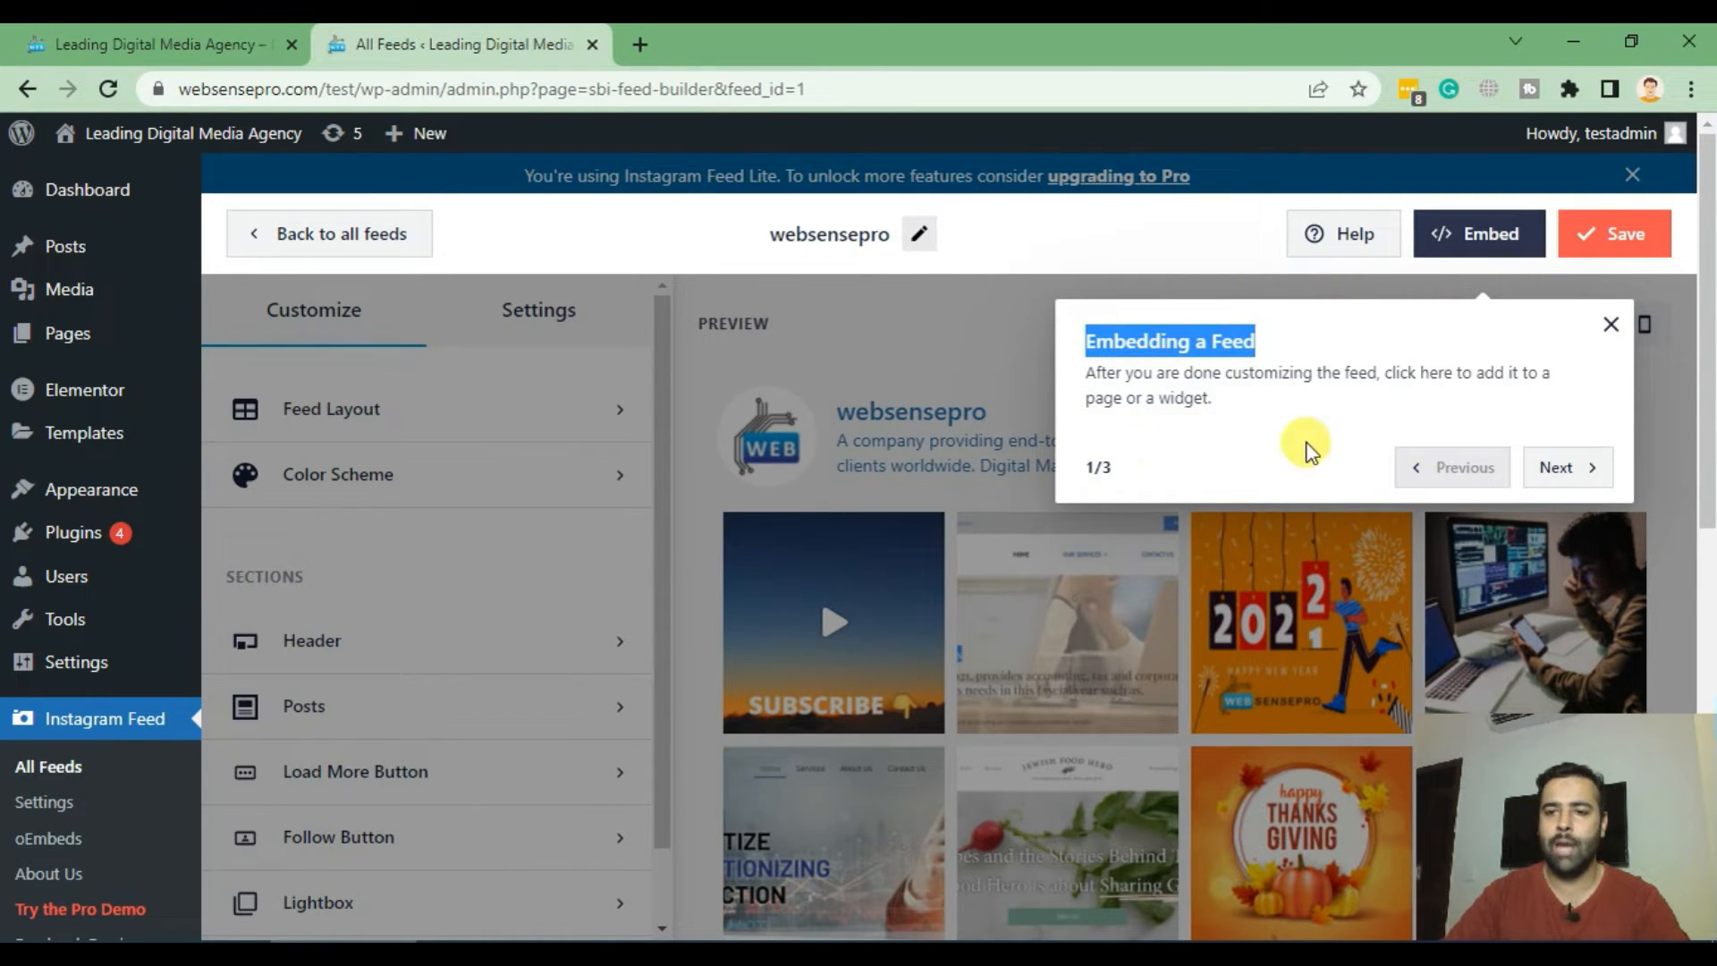
Dismiss the tour, try Dark and Custom (#FFFFFF background) colour schemes, then settle on Light.
click(1610, 323)
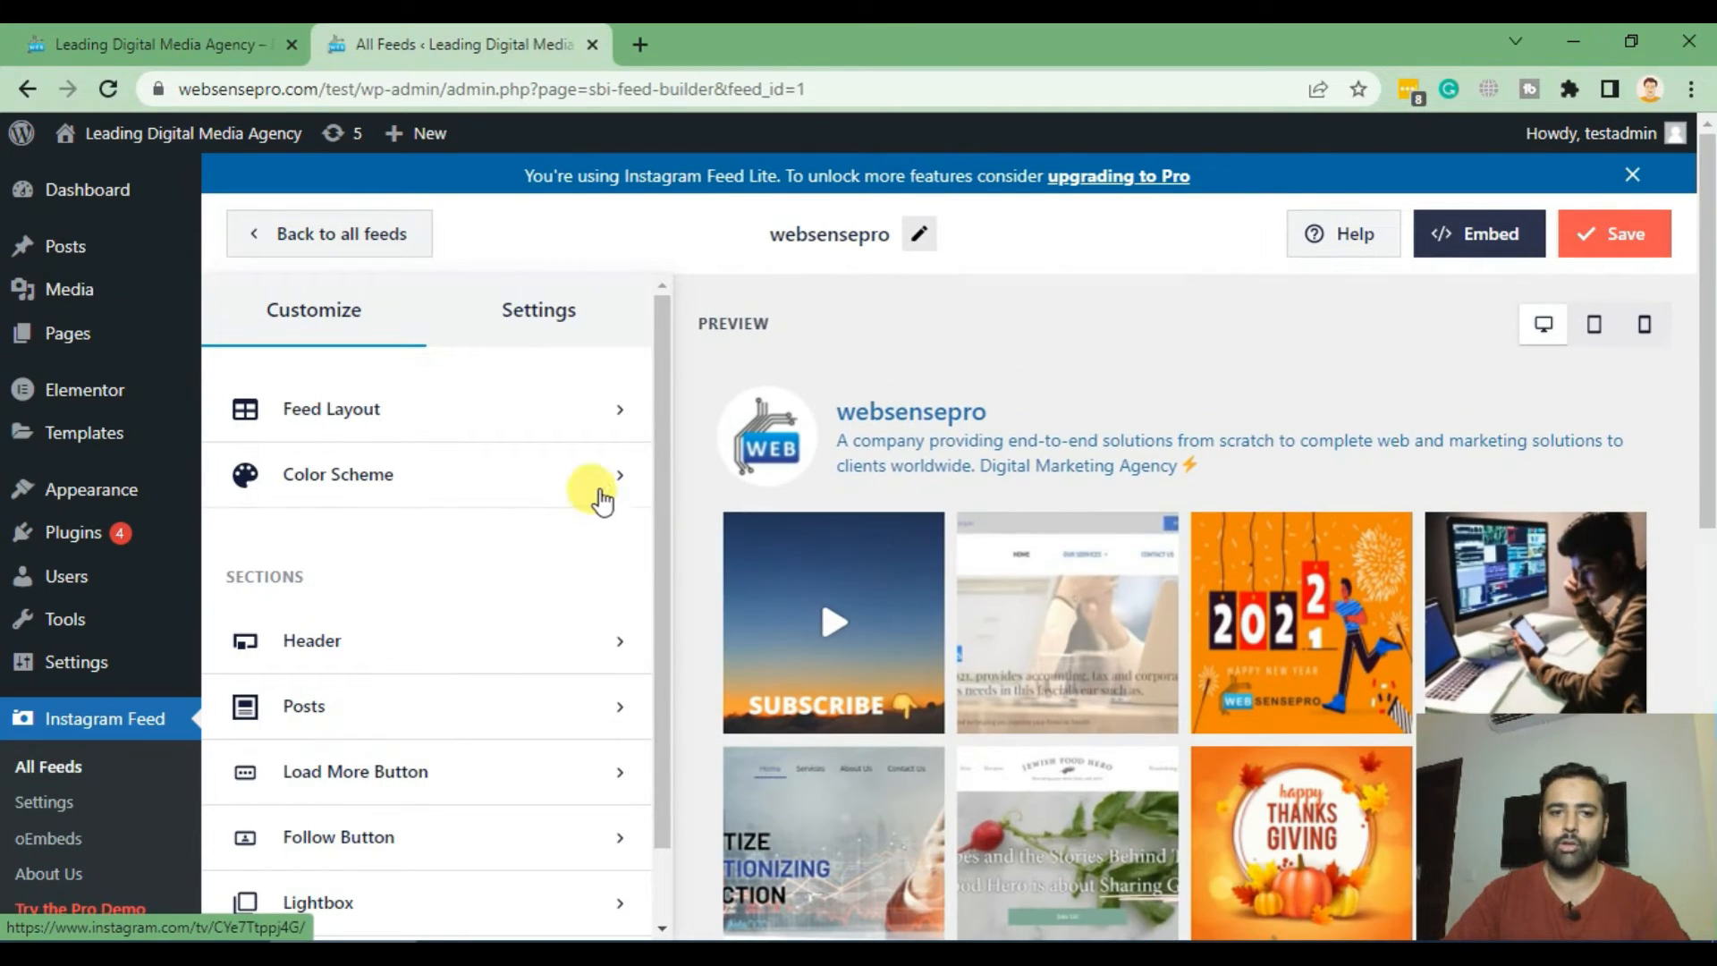
click(338, 474)
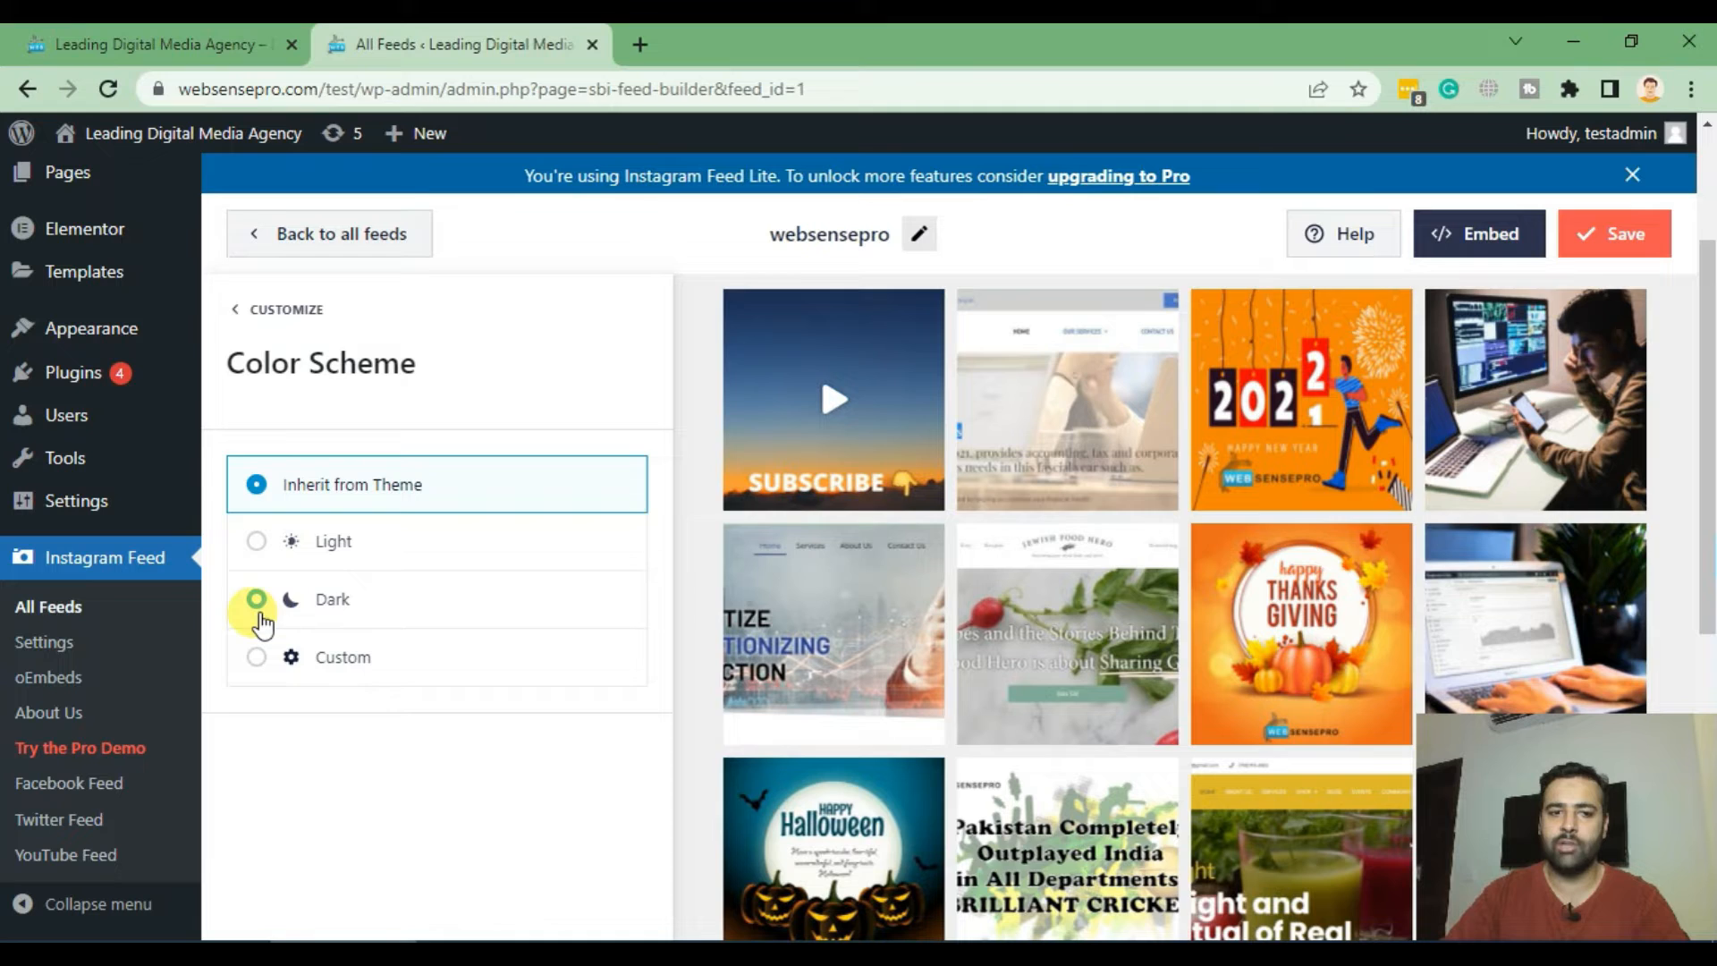
click(256, 599)
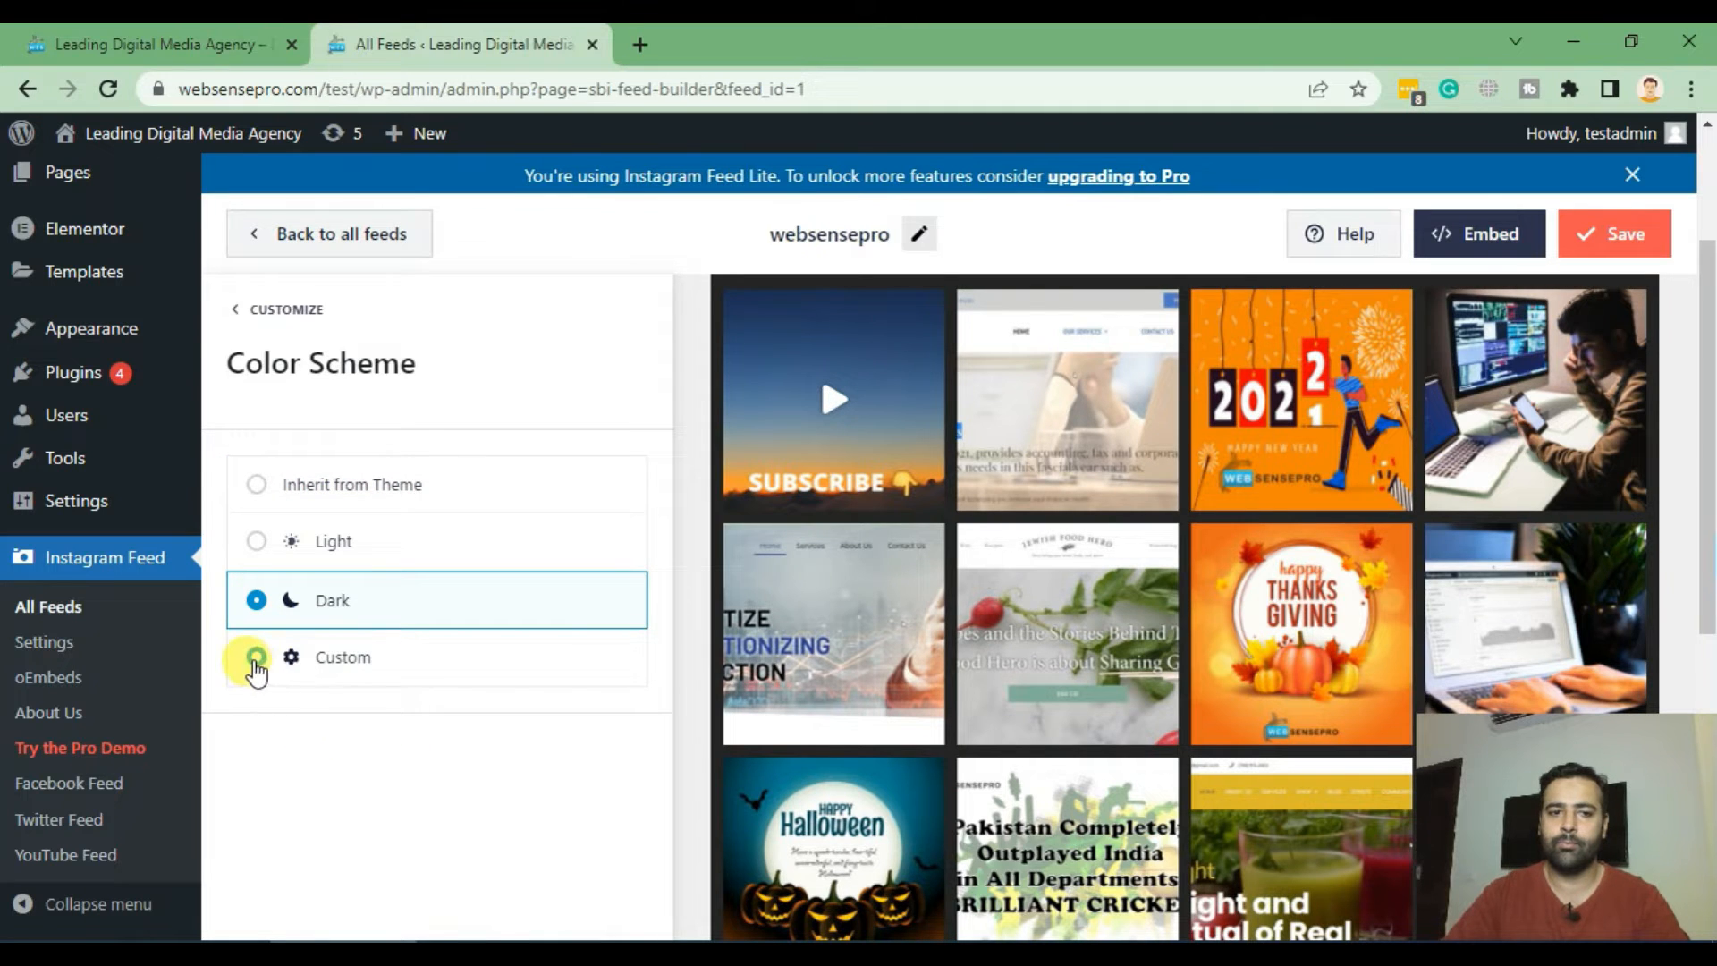
click(256, 656)
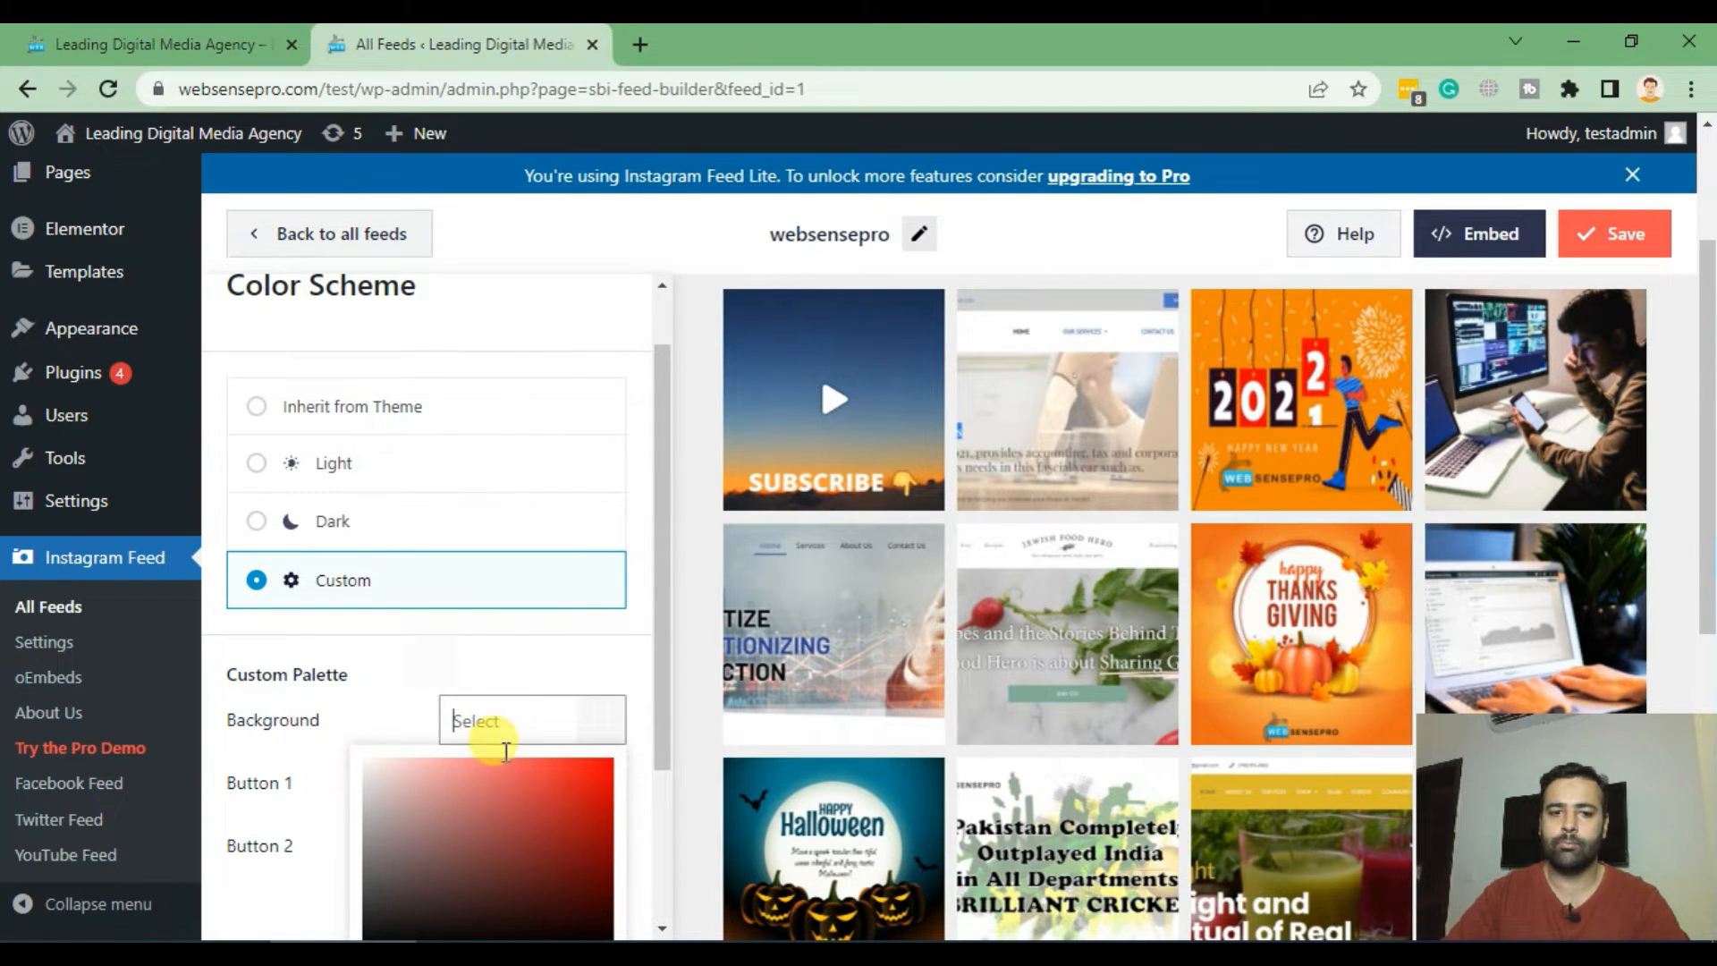
click(487, 860)
text(#FFFFFF)
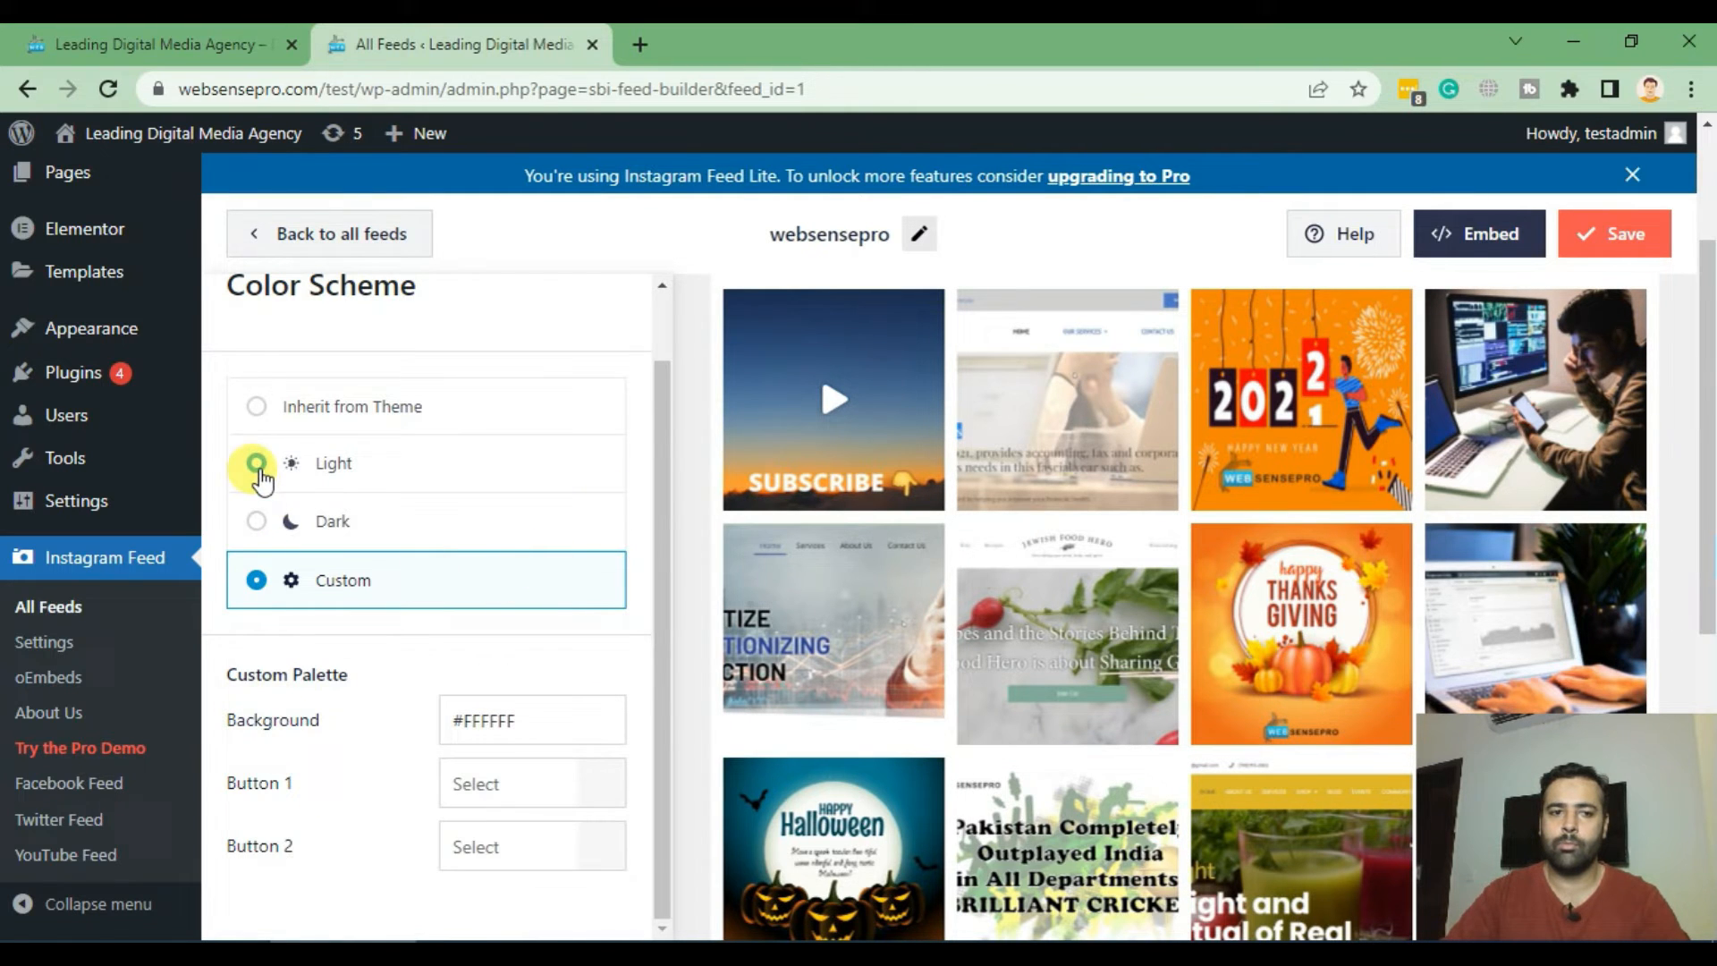
click(256, 461)
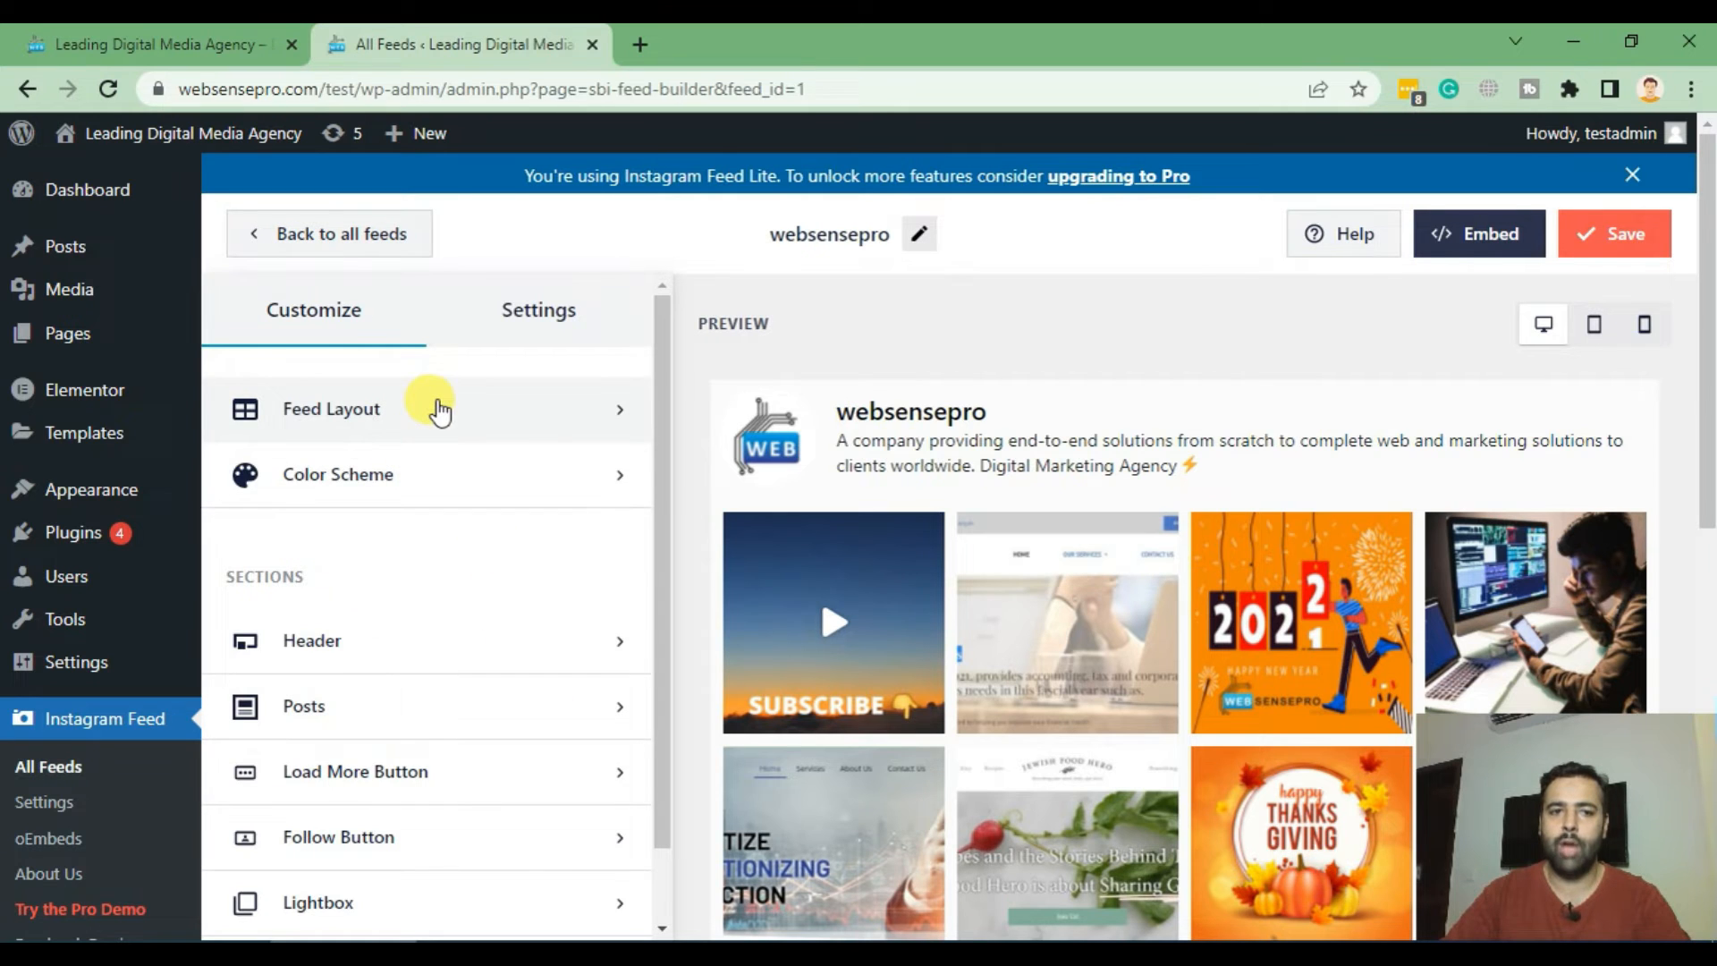
In Feed Layout, set the desktop Number of Posts to 8 and let the preview refresh.
click(331, 408)
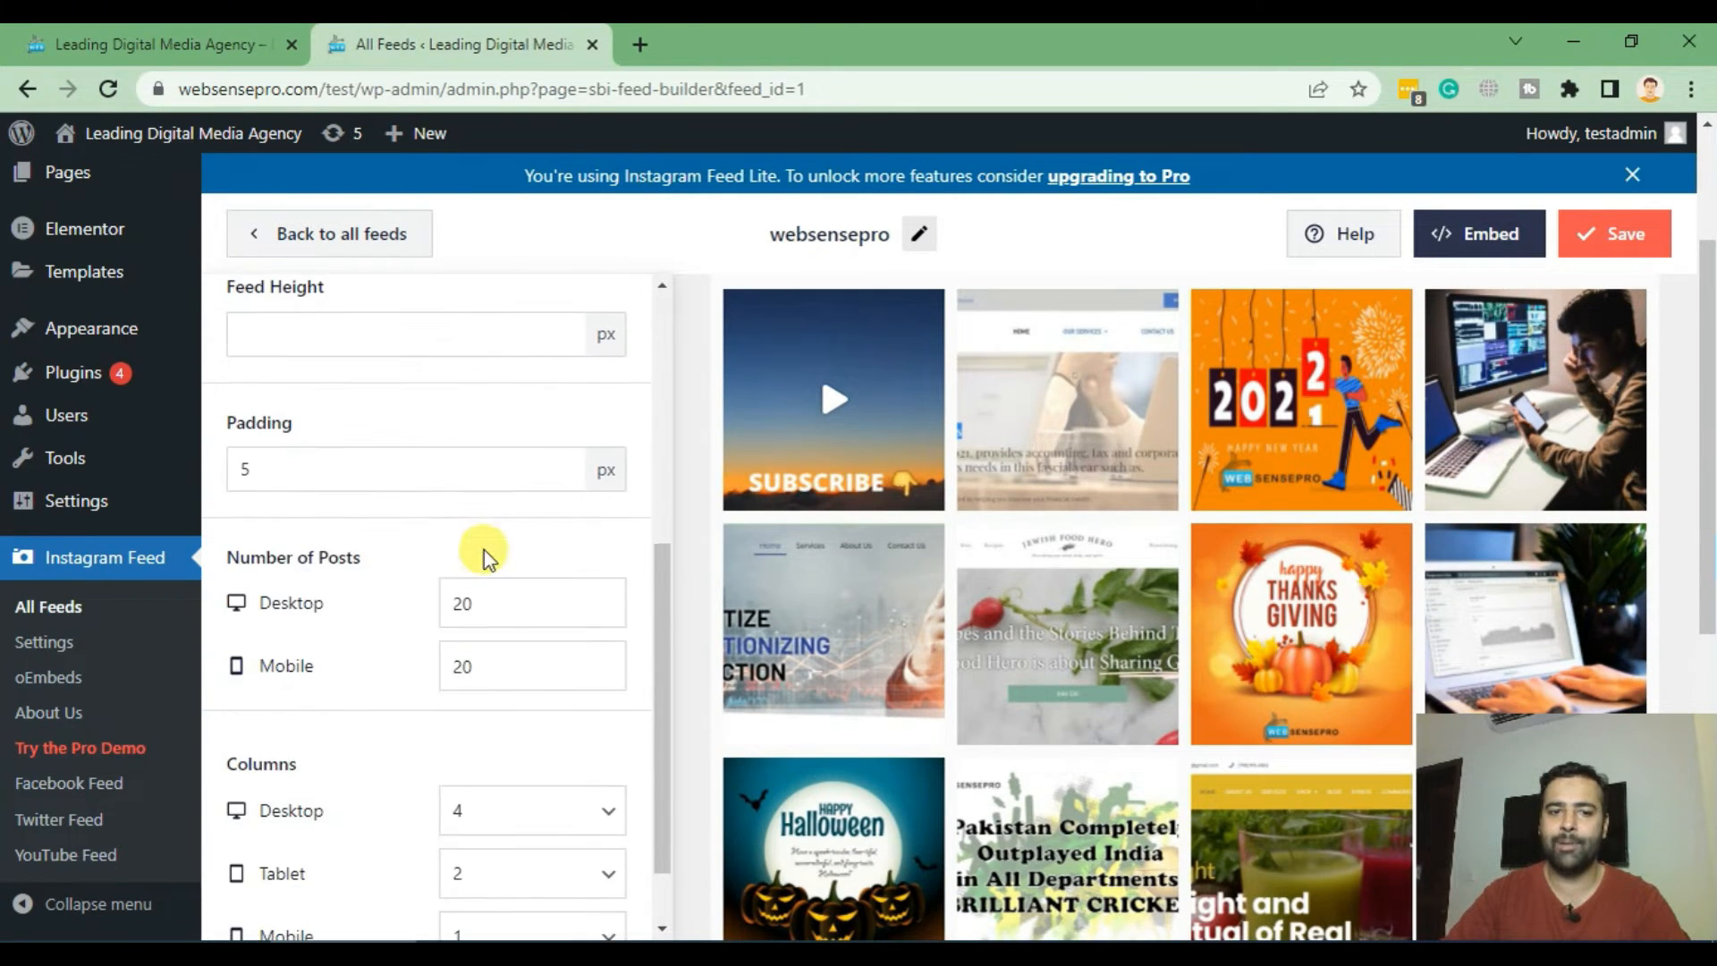
click(531, 603)
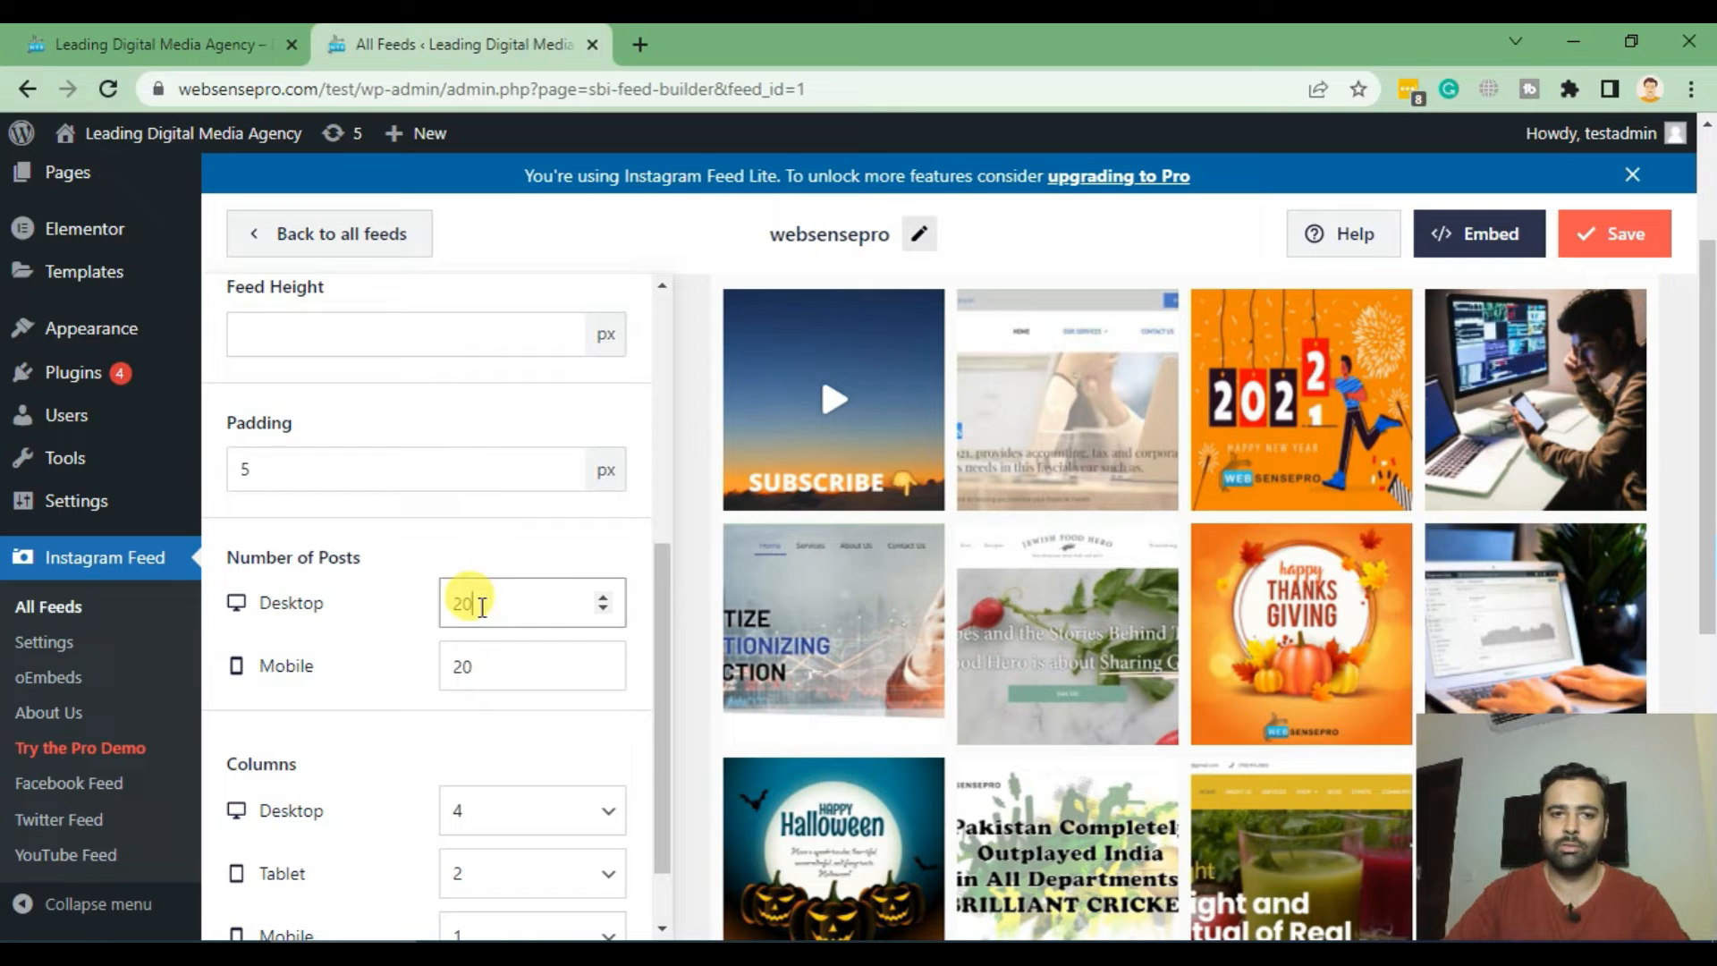
text(10)
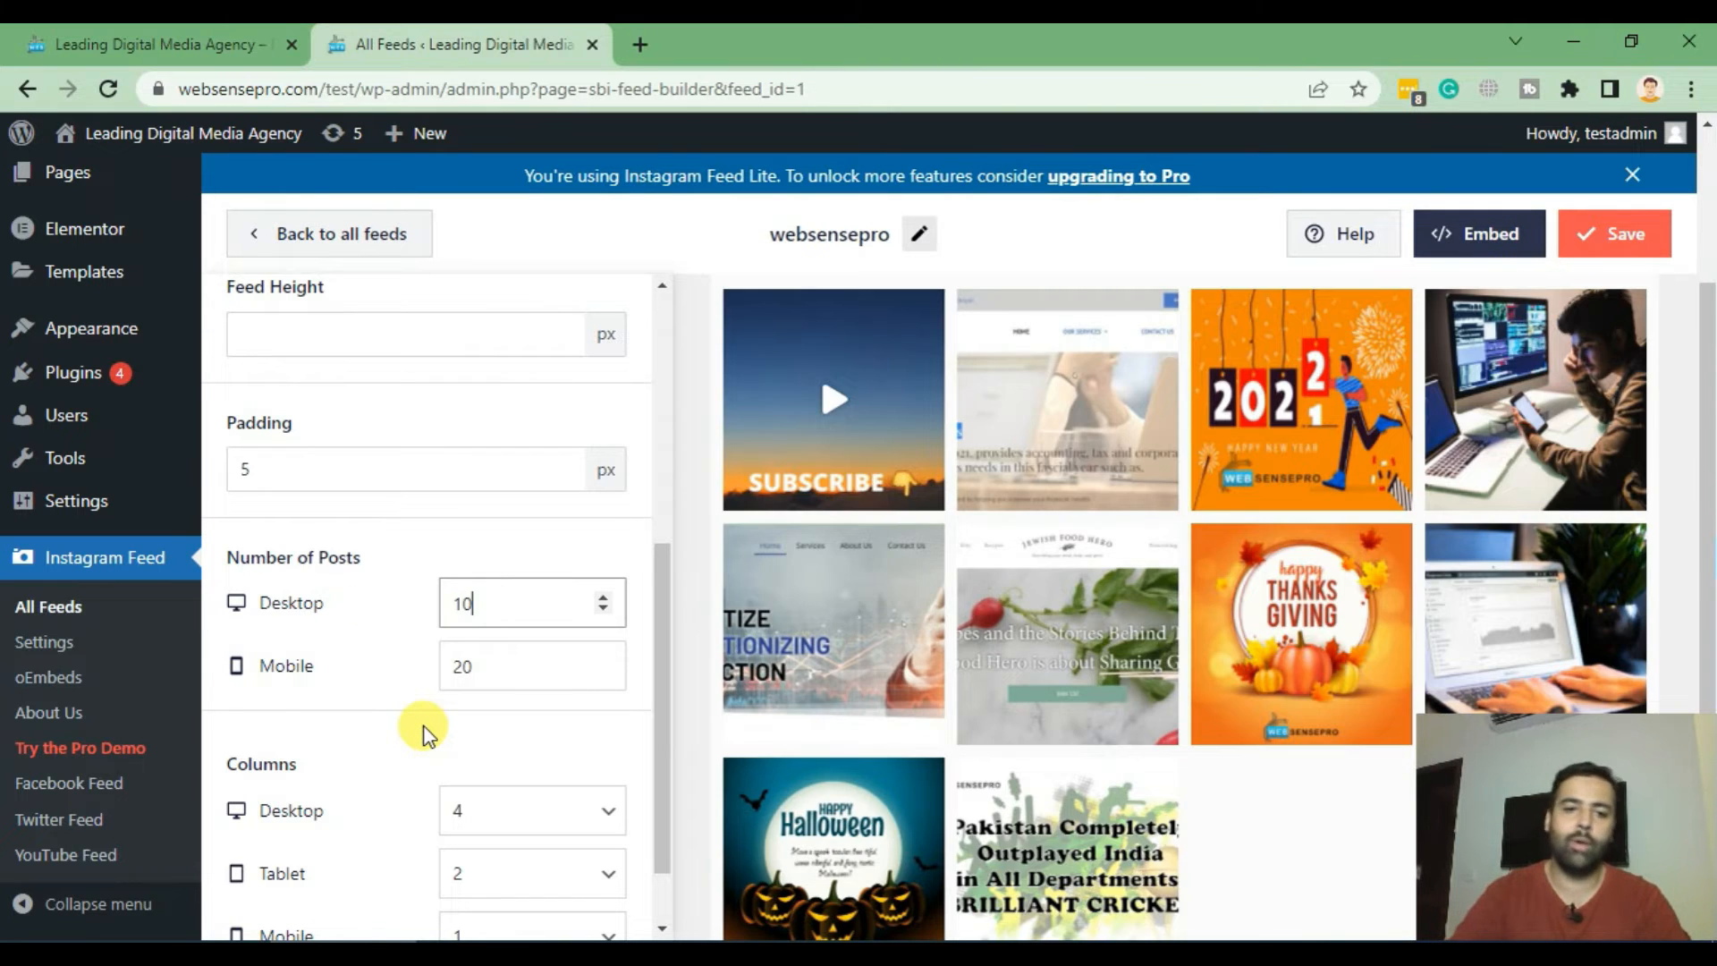
scroll(down, 3)
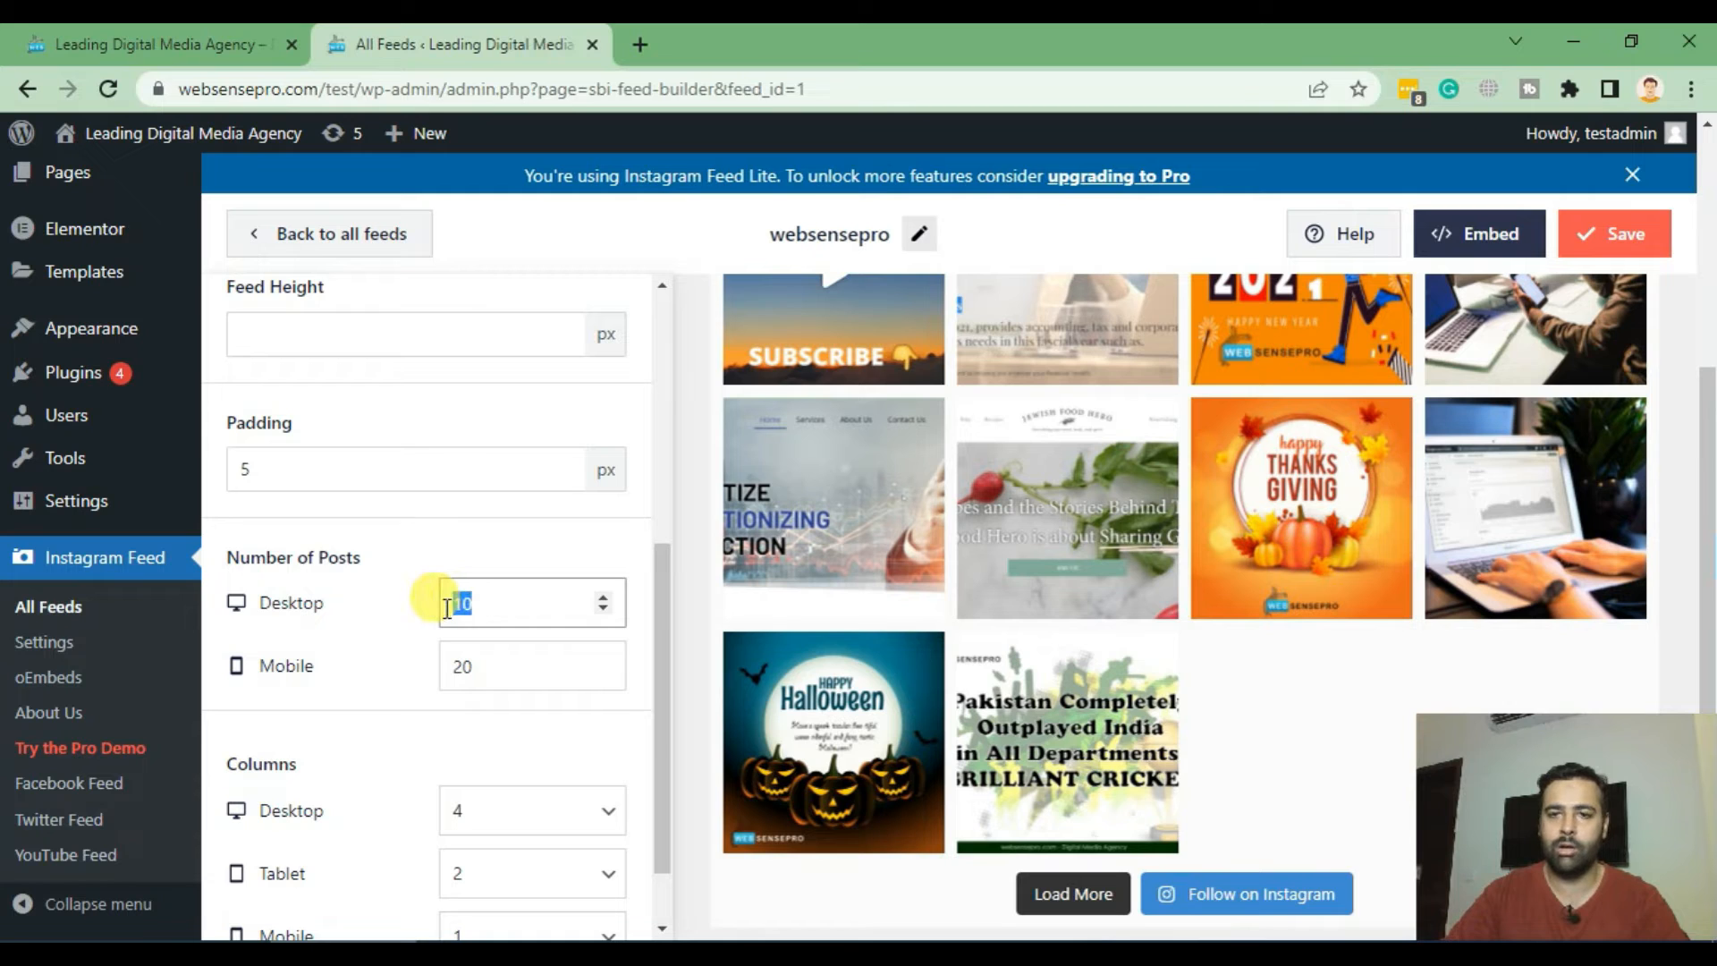
text(3)
text(8)
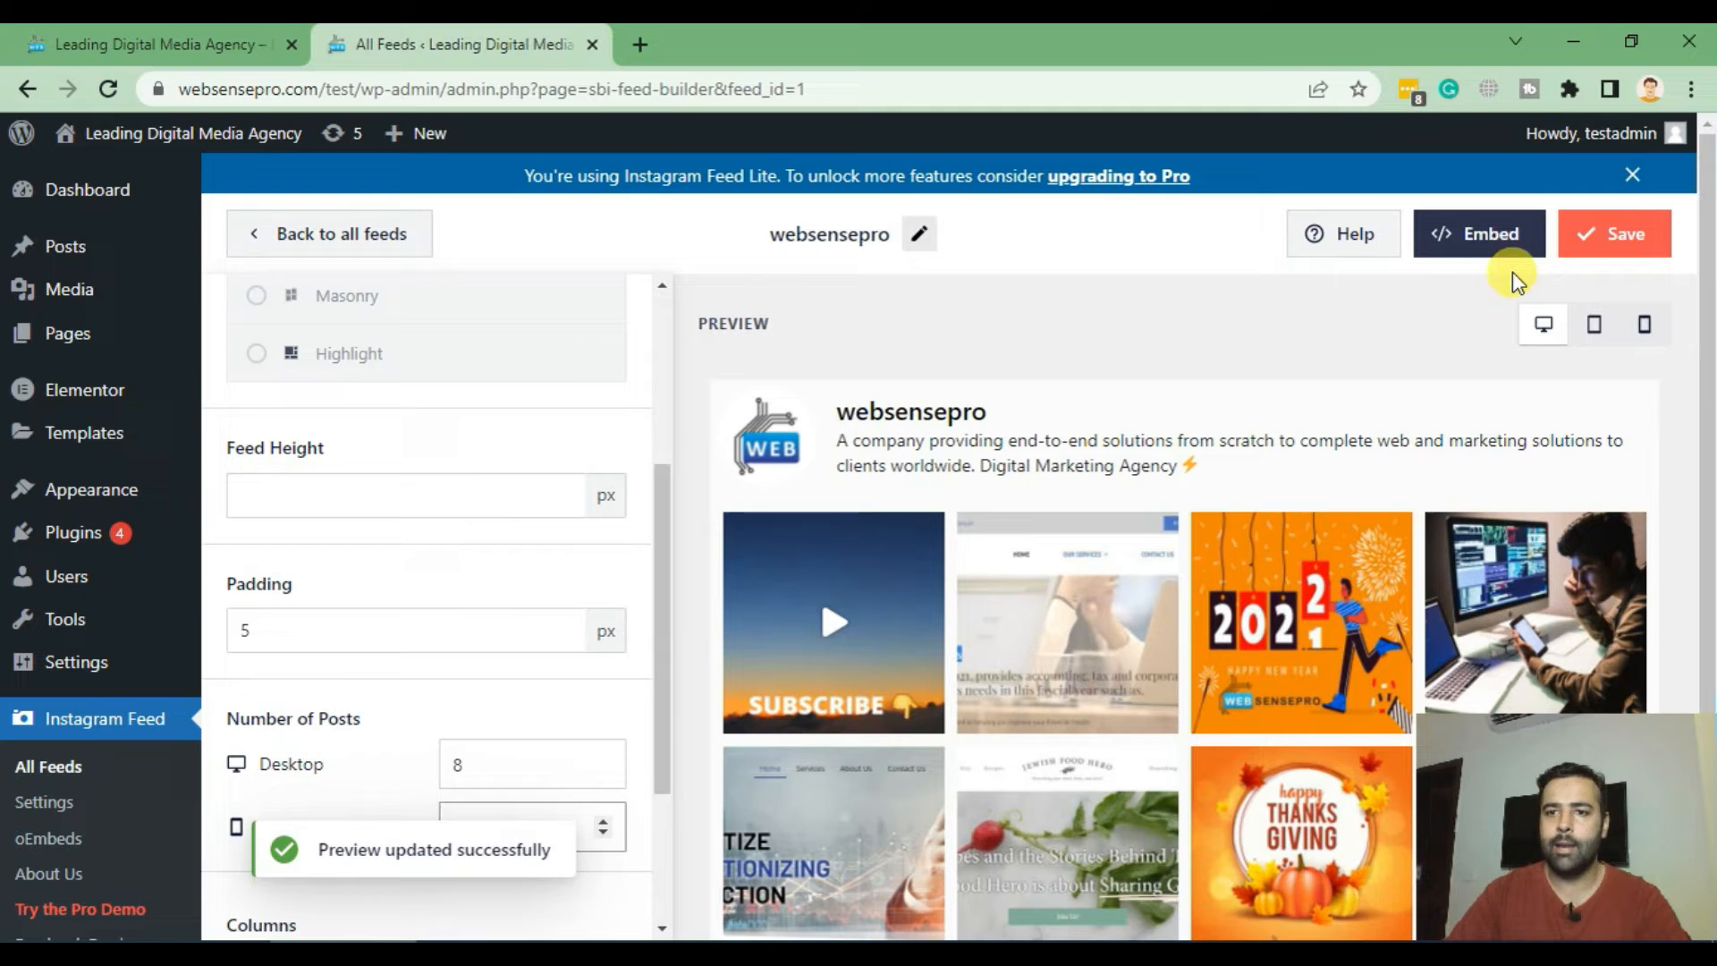
Reveal the Embed Feed shortcode [instagram-feed feed=1] and copy it.
click(1479, 232)
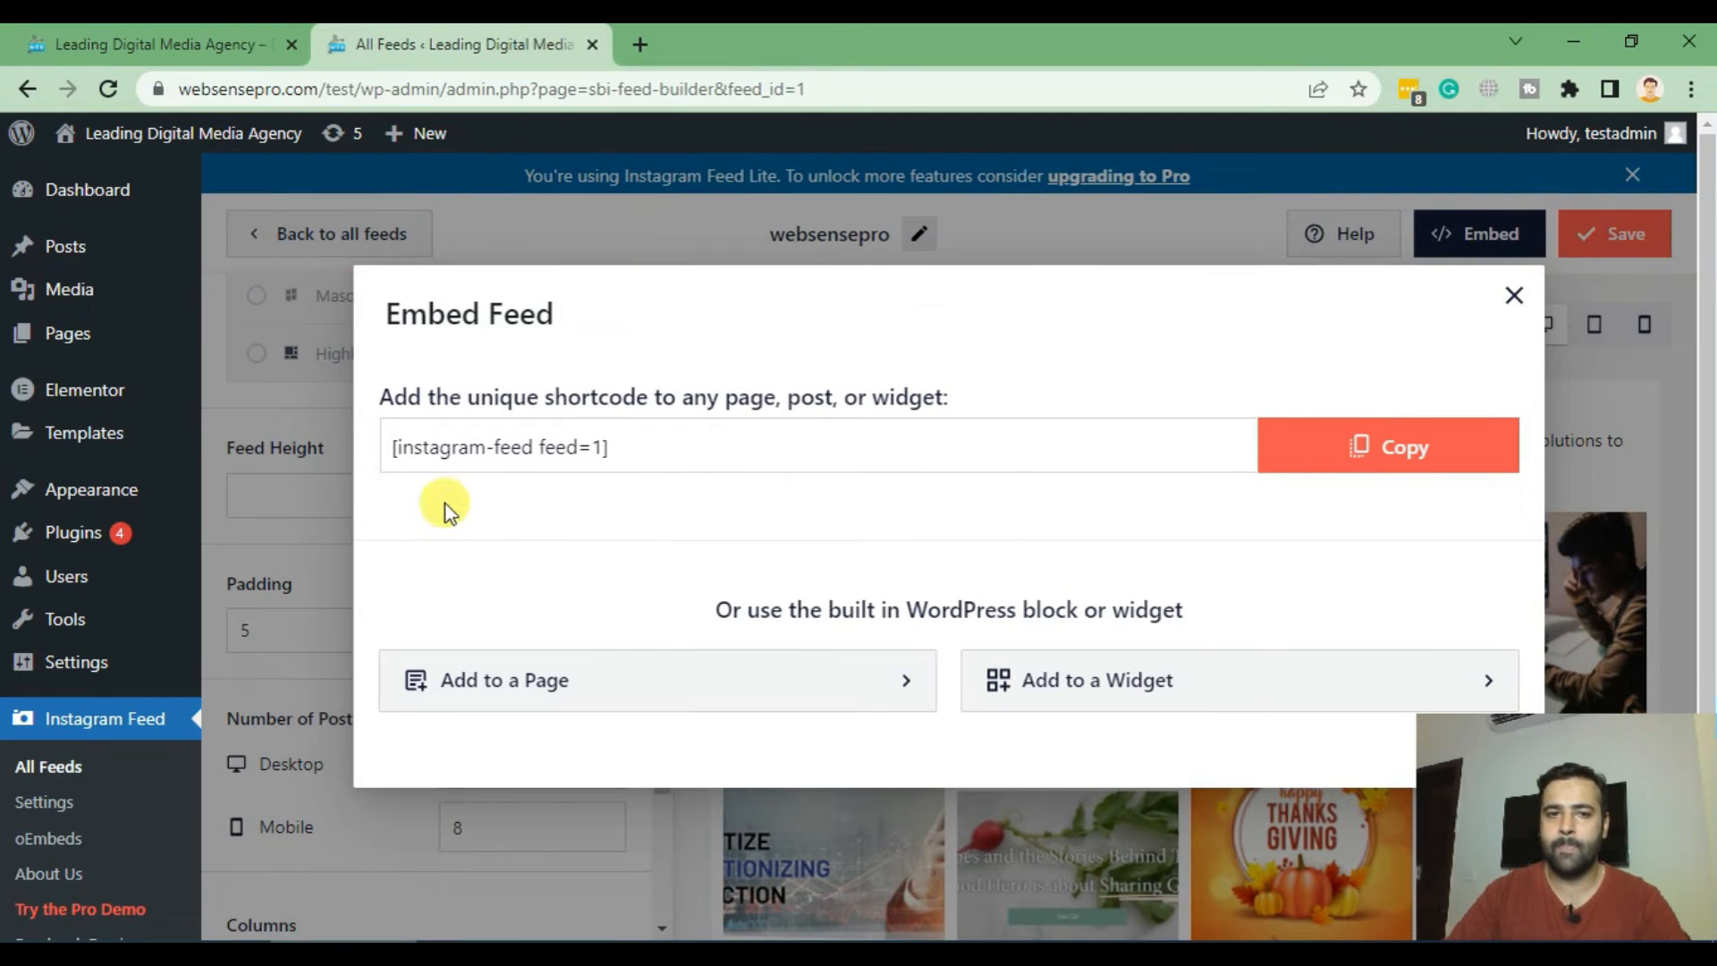
click(499, 447)
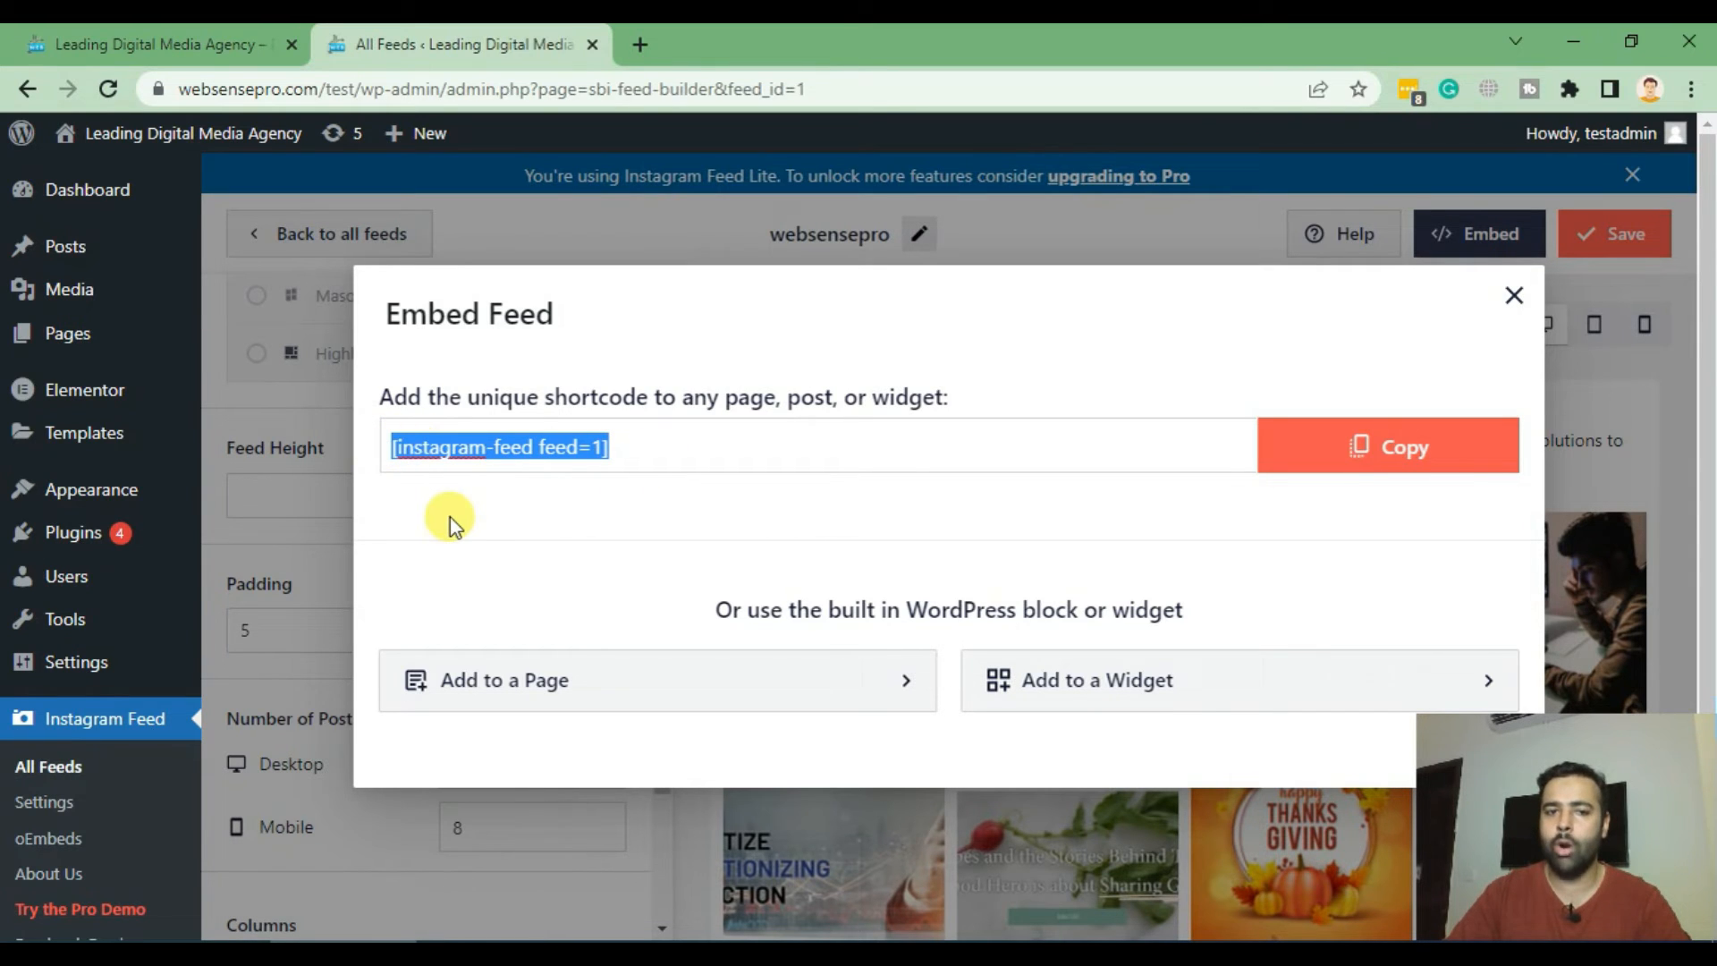
mouse_move(656, 481)
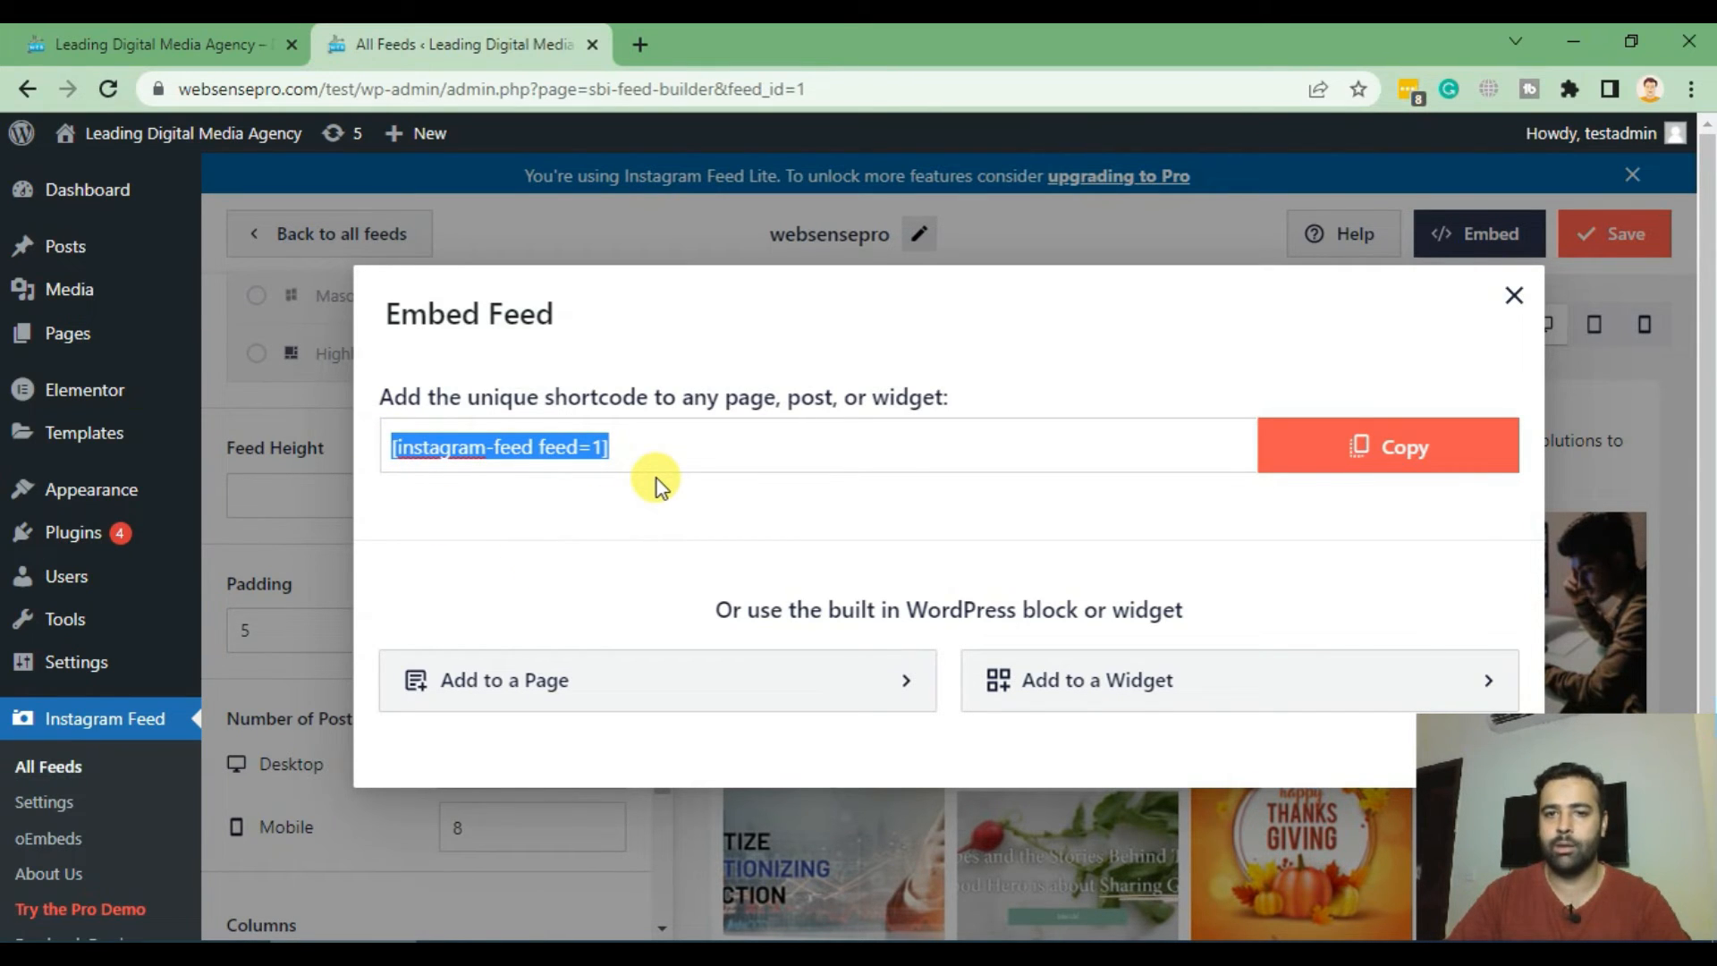
click(154, 43)
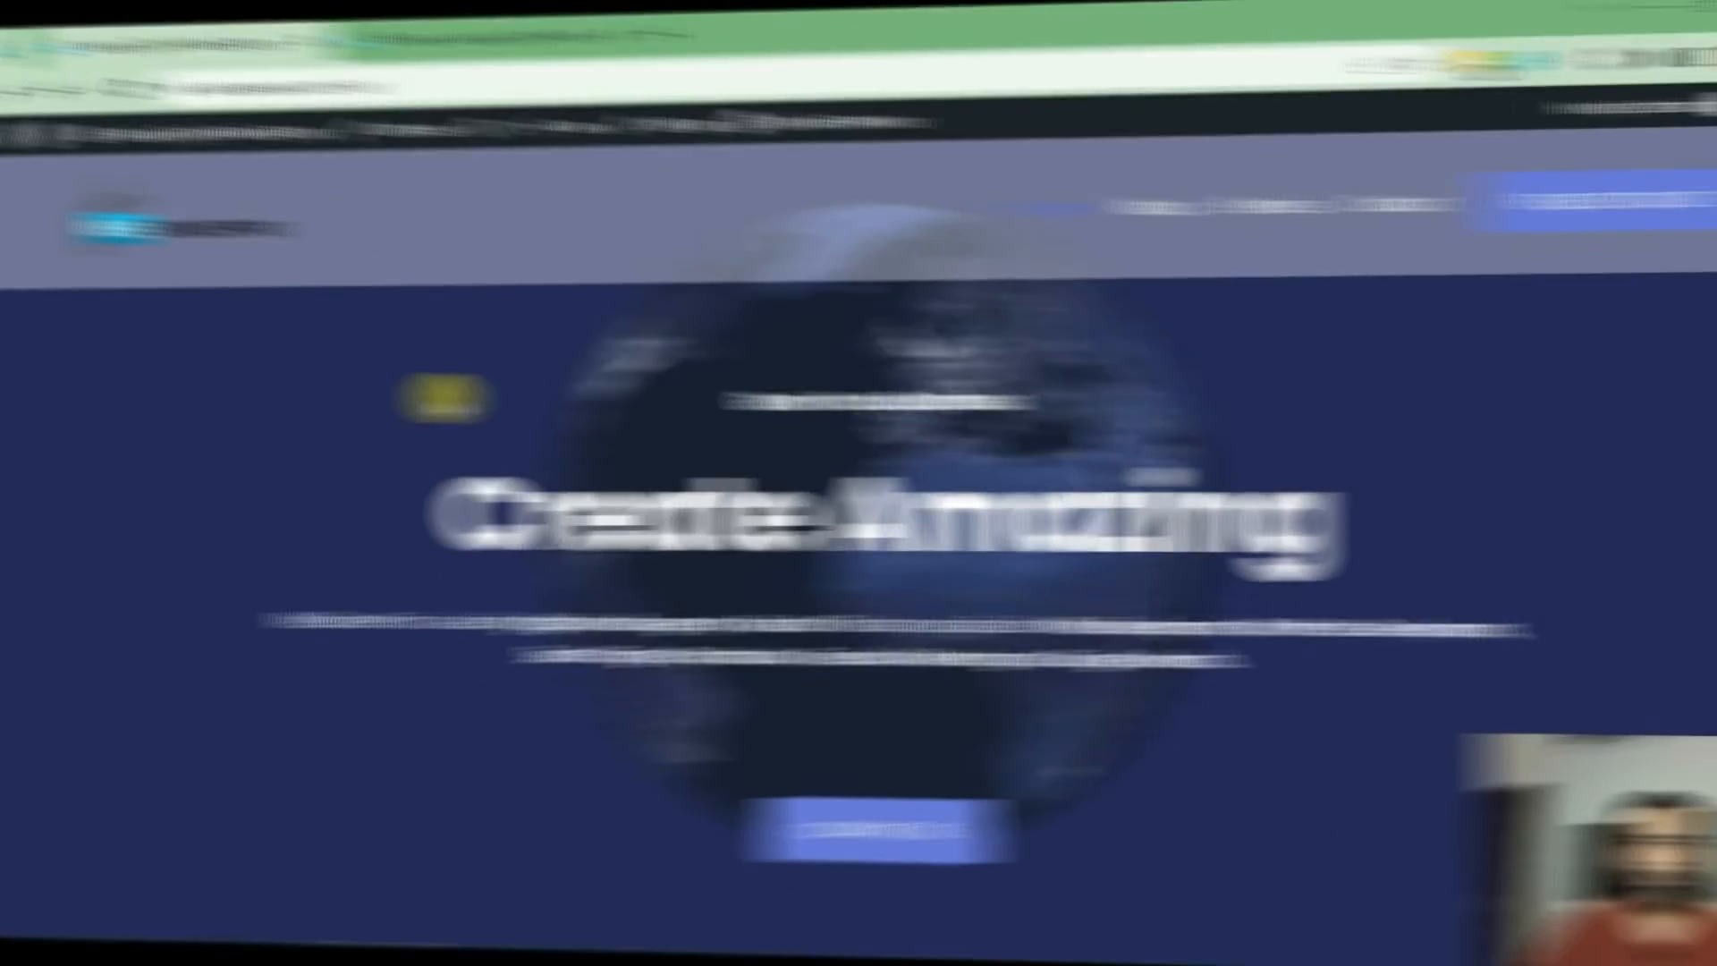
Launch Edit with Elementor on the live homepage and switch to the Elementor | Home editor.
click(808, 132)
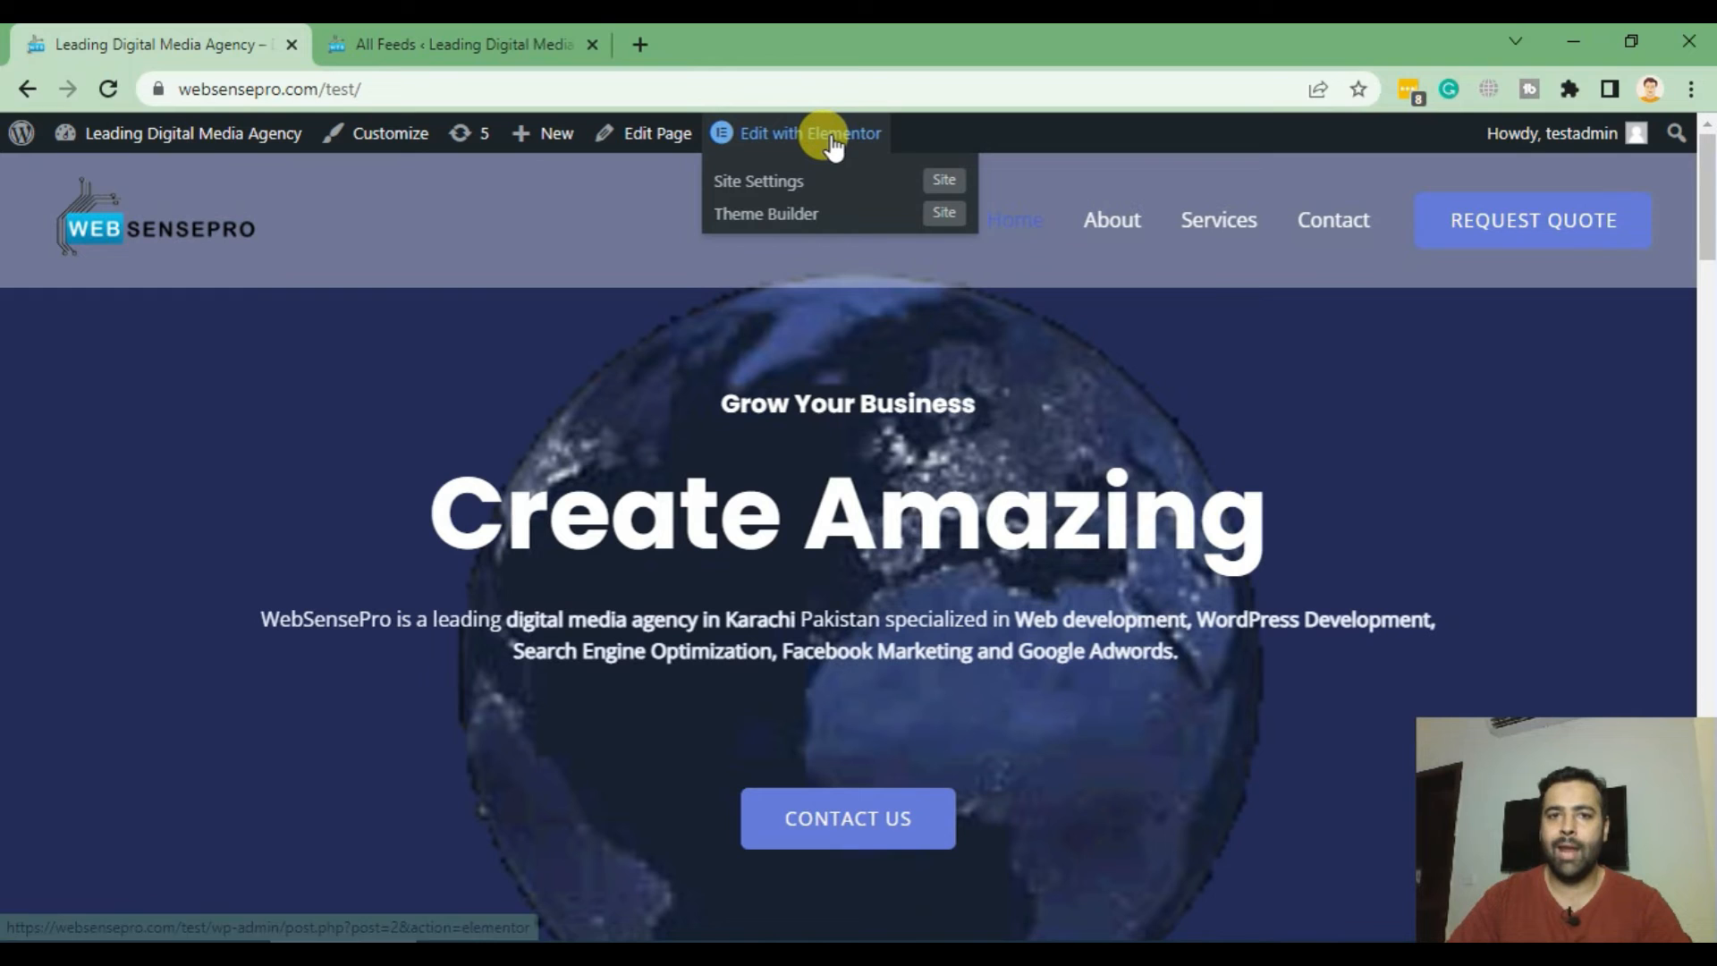
click(809, 133)
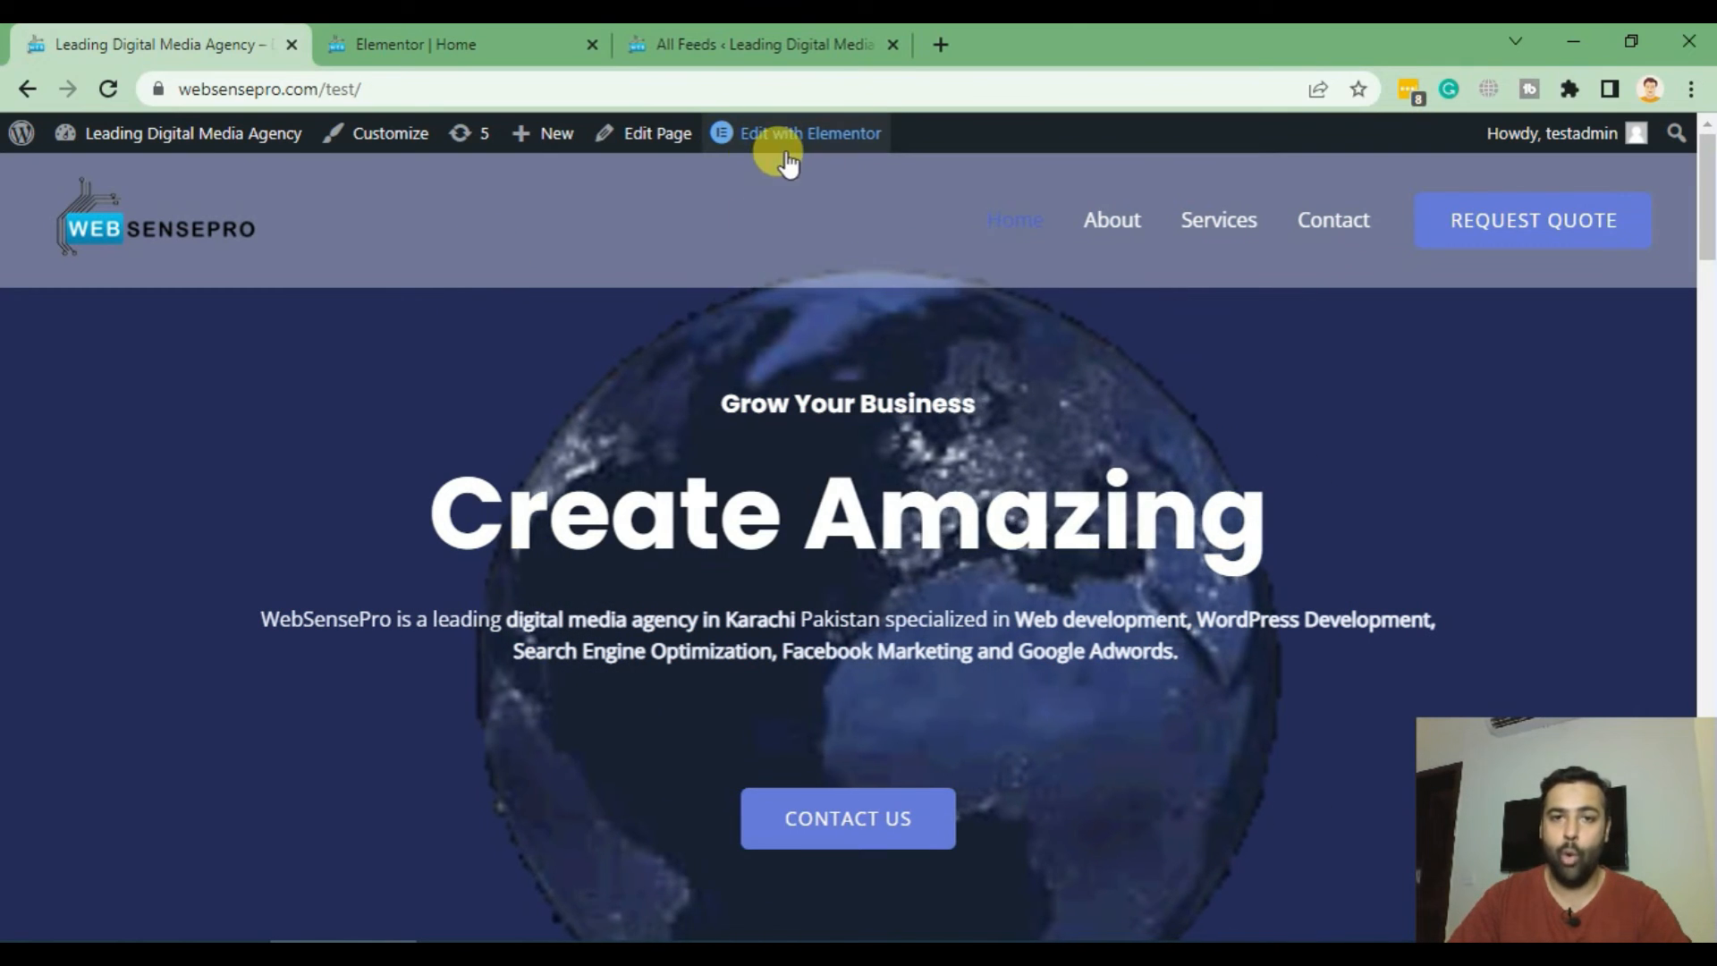
click(808, 132)
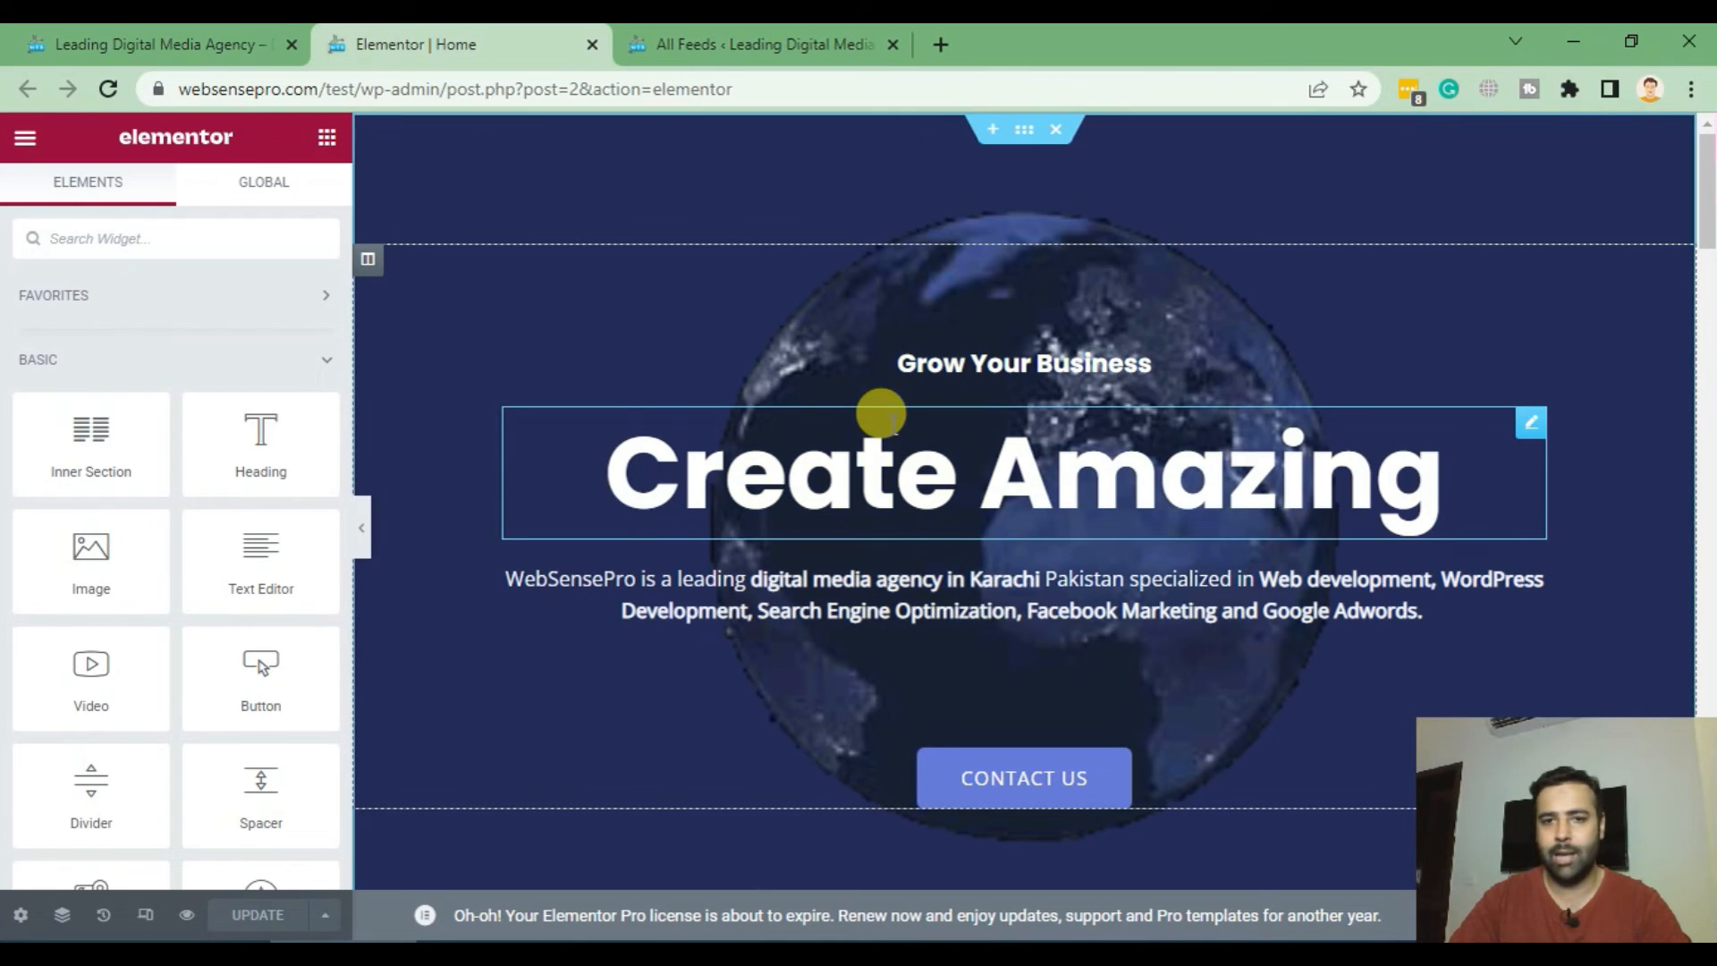
Add a Shortcode widget above 'How can we help you?' containing [instagram-feed feed=1].
scroll(down, 3)
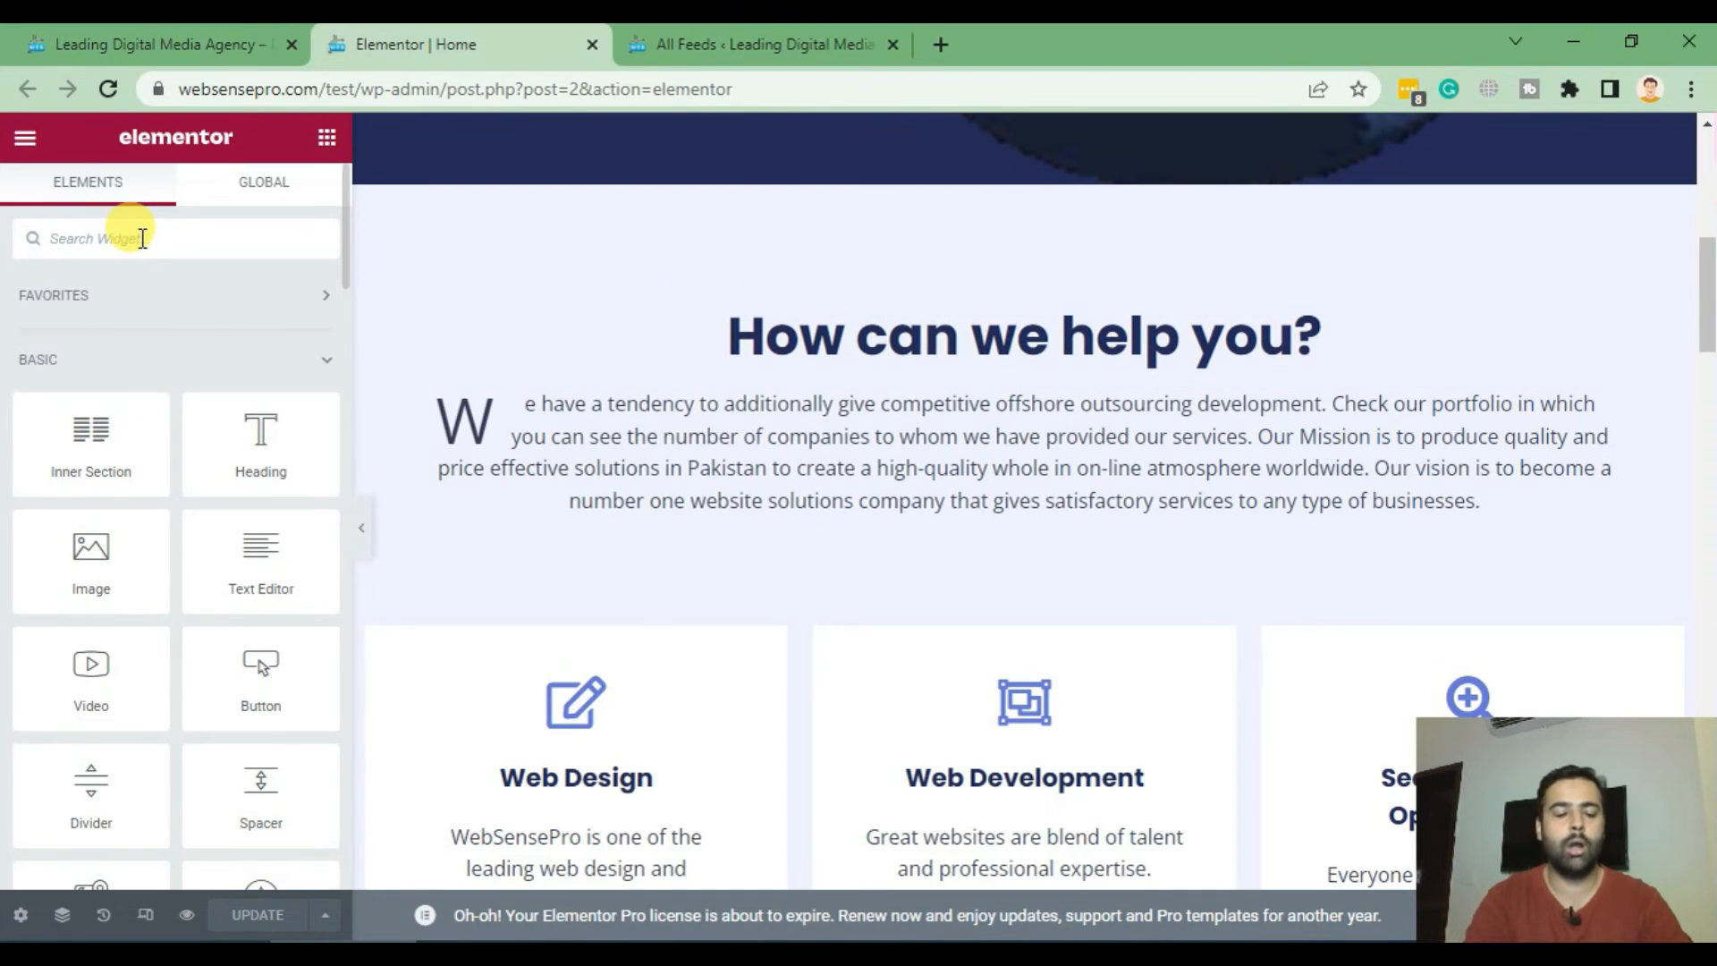
text(shor)
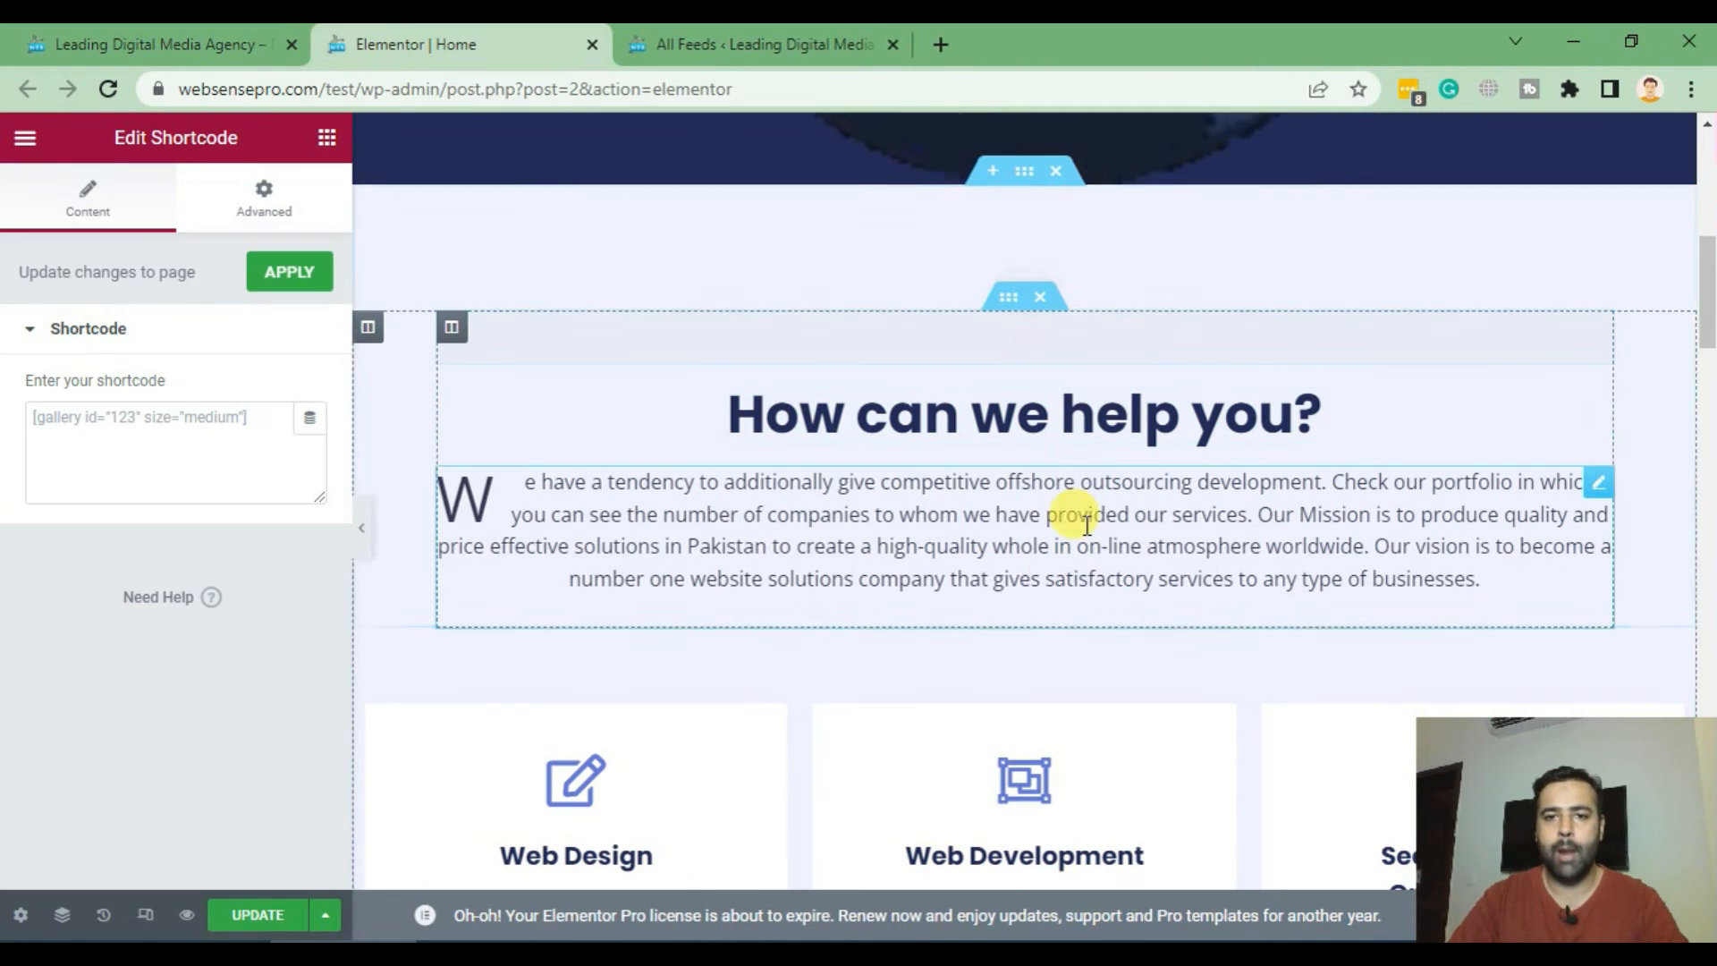
click(763, 43)
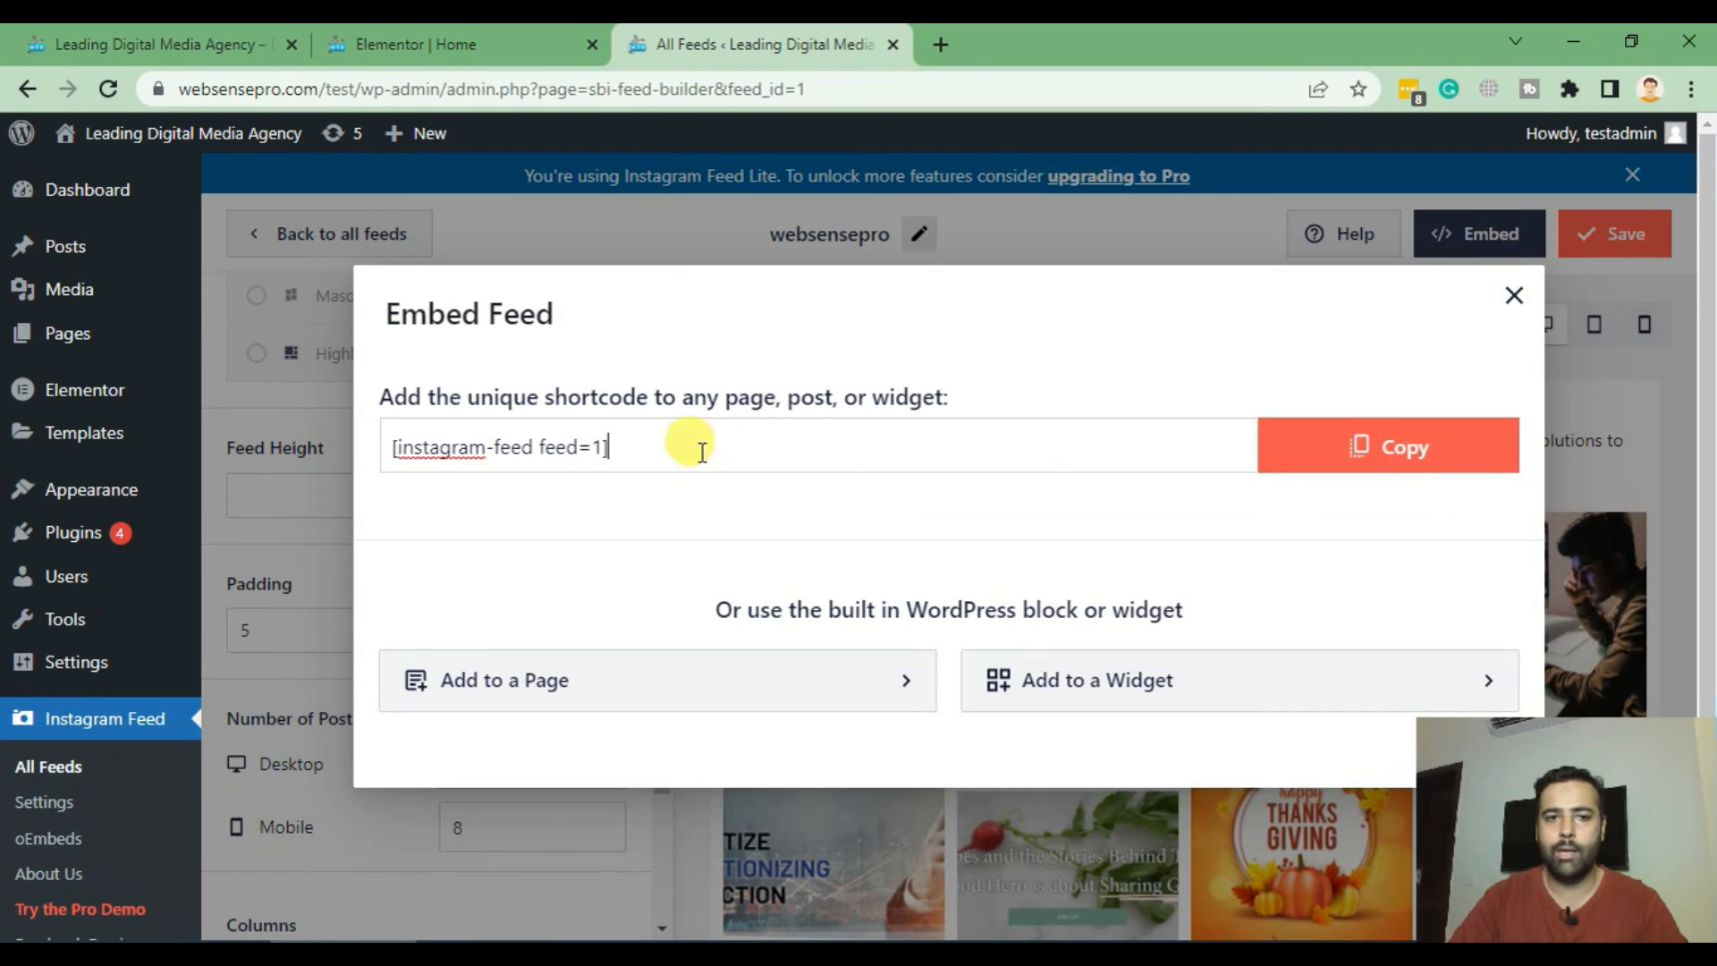
click(459, 43)
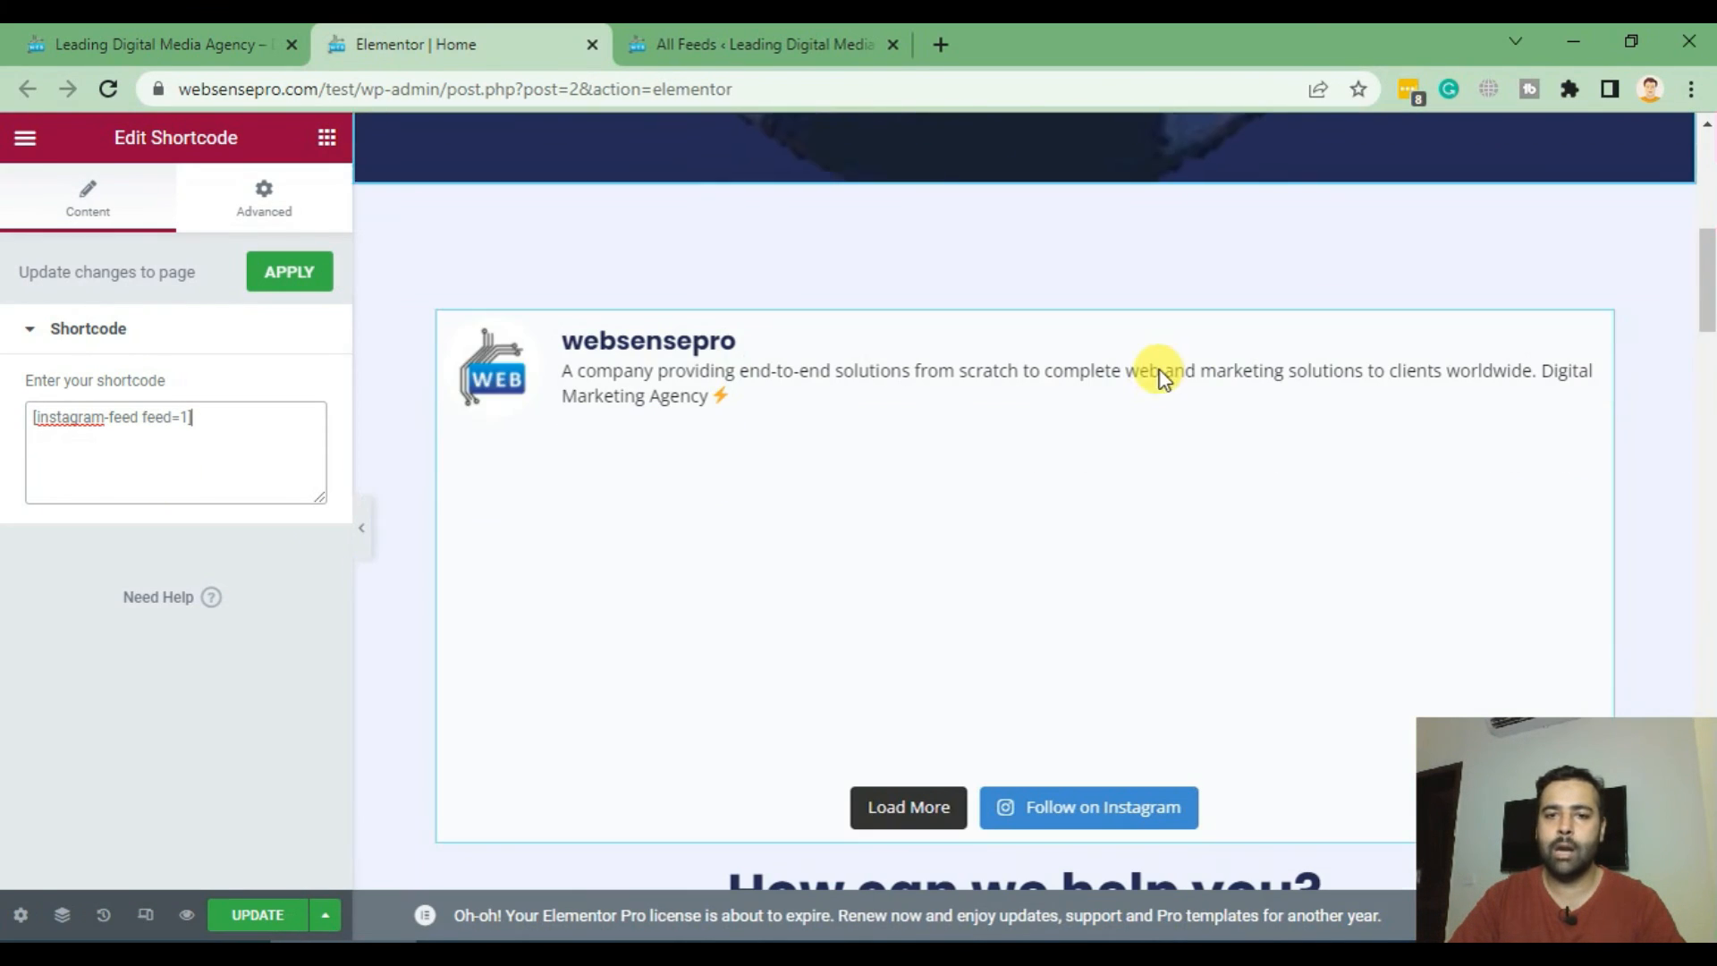
scroll(down, 3)
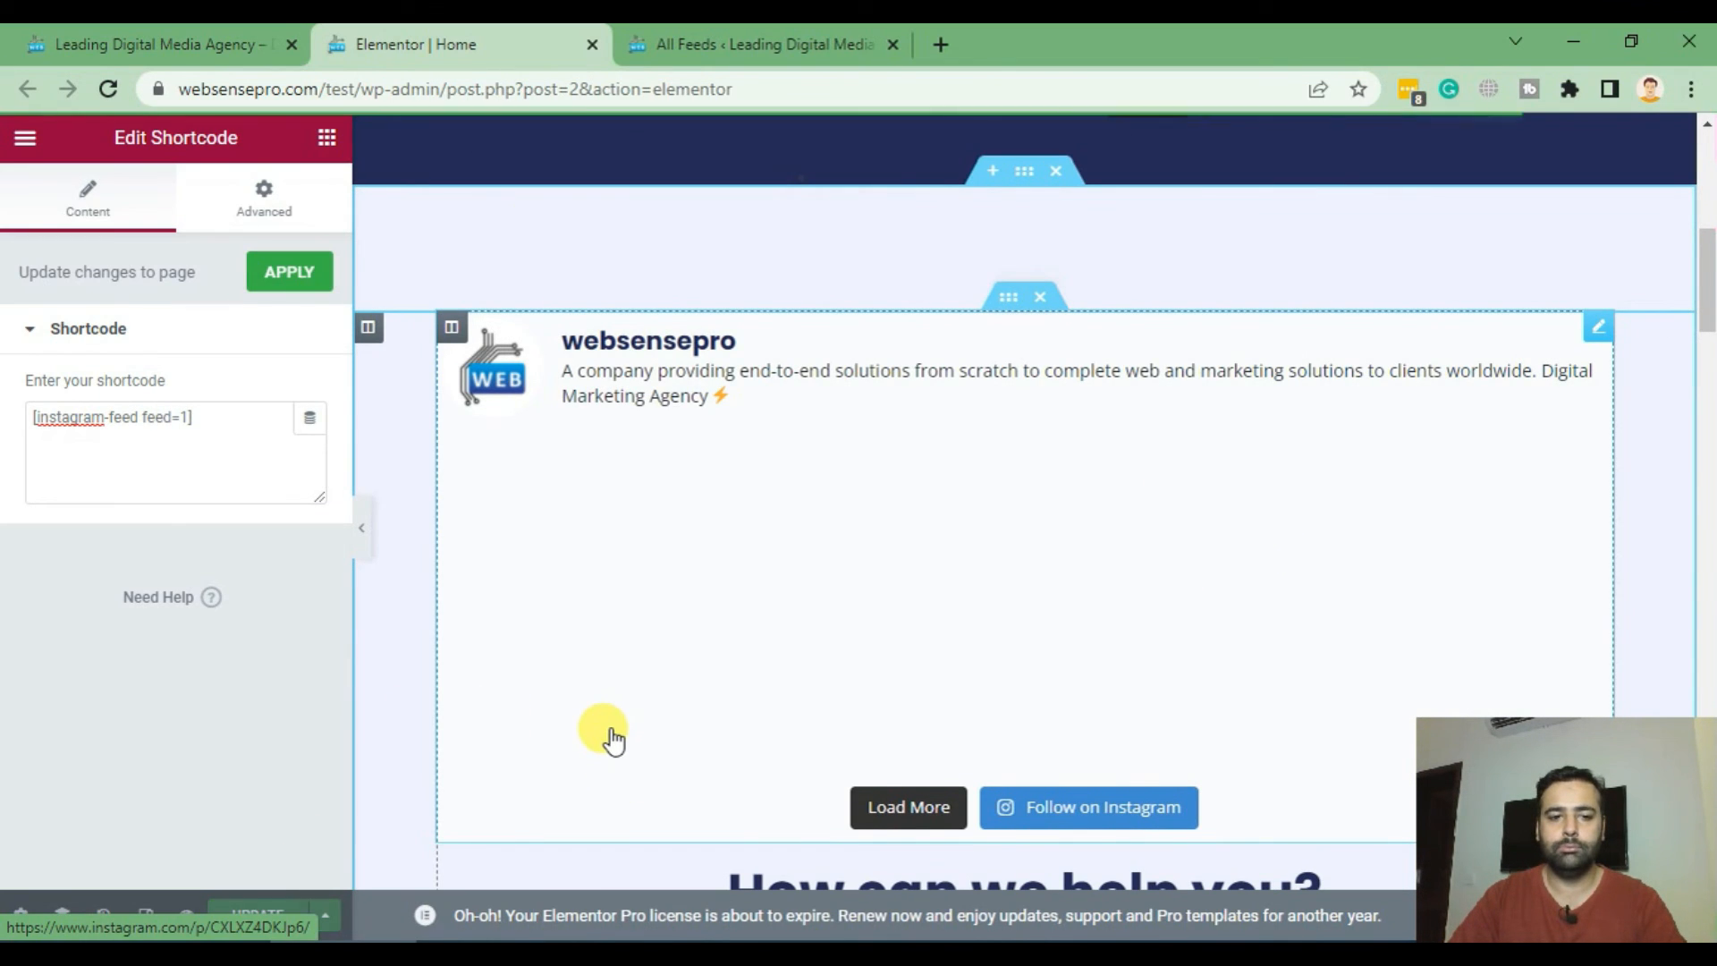
click(153, 43)
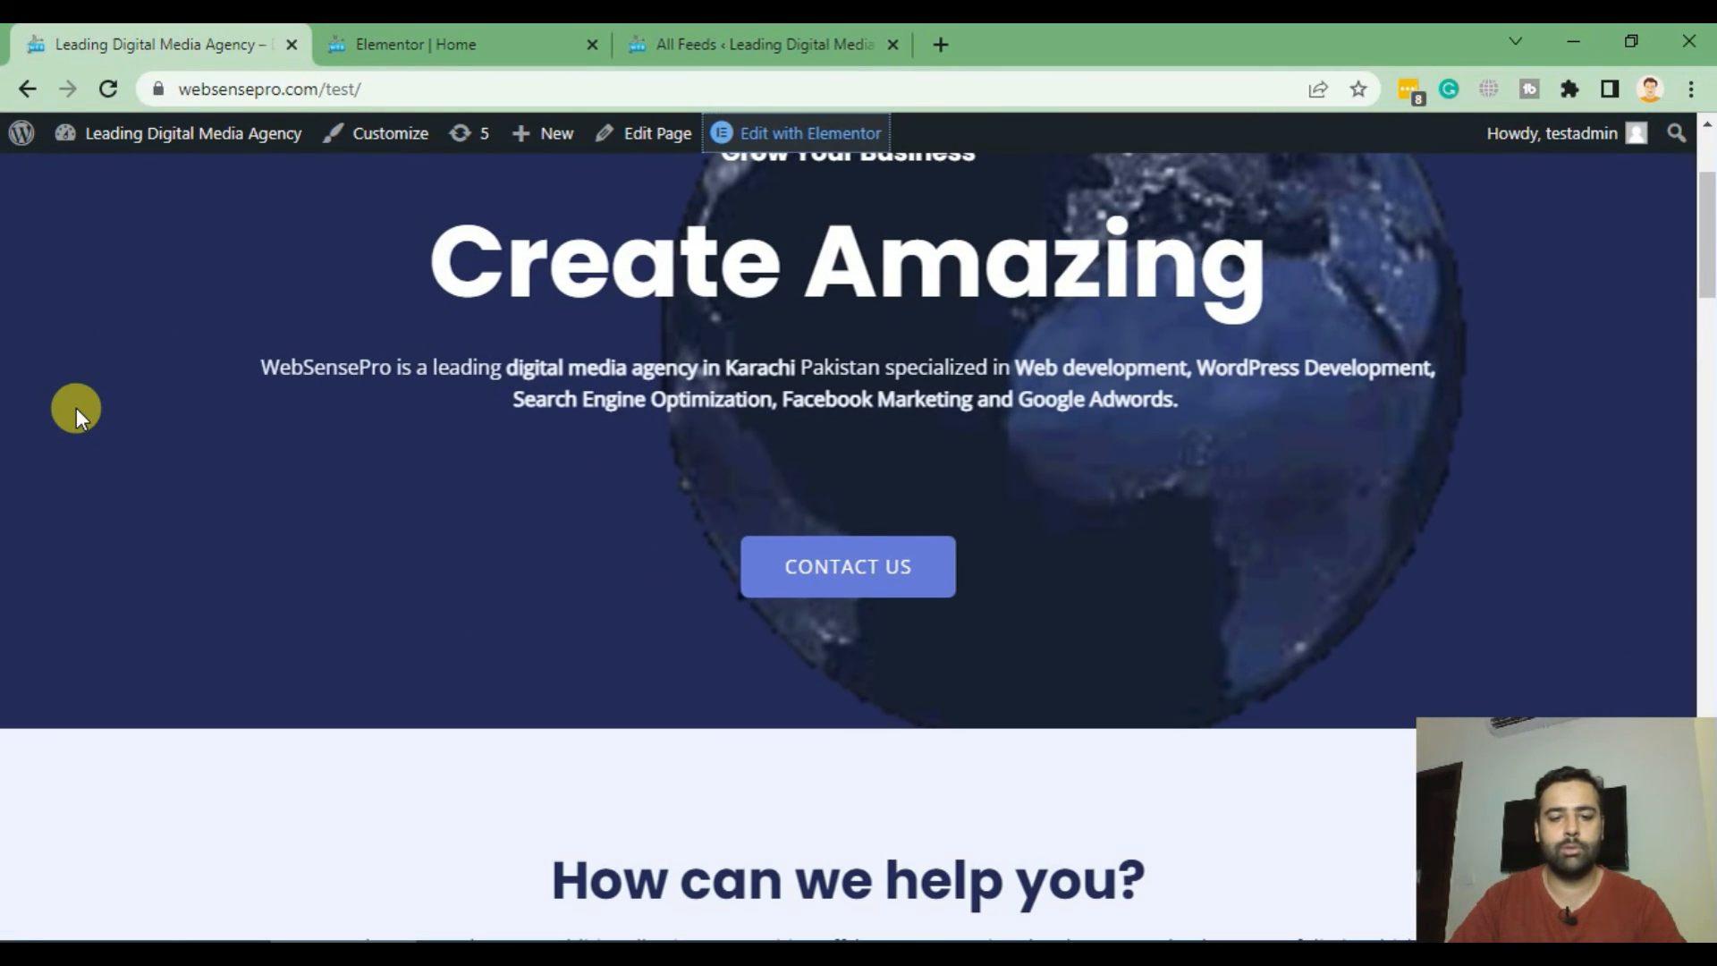
Reload the live homepage to see the 8-post websensepro feed grid, then bring up DevTools (F12).
click(107, 89)
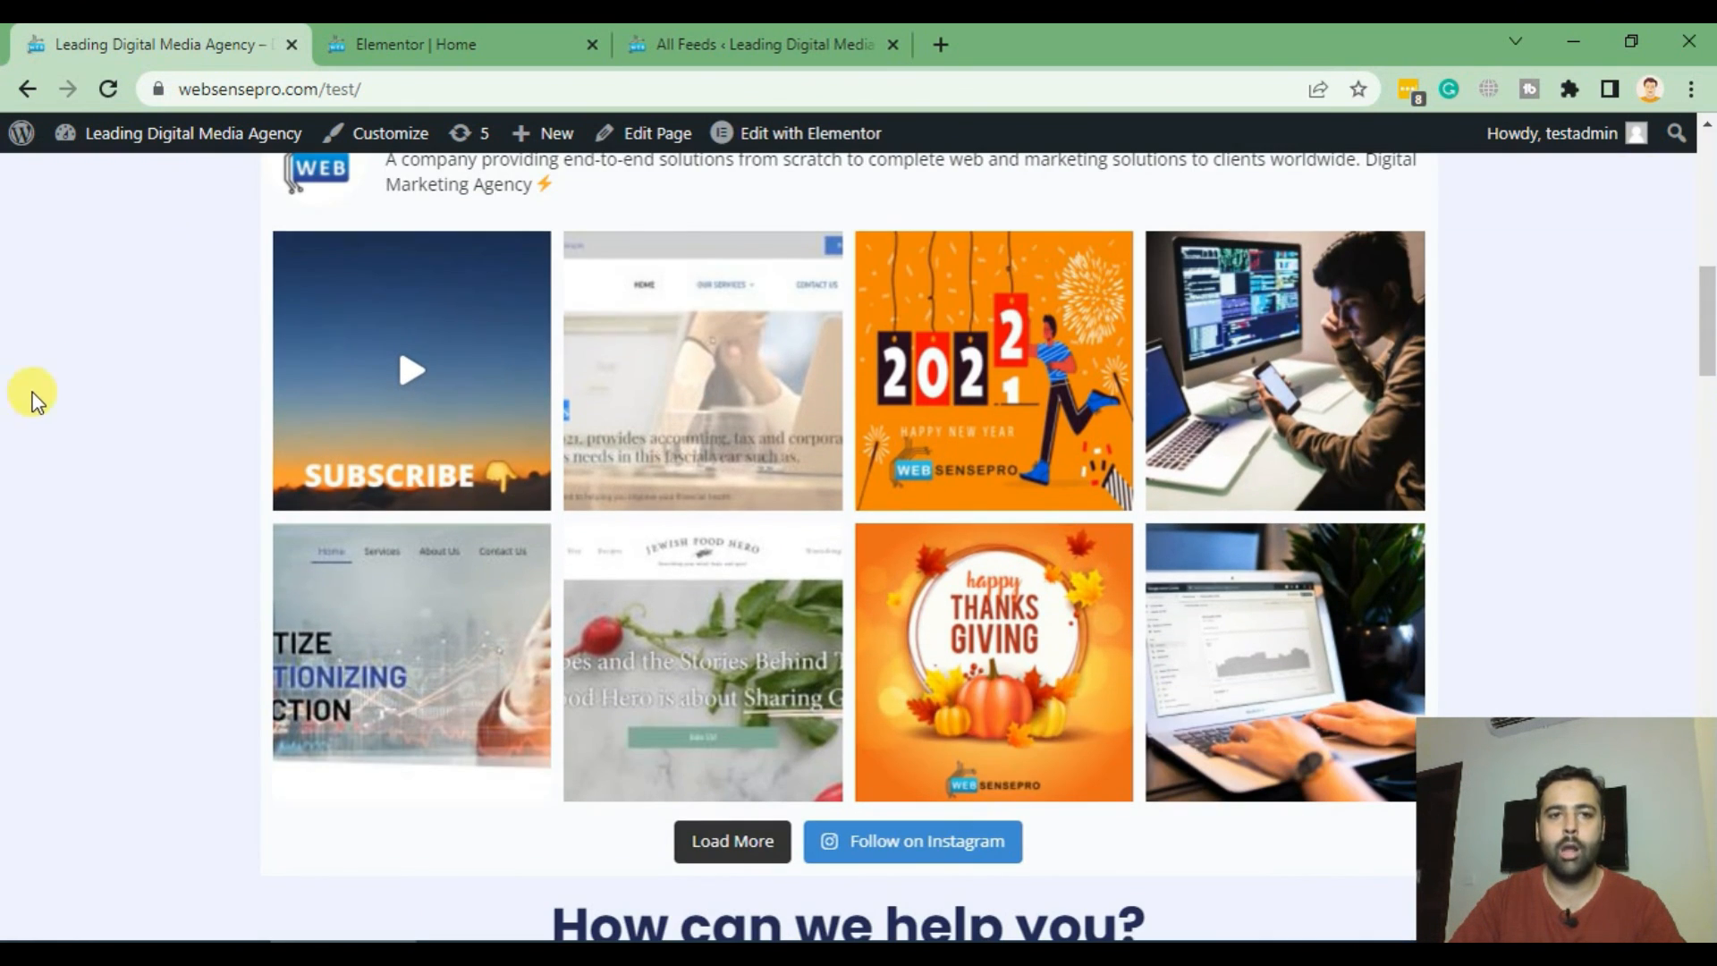
scroll(down, 3)
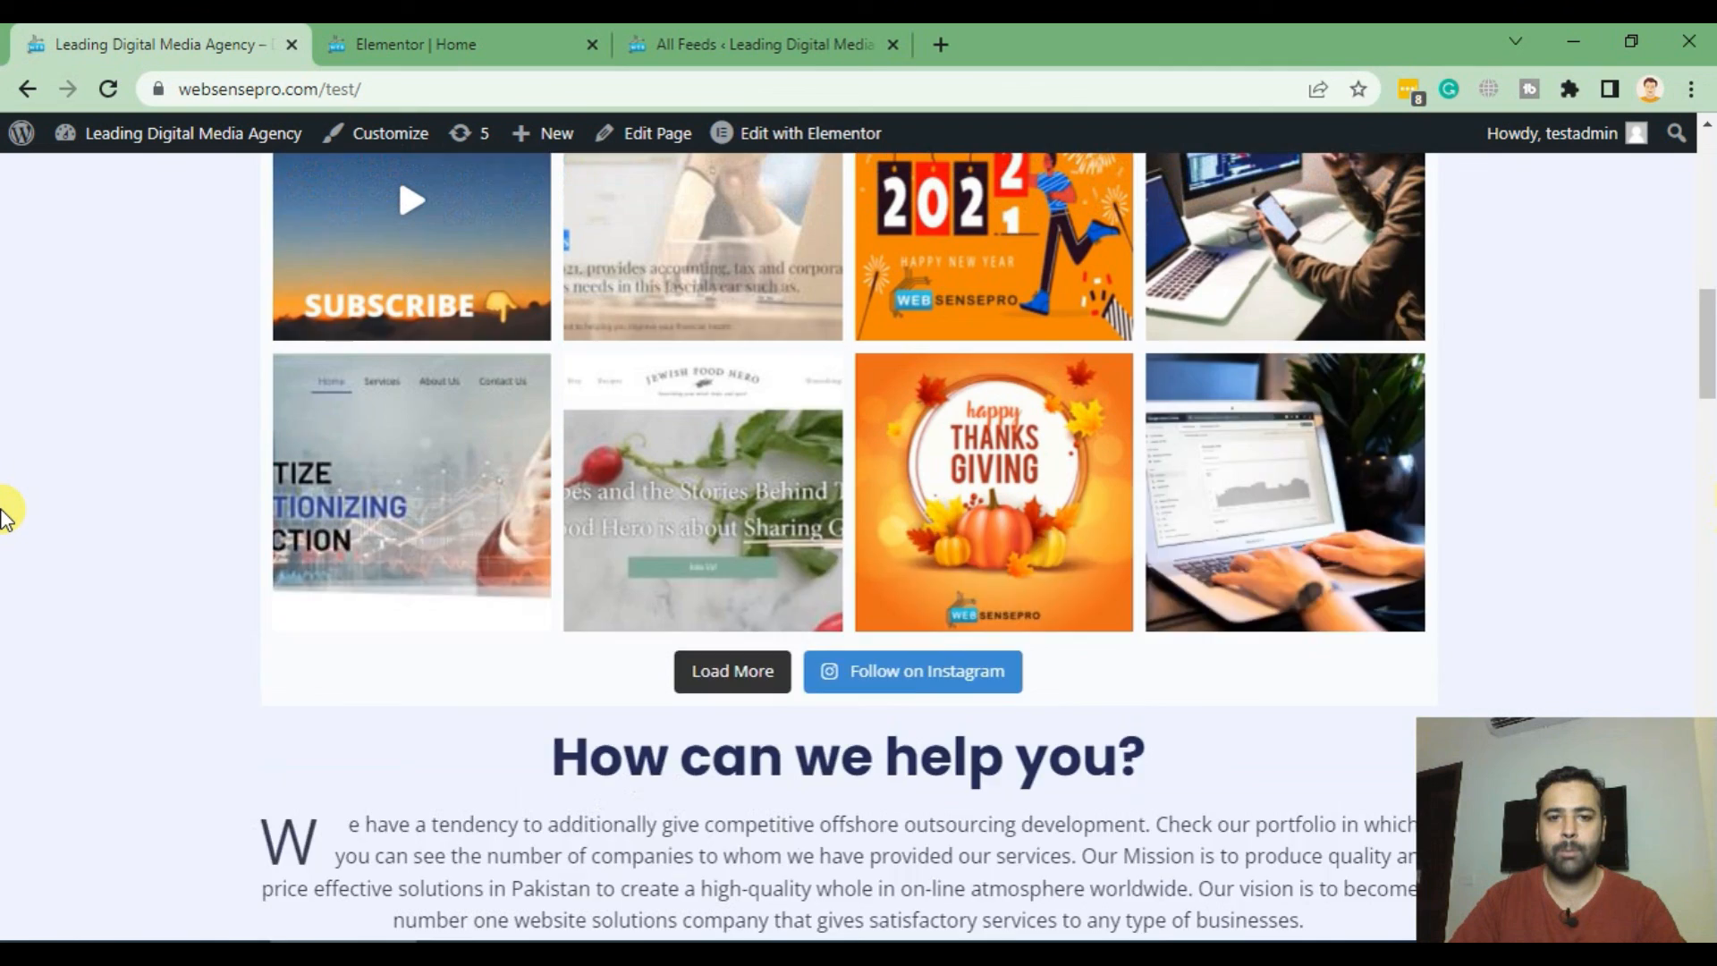
scroll(up, 3)
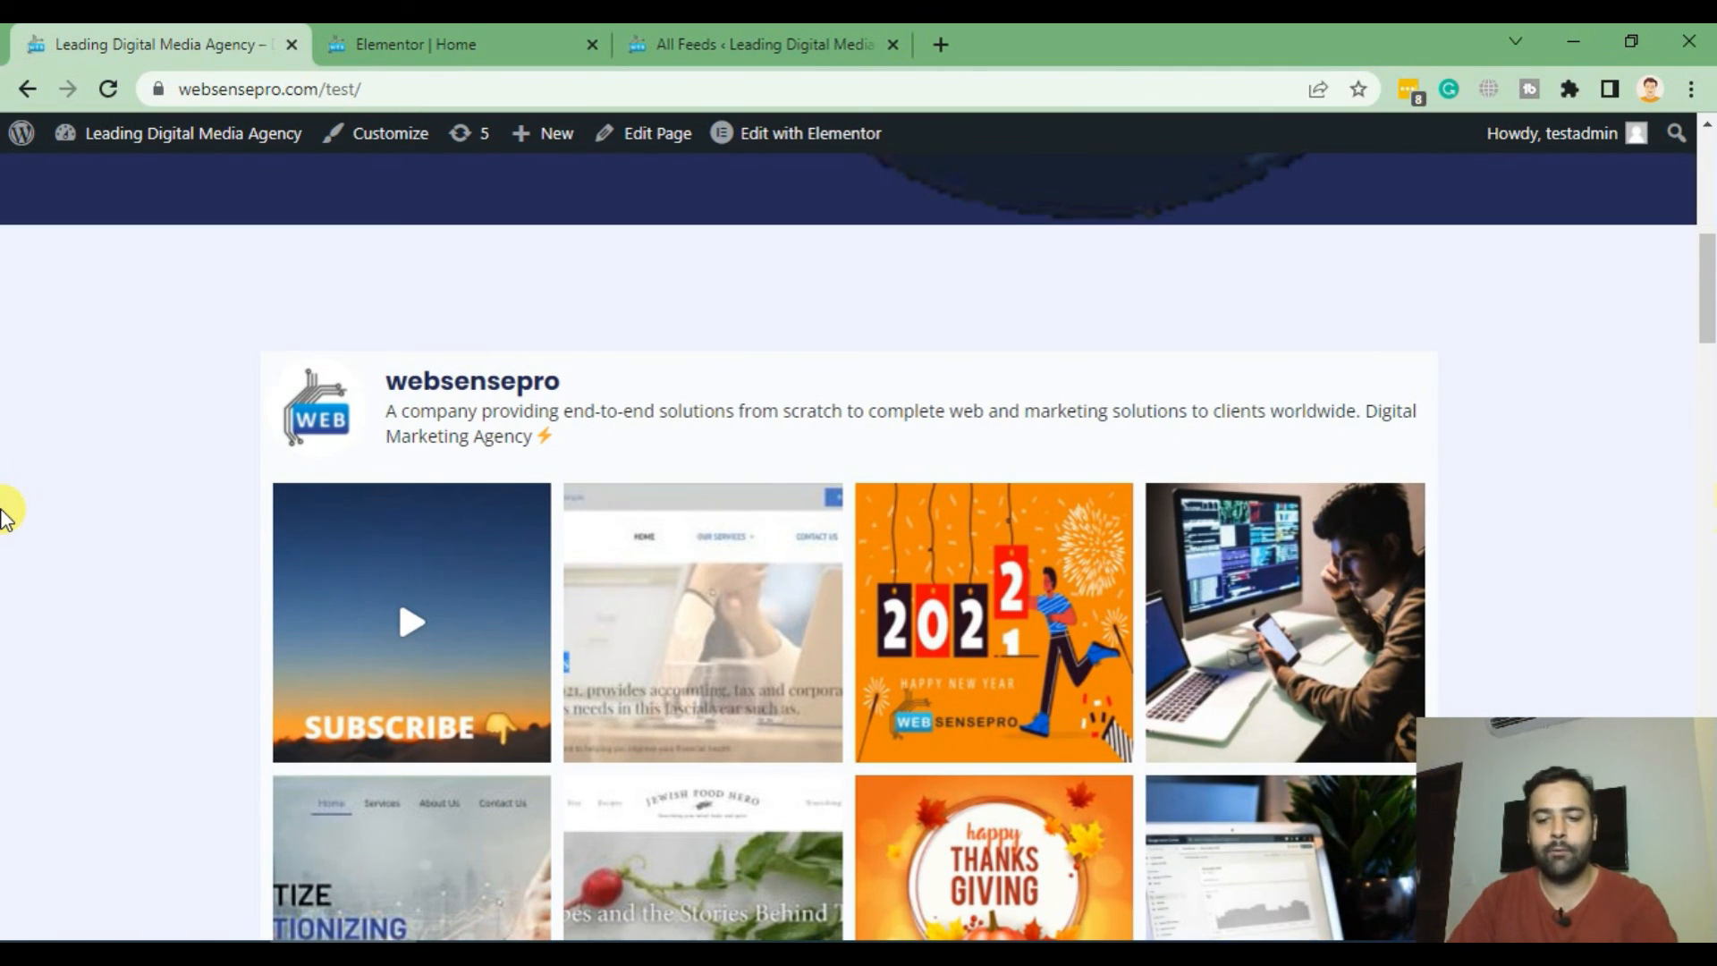
key(F12)
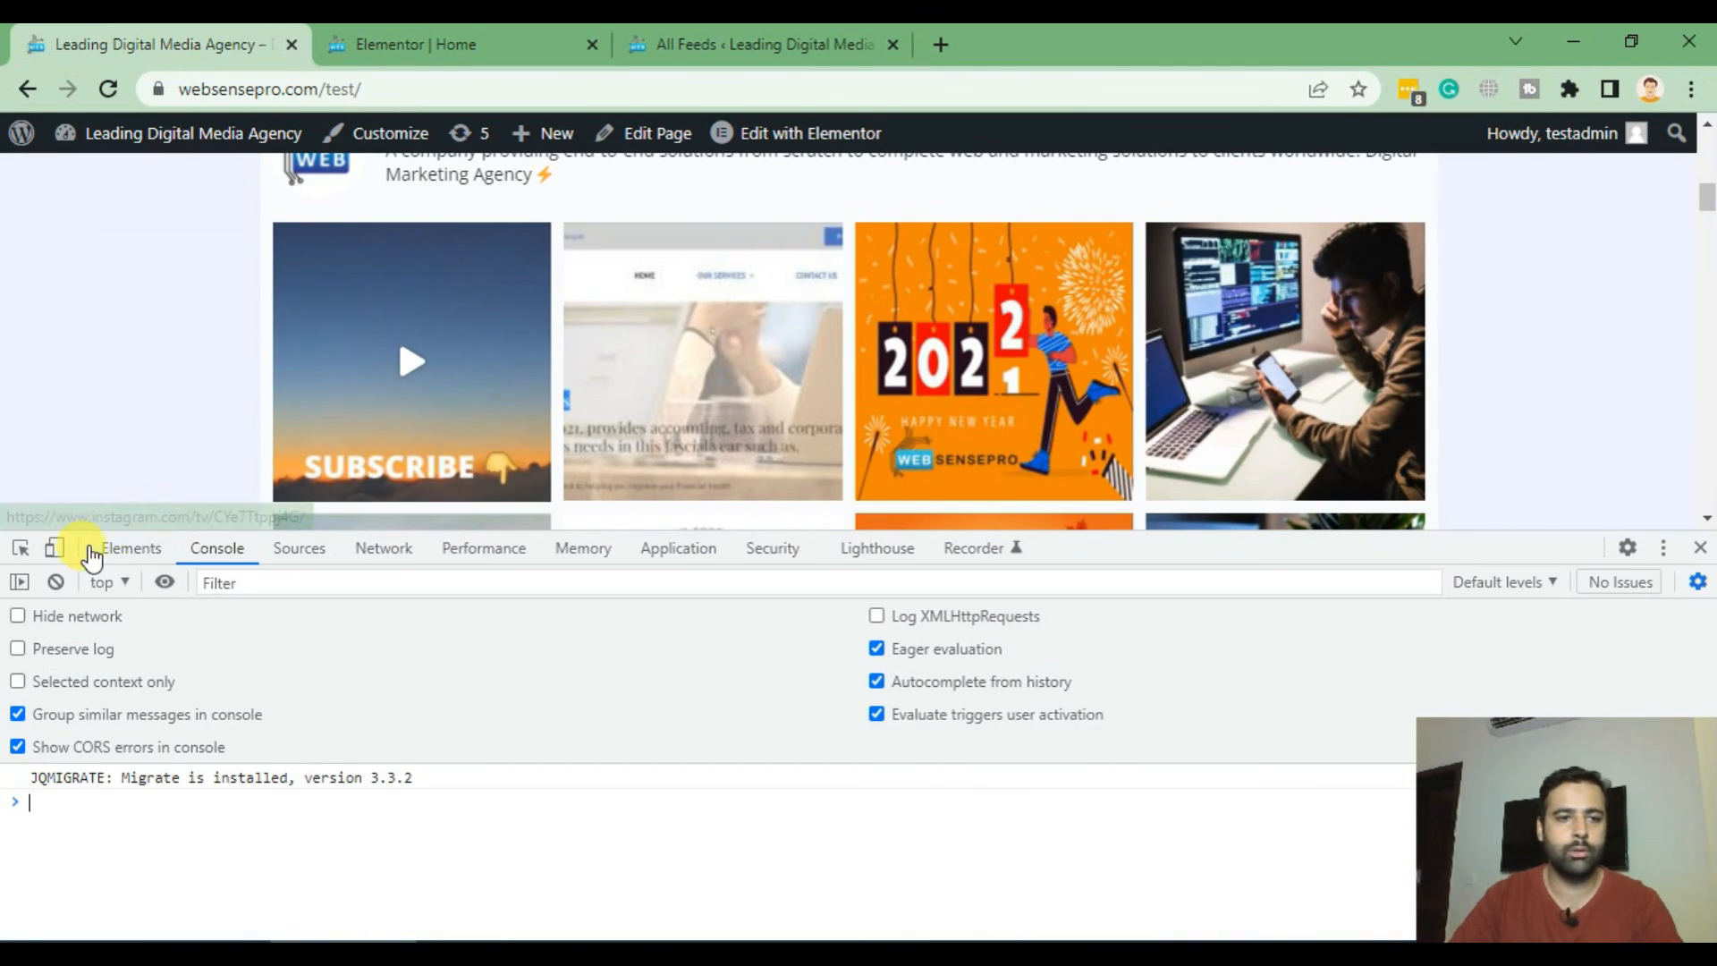
Preview the feed at iPhone SE size, where it stacks into a single column.
click(1663, 548)
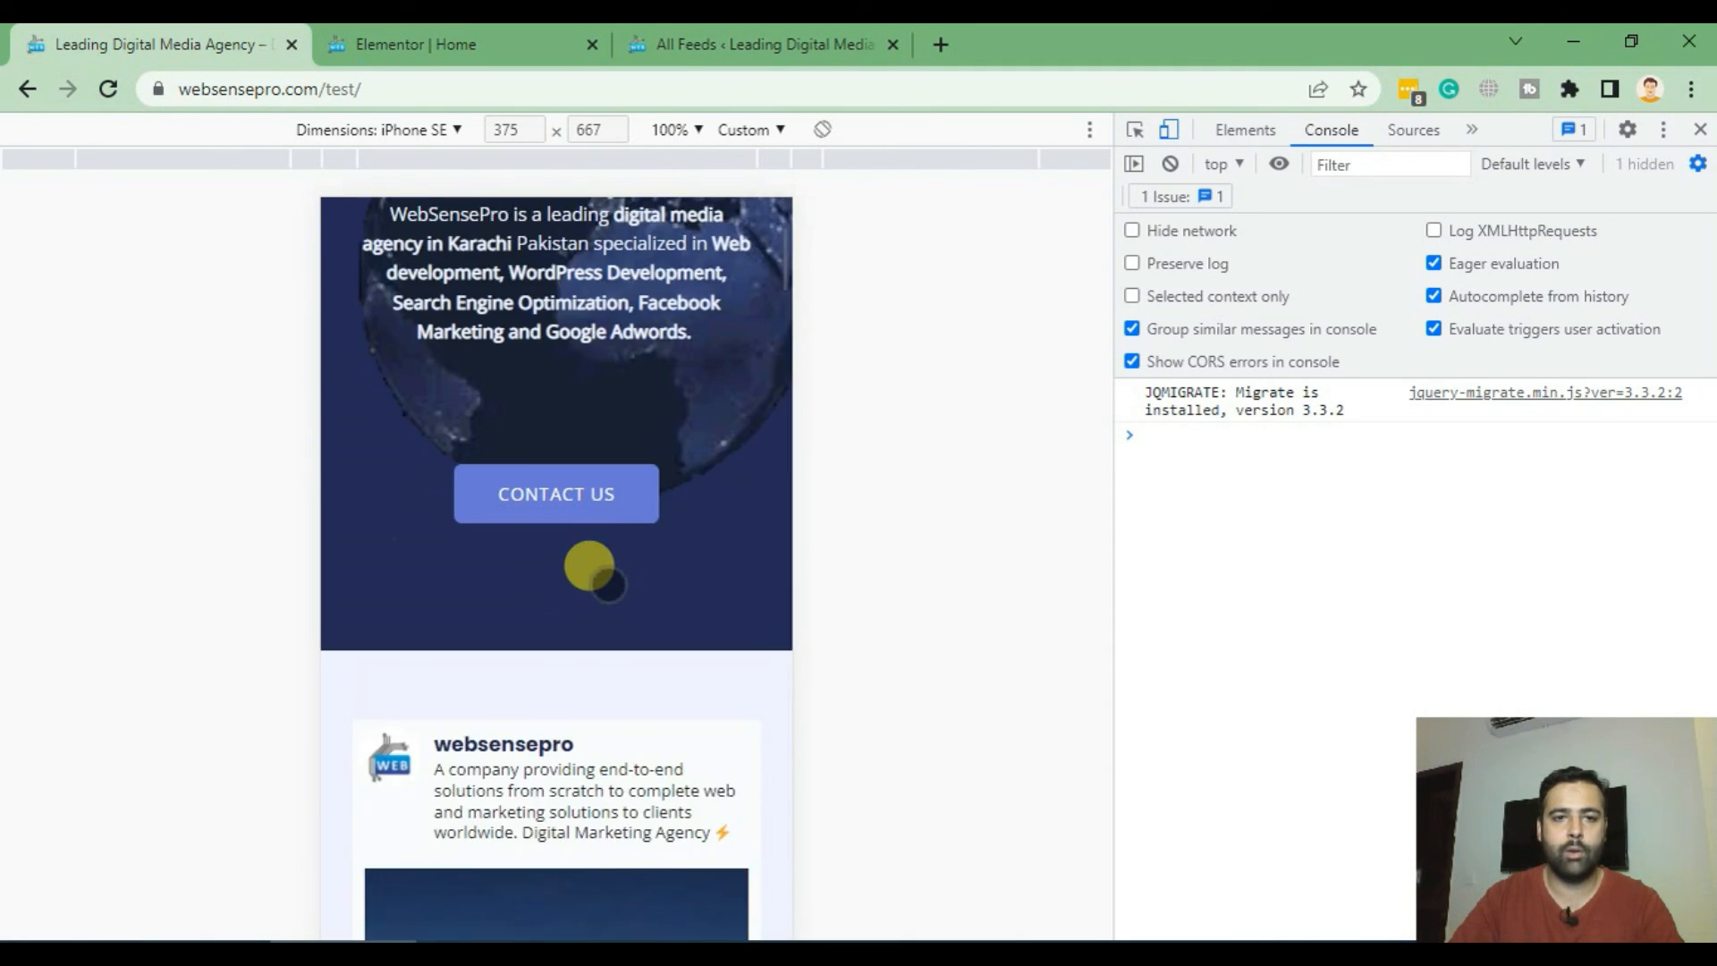
scroll(down, 3)
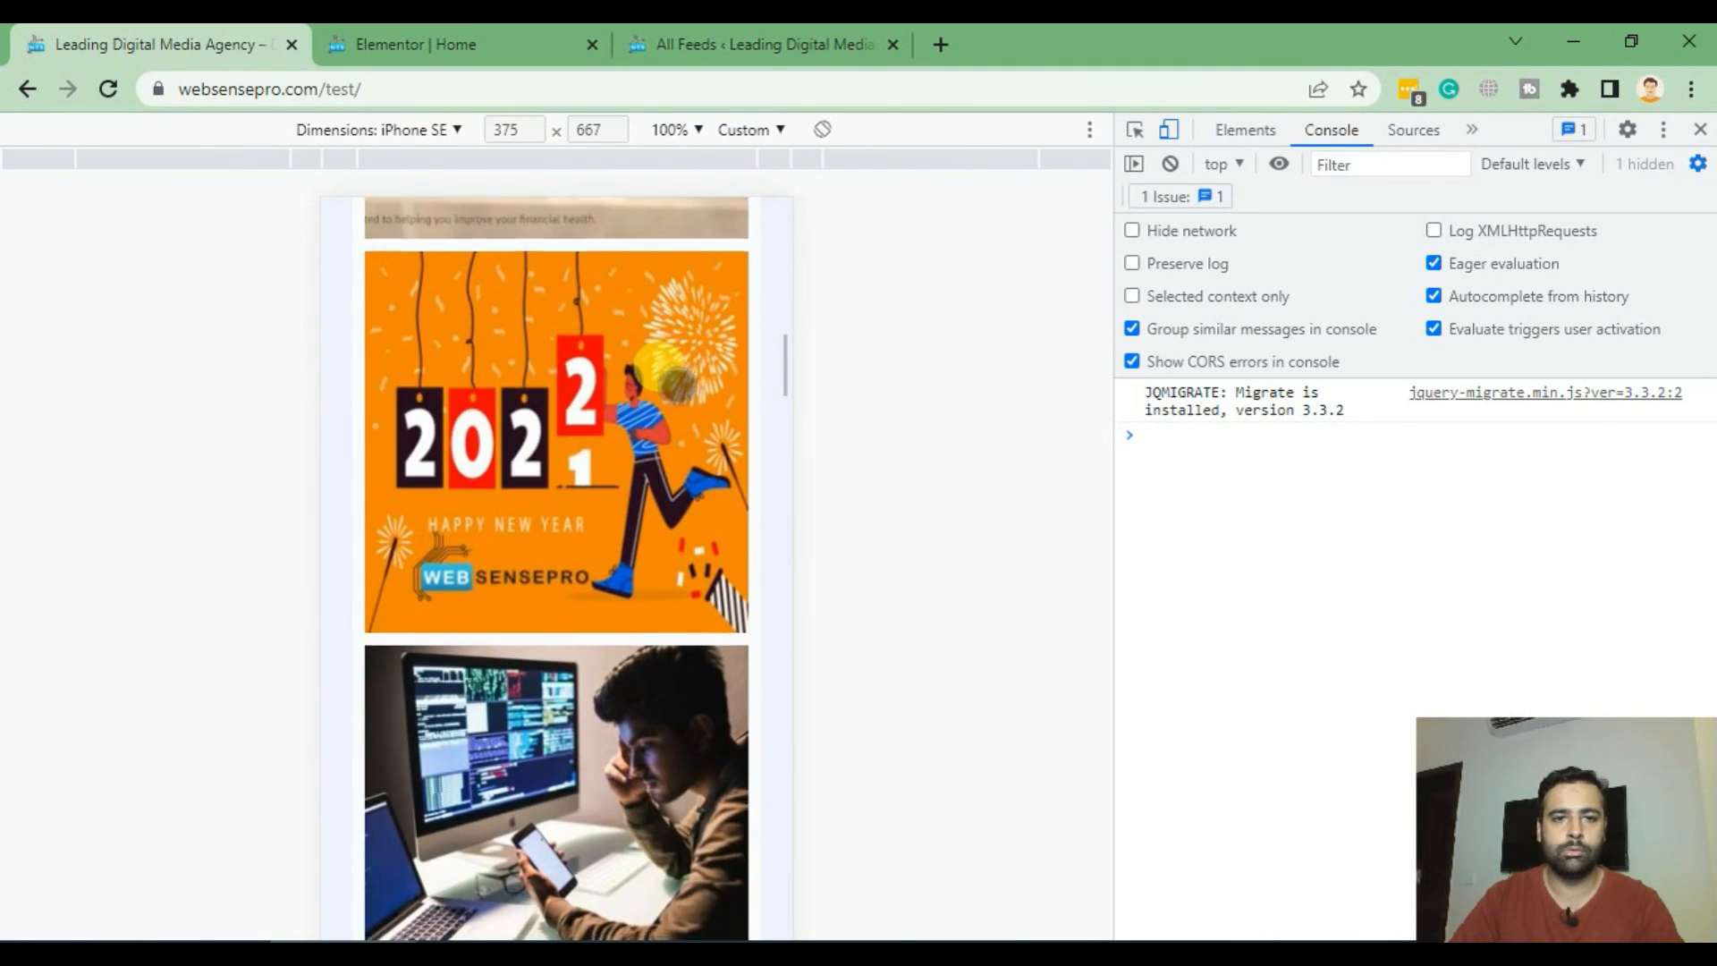
scroll(down, 3)
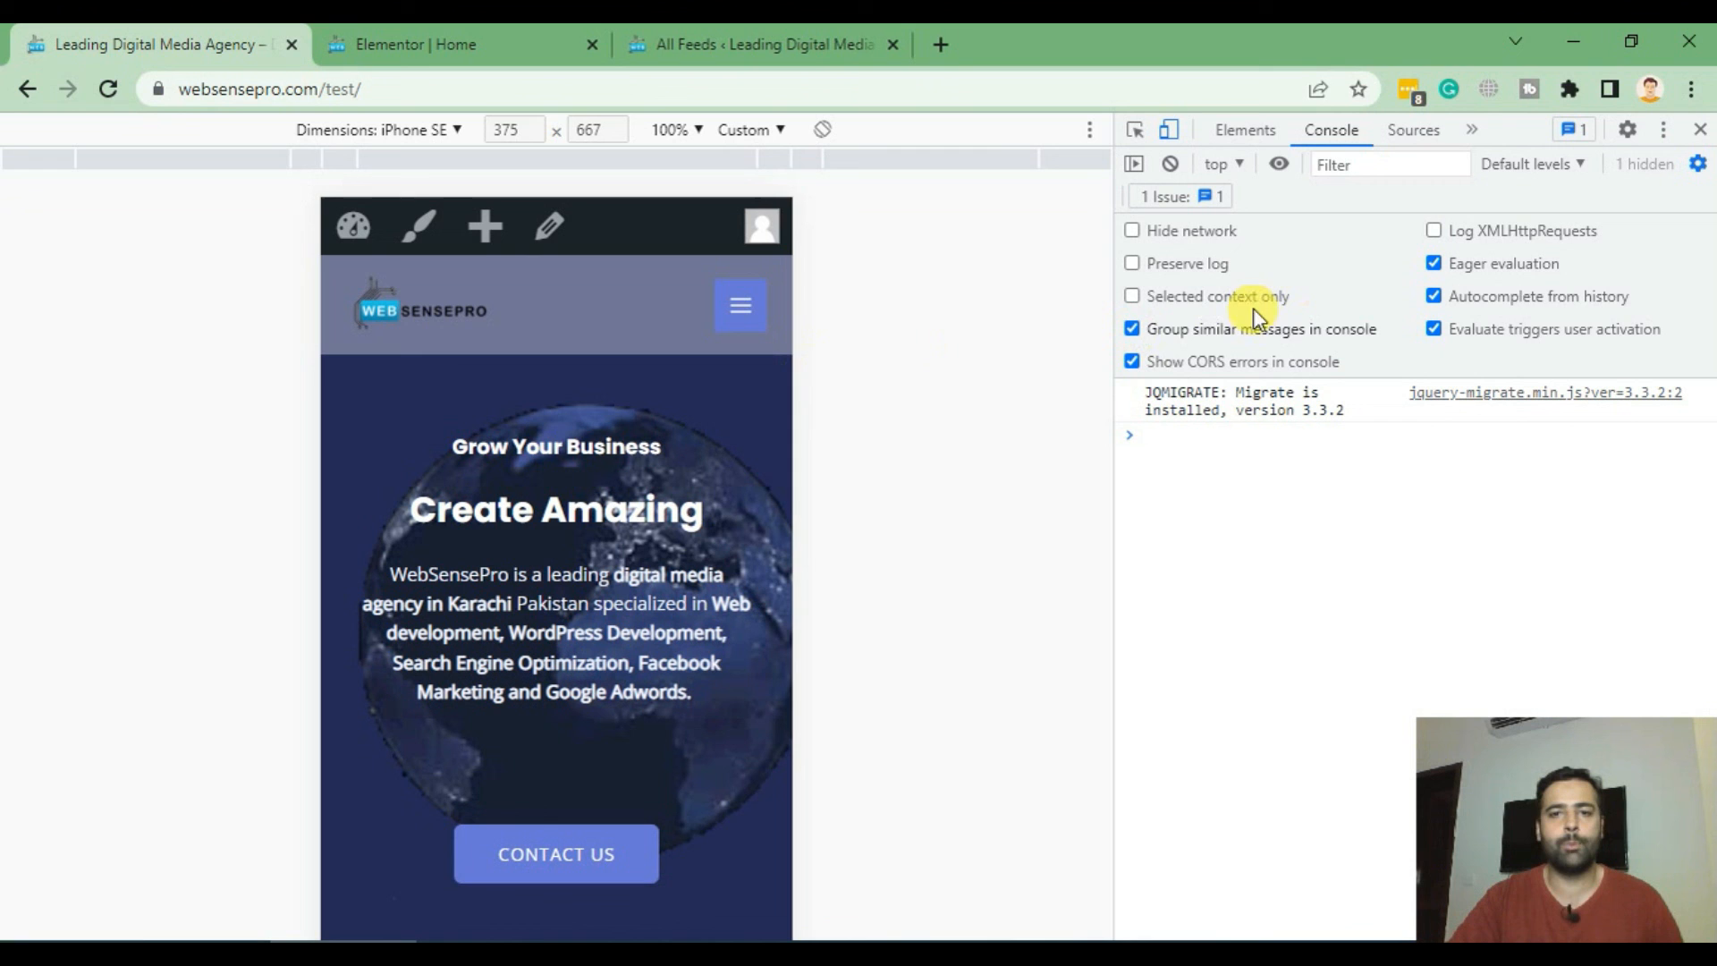
Close device emulation and review the feed back at desktop size.
click(1696, 129)
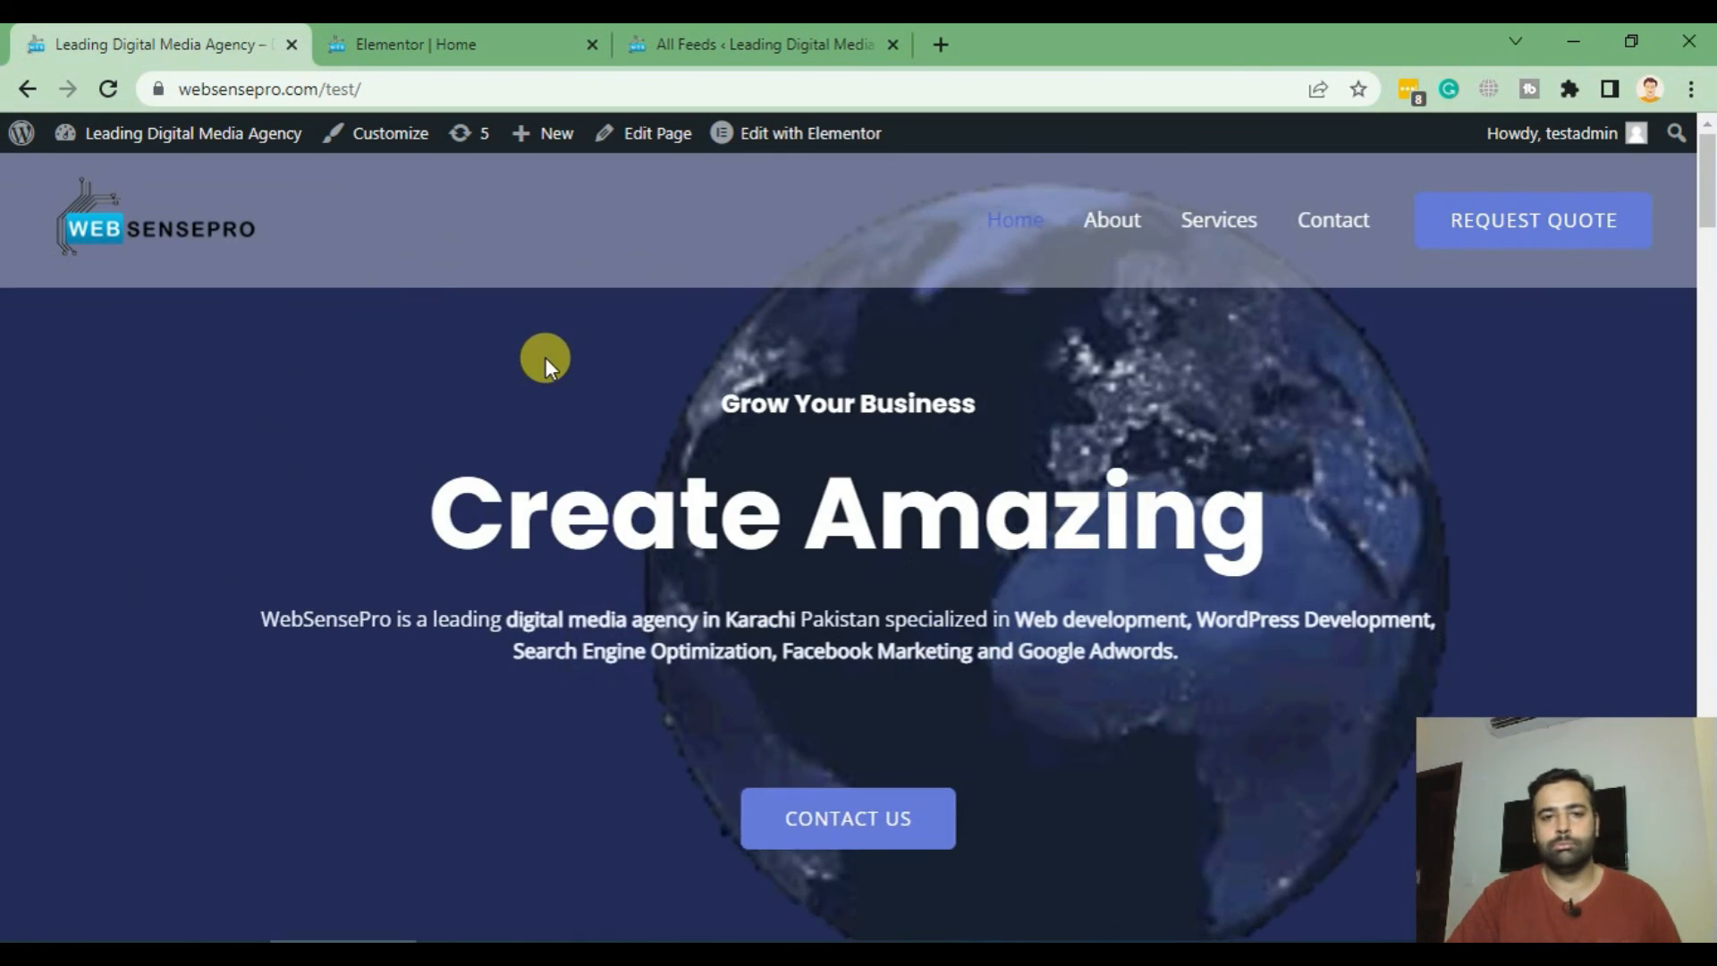
scroll(down, 3)
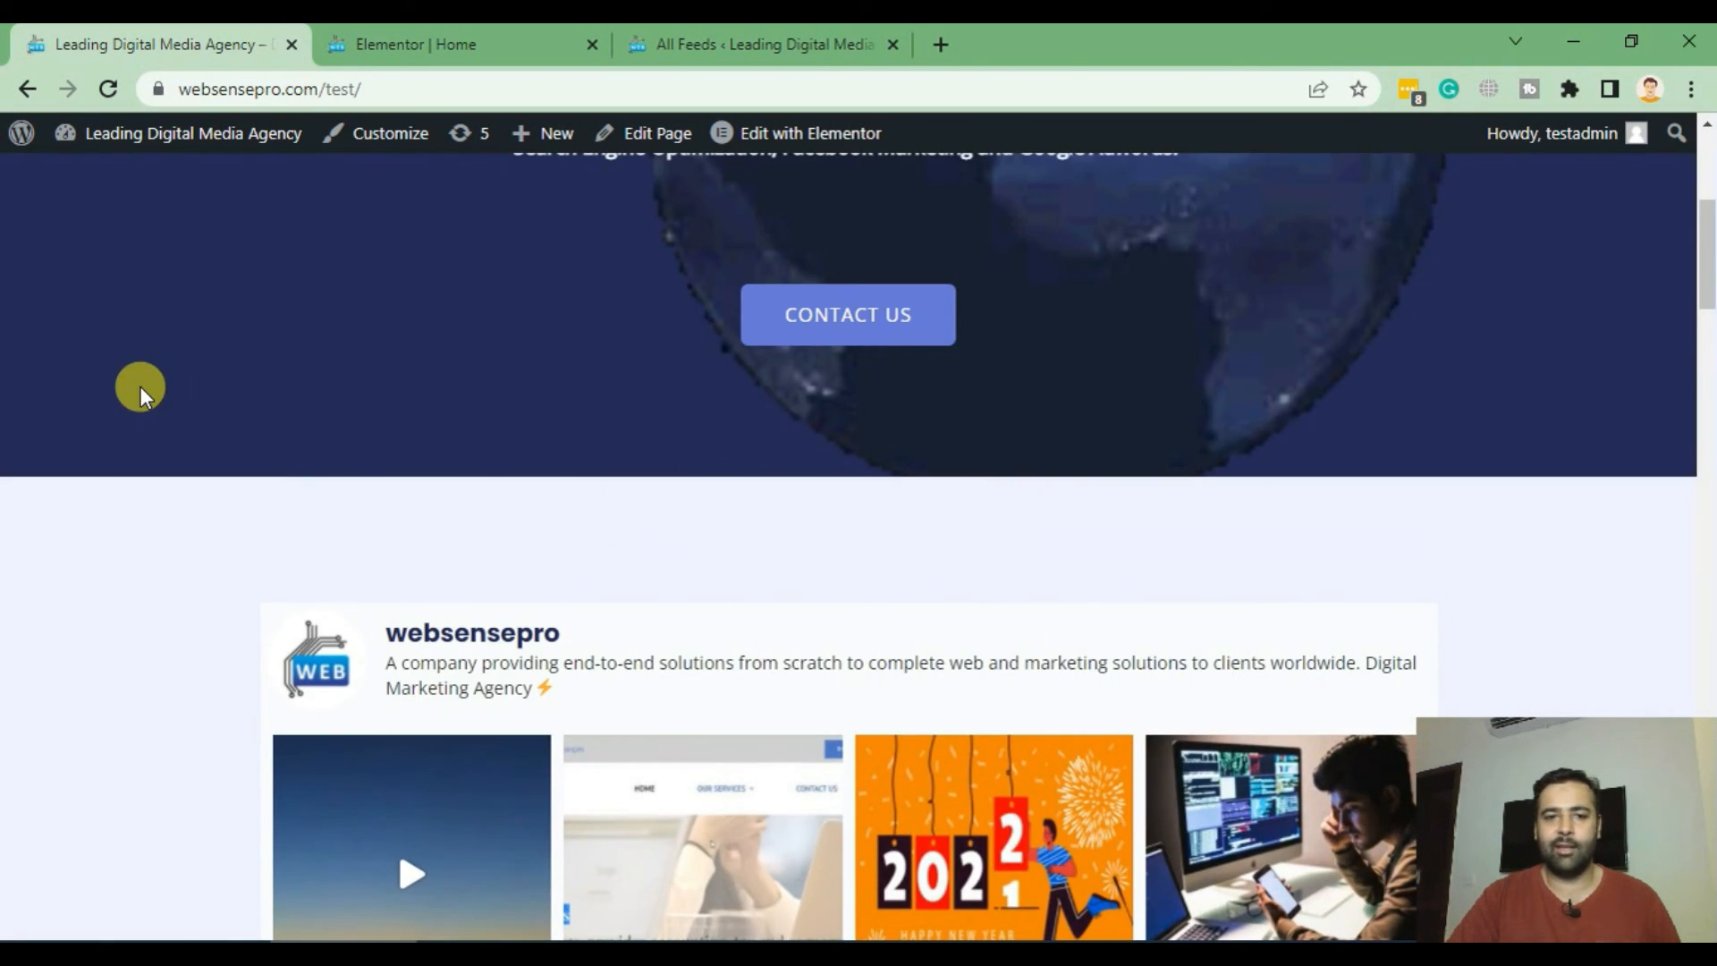
scroll(up, 3)
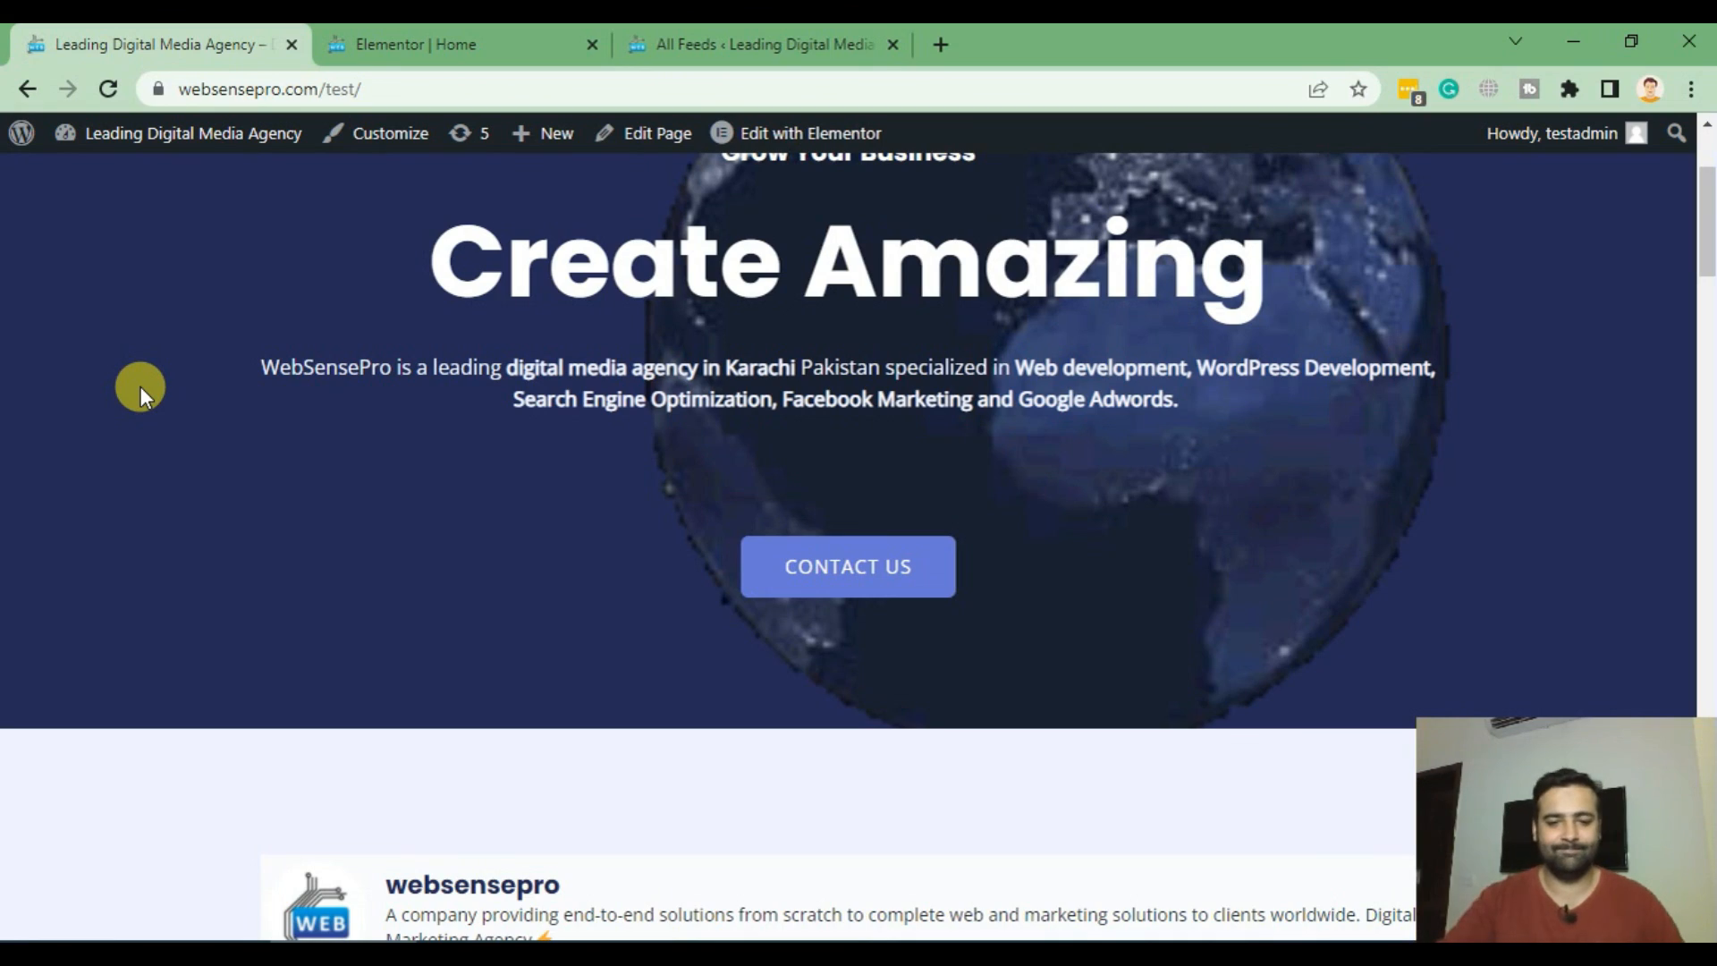